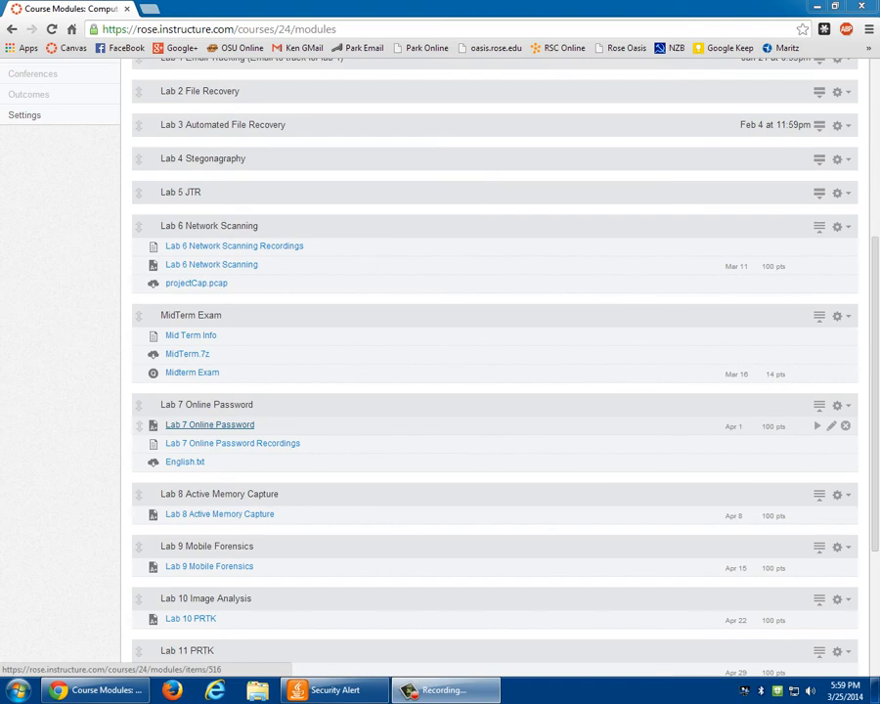
mouse_move(185, 462)
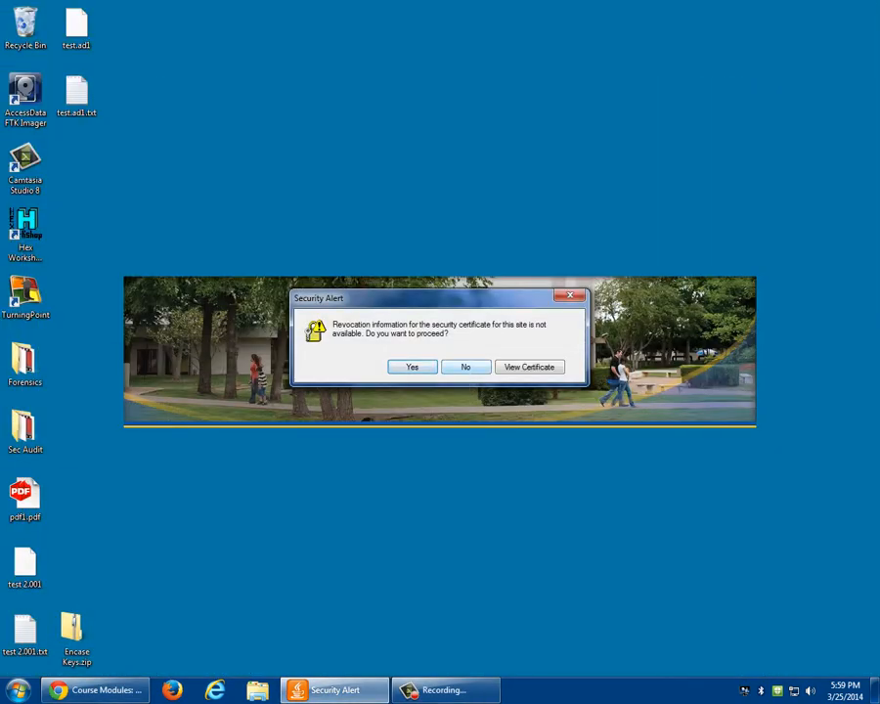
Dismiss the certificate revocation Security Alert by answering Yes.
left_click(411, 366)
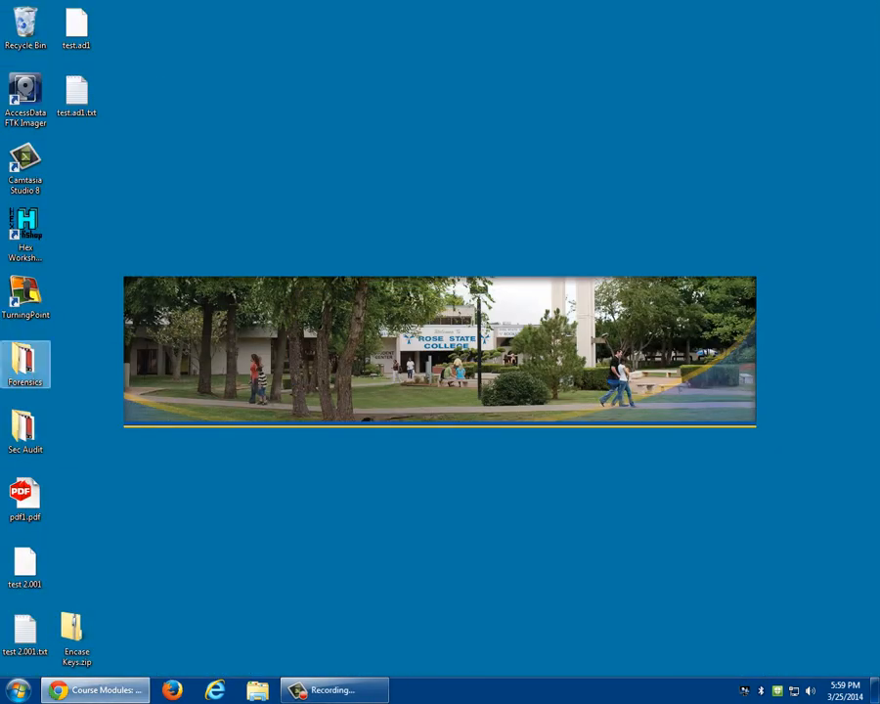
Open Forensics > Lab 7 Online Password and view English.txt in Notepad, then close it.
double_click(24, 364)
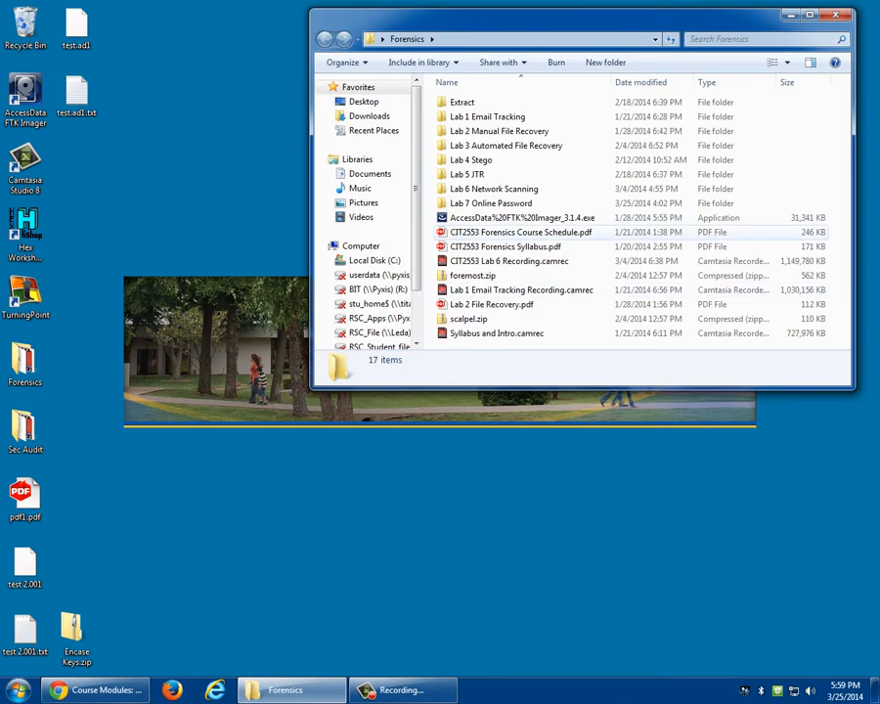
double_click(491, 202)
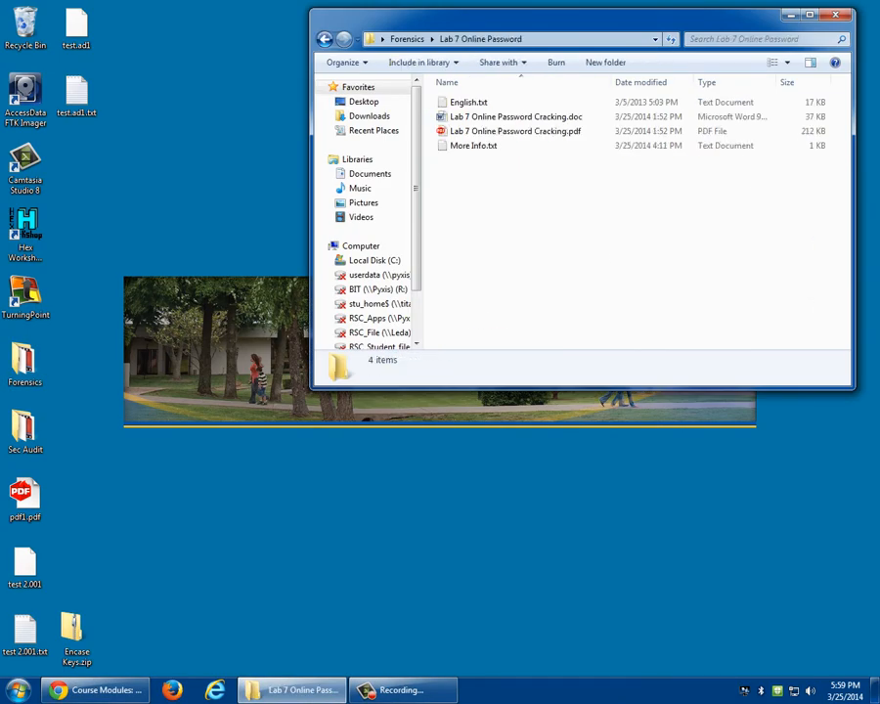
left_click(469, 101)
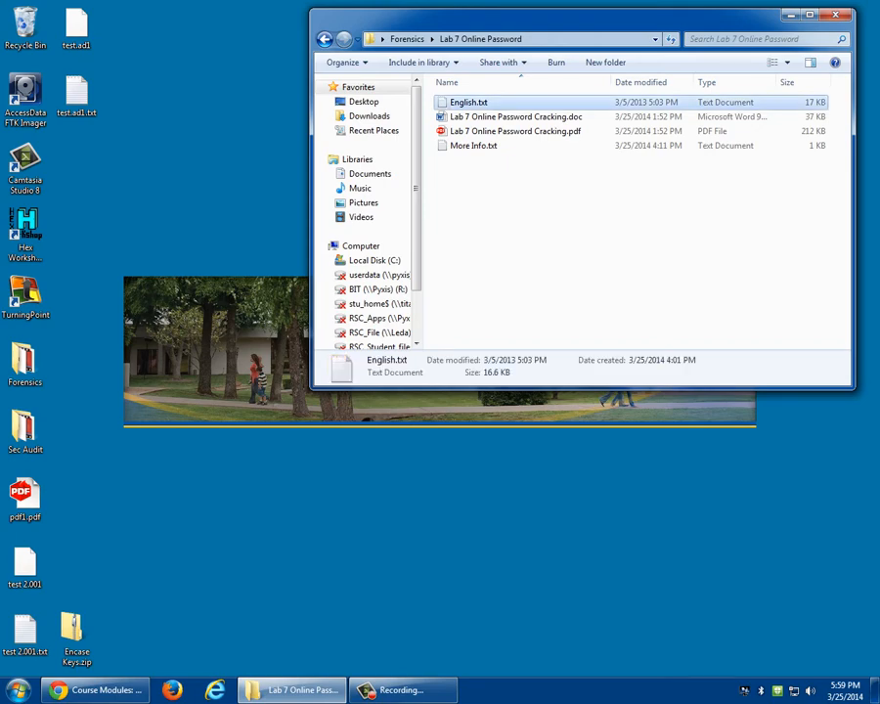
right_click(469, 102)
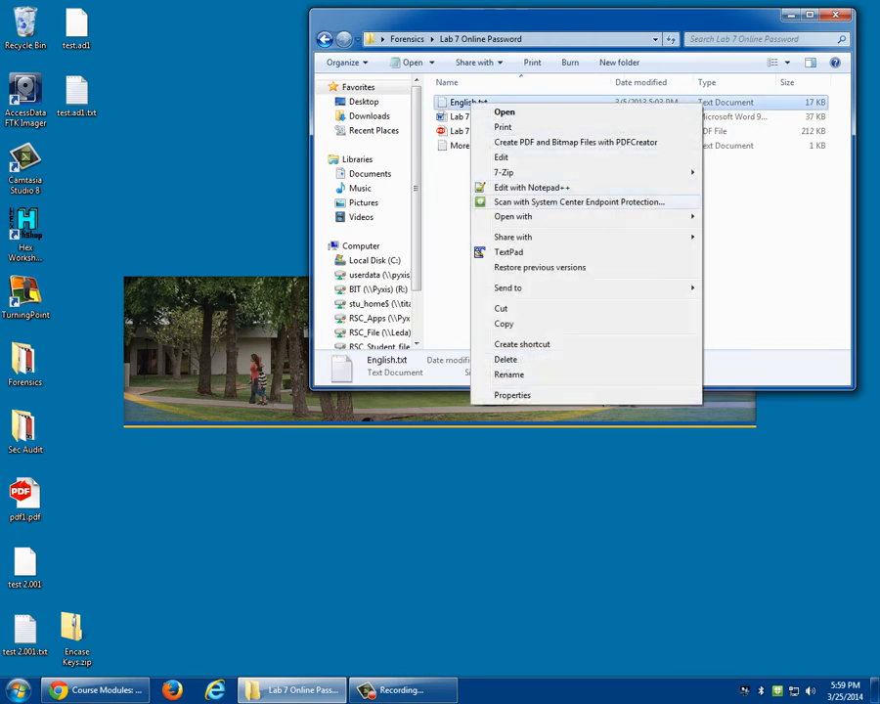
mouse_move(512, 216)
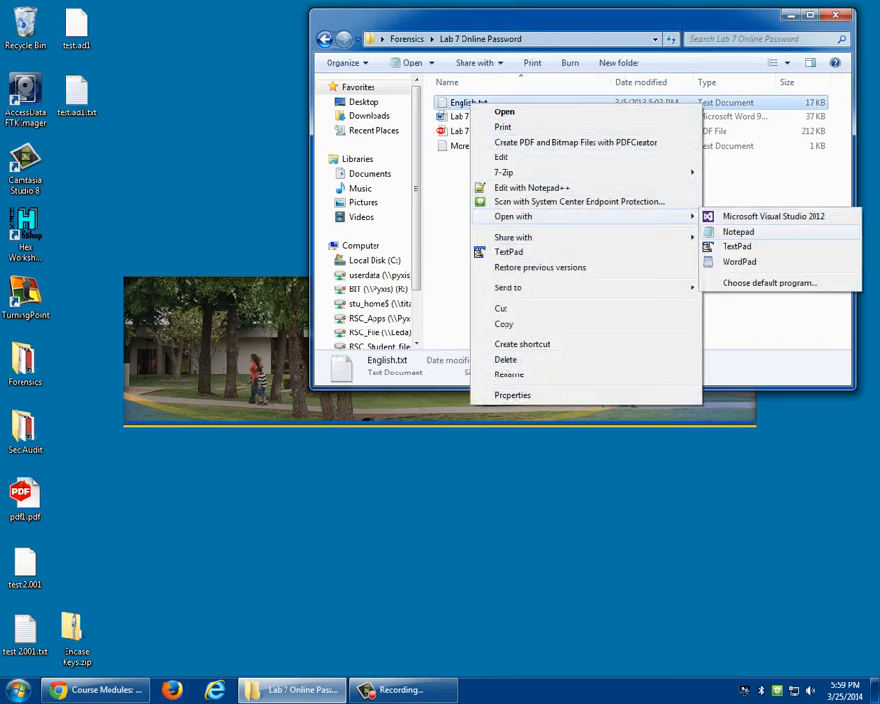
left_click(738, 231)
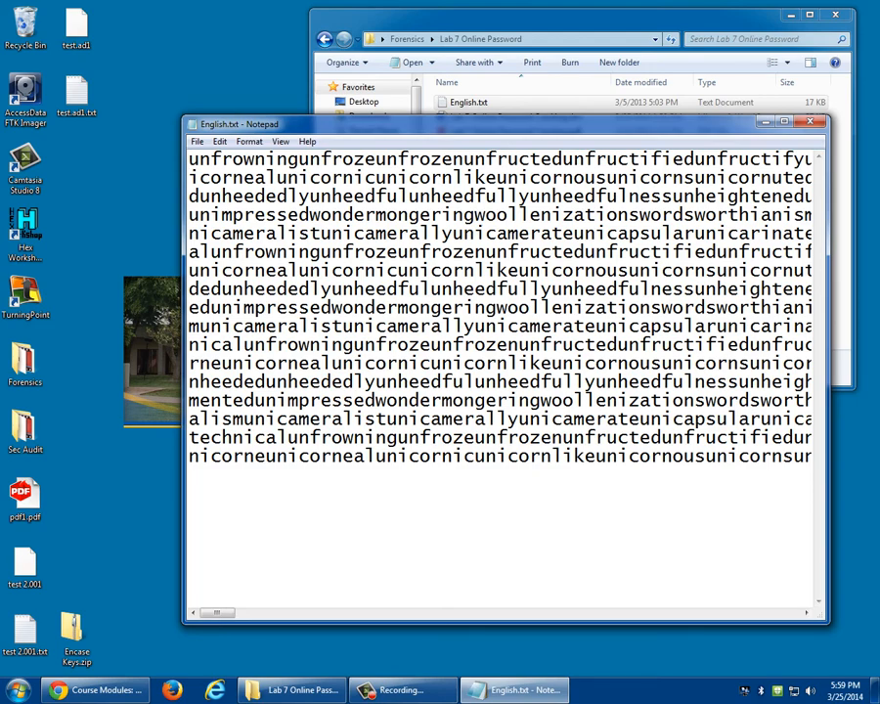
left_click(809, 121)
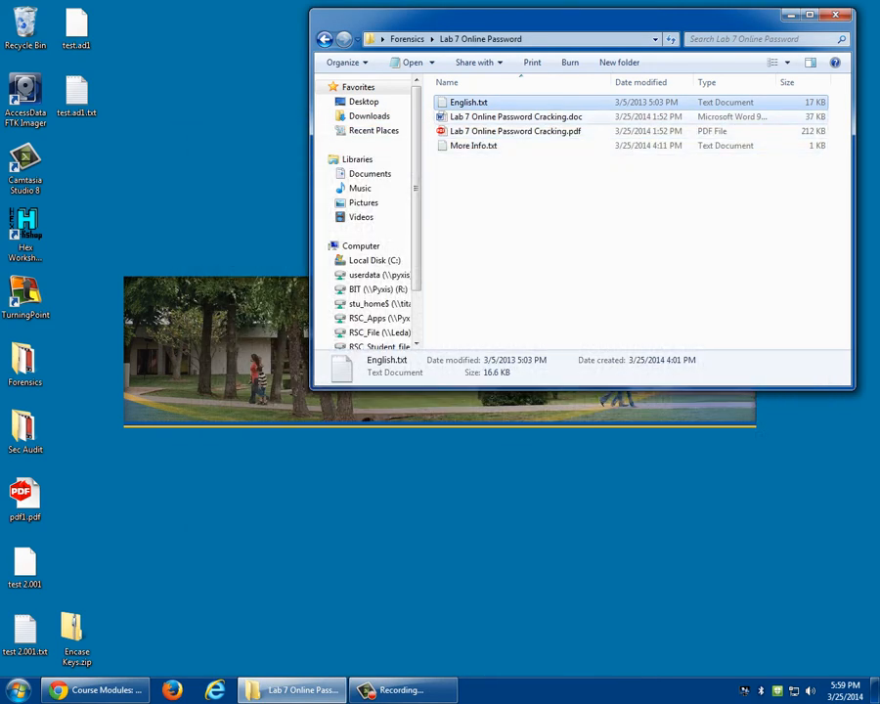
right_click(470, 102)
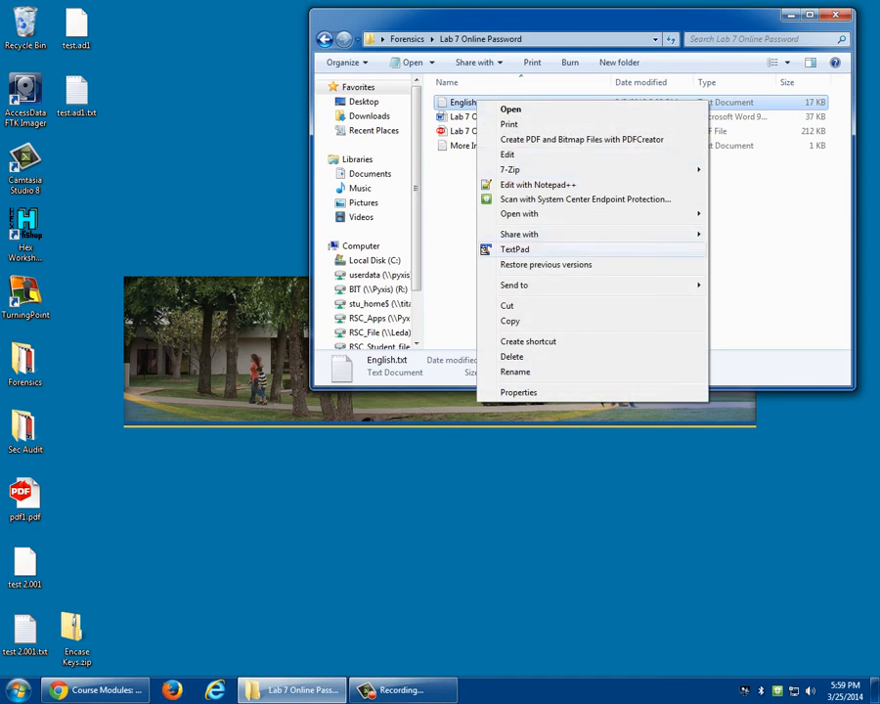
left_click(514, 249)
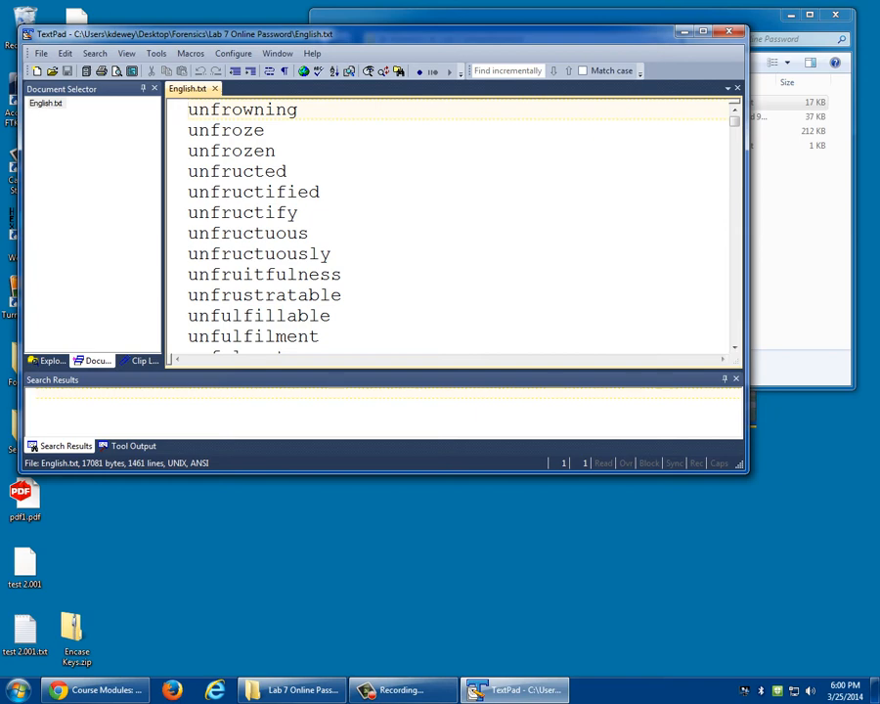
scroll("down", 3)
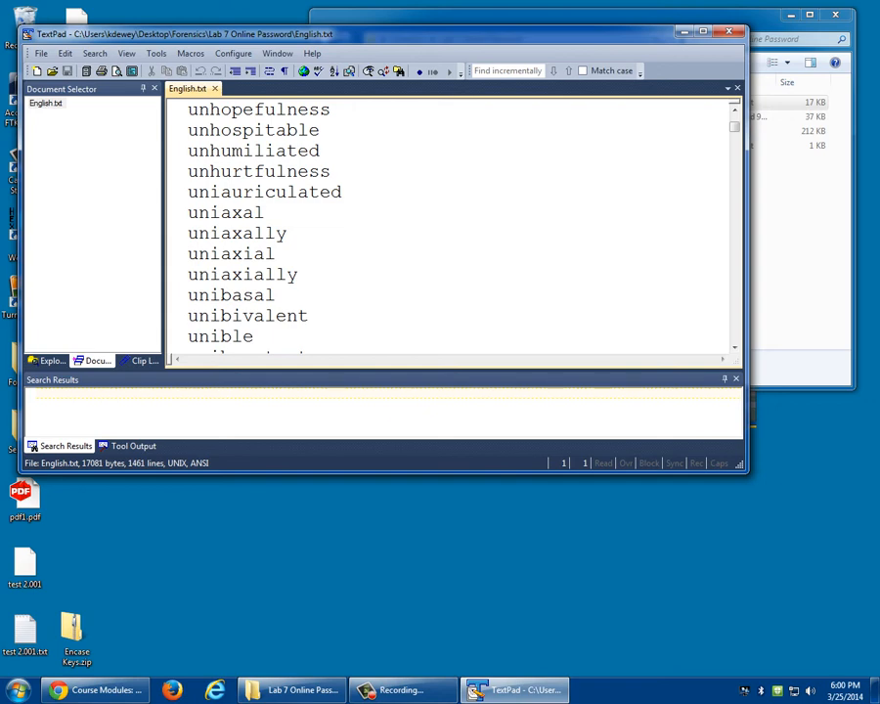
scroll("down", 3)
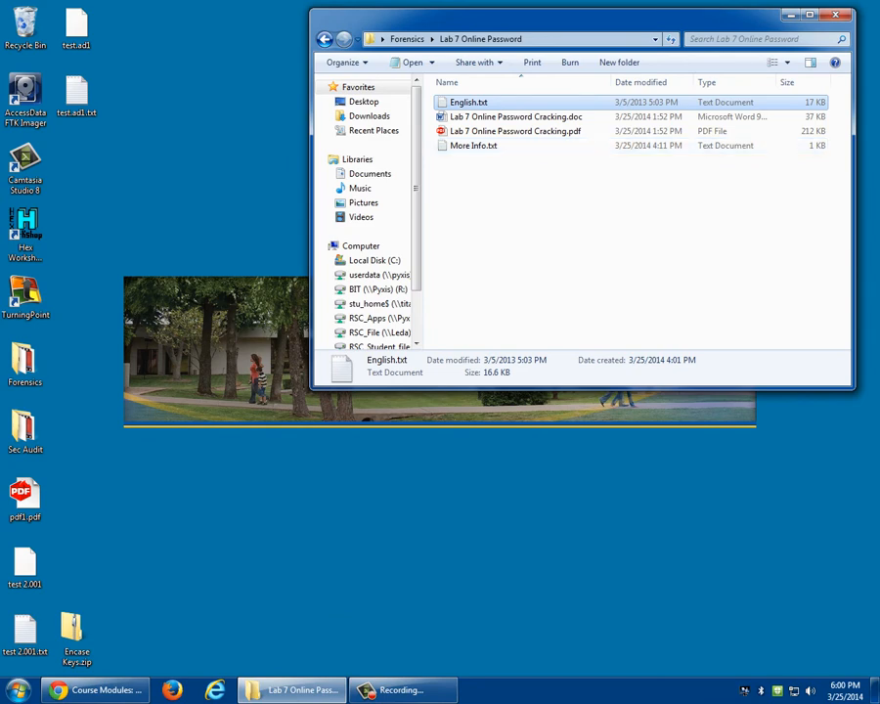
Open Lab 7 Online Password Cracking.pdf from the Lab 7 folder.
left_click(515, 131)
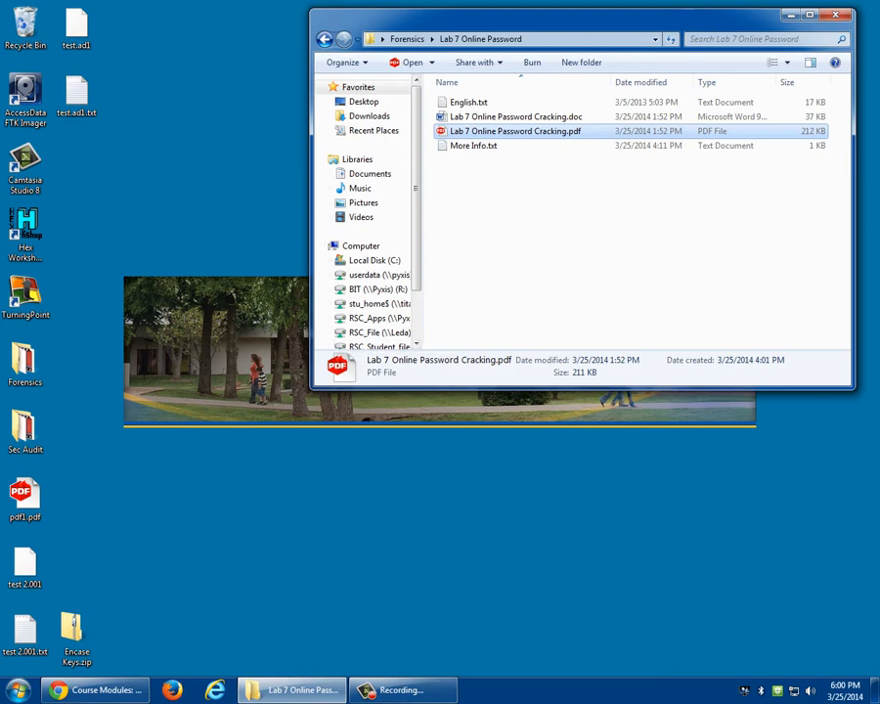
left_click(14, 690)
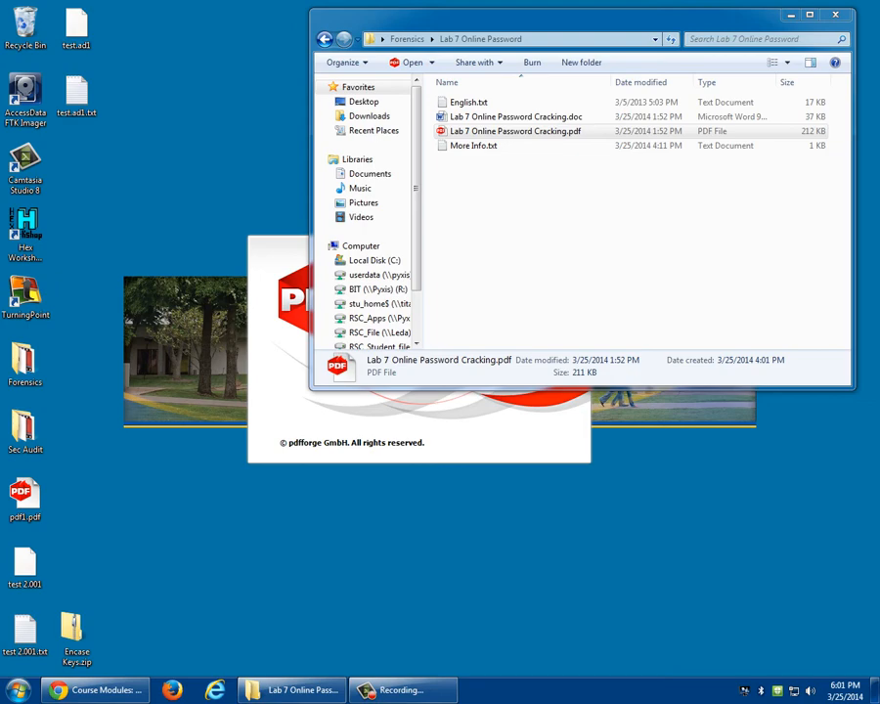
Launch vSphere Client, log in to vCenter as kdewey, and select KaliMainFA13.
double_click(515, 130)
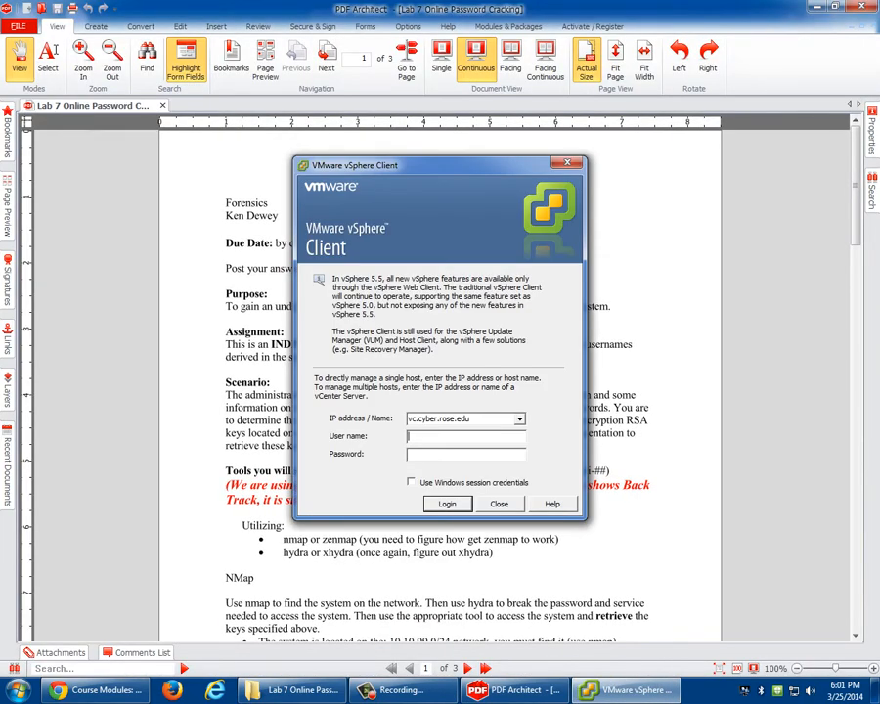
type("kdewey")
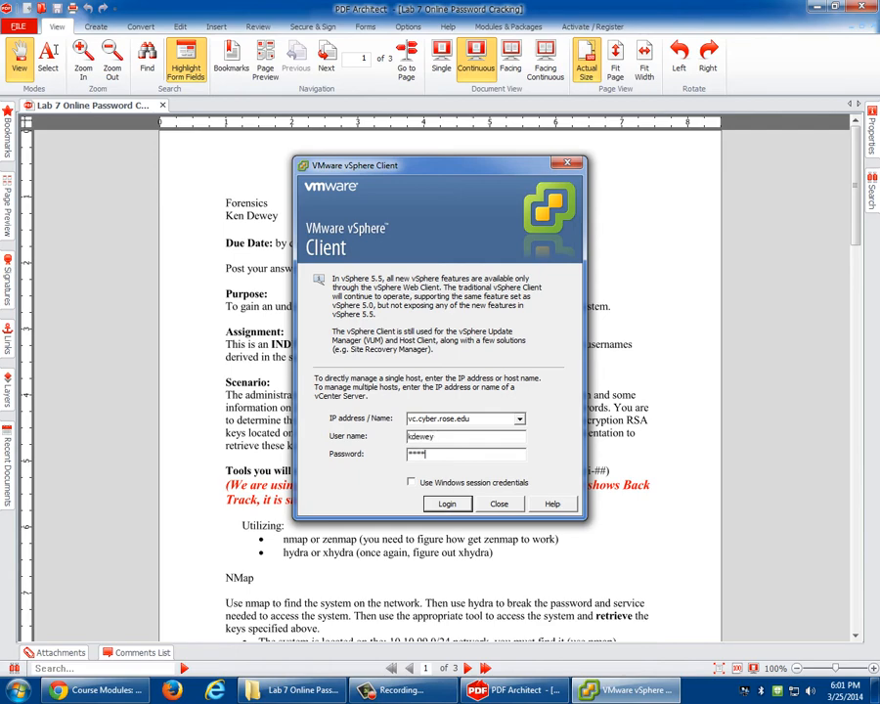
left_click(445, 503)
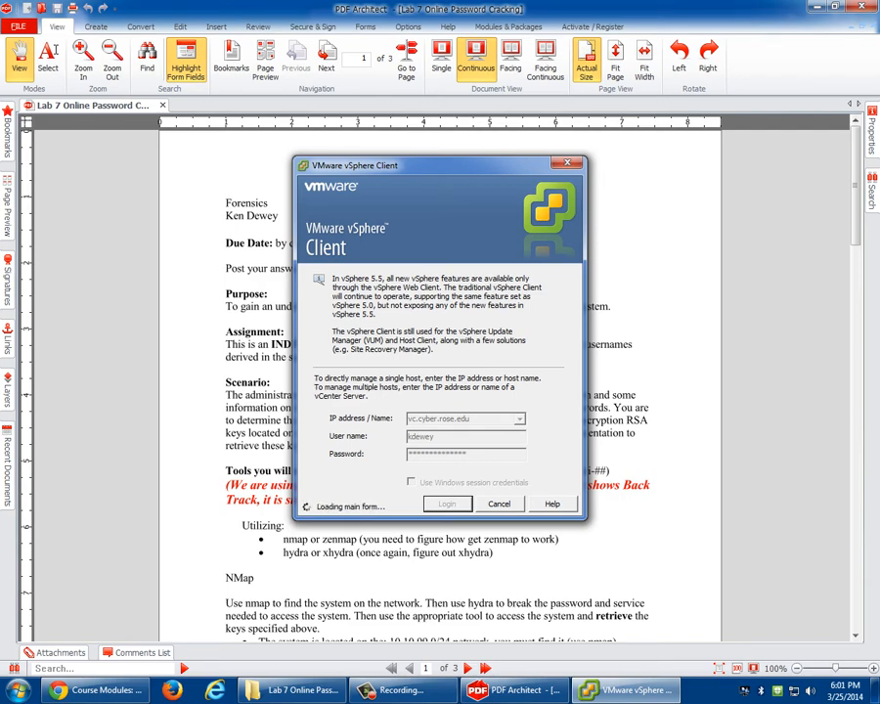
left_click(446, 503)
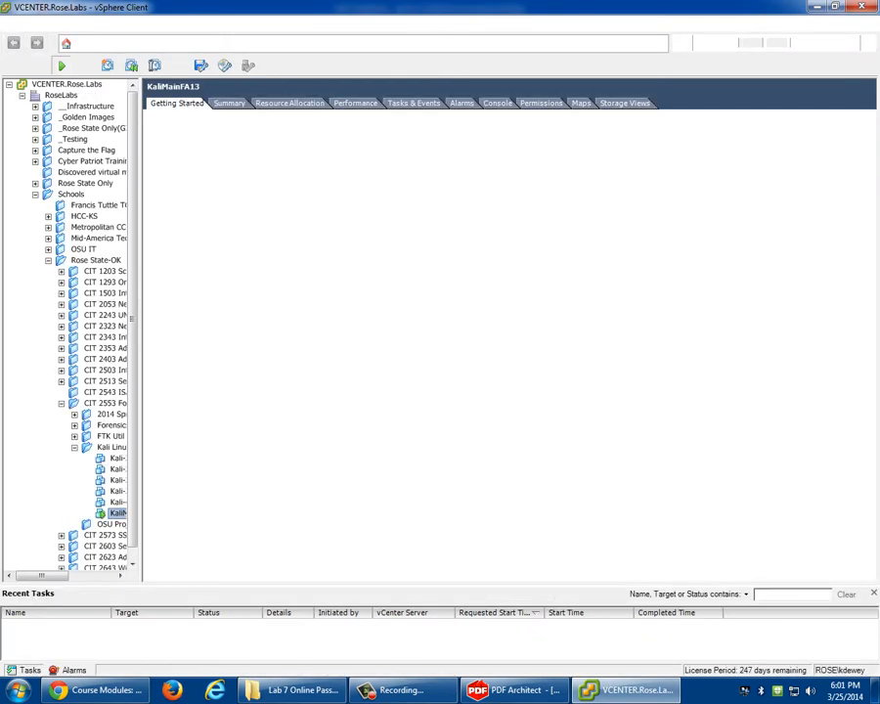
Expand the student's folder showing FTKUtils-10 and Kali-24, and bring up KaliMainFA13's menu.
right_click(118, 513)
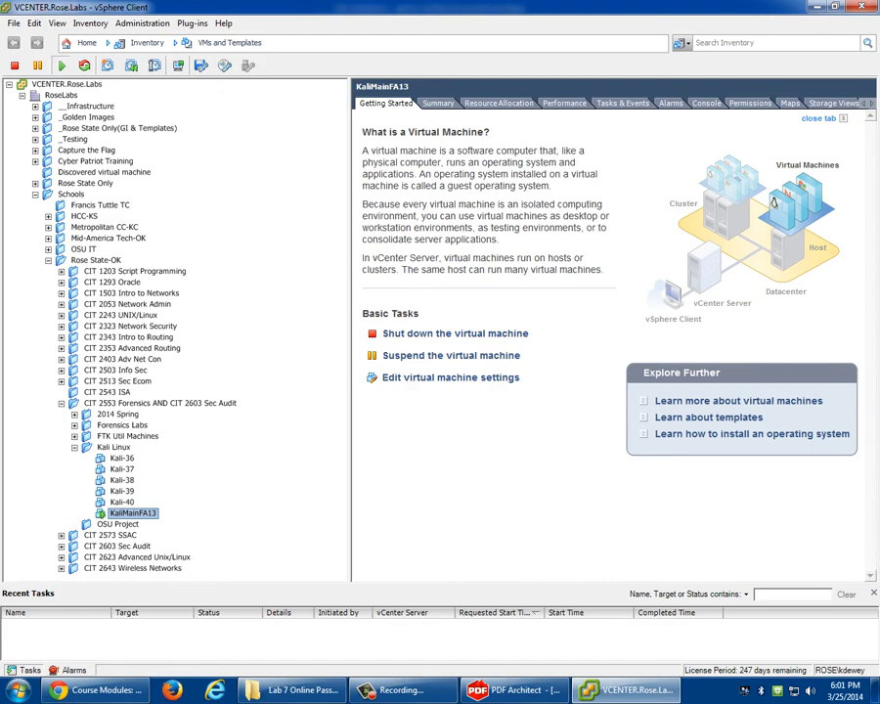
right_click(132, 512)
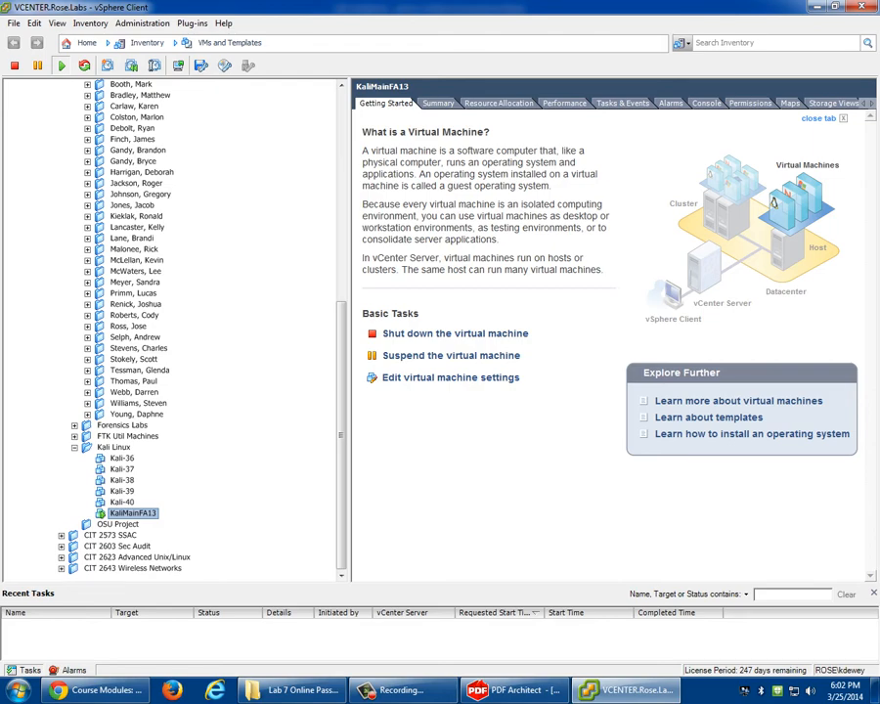
left_click(74, 414)
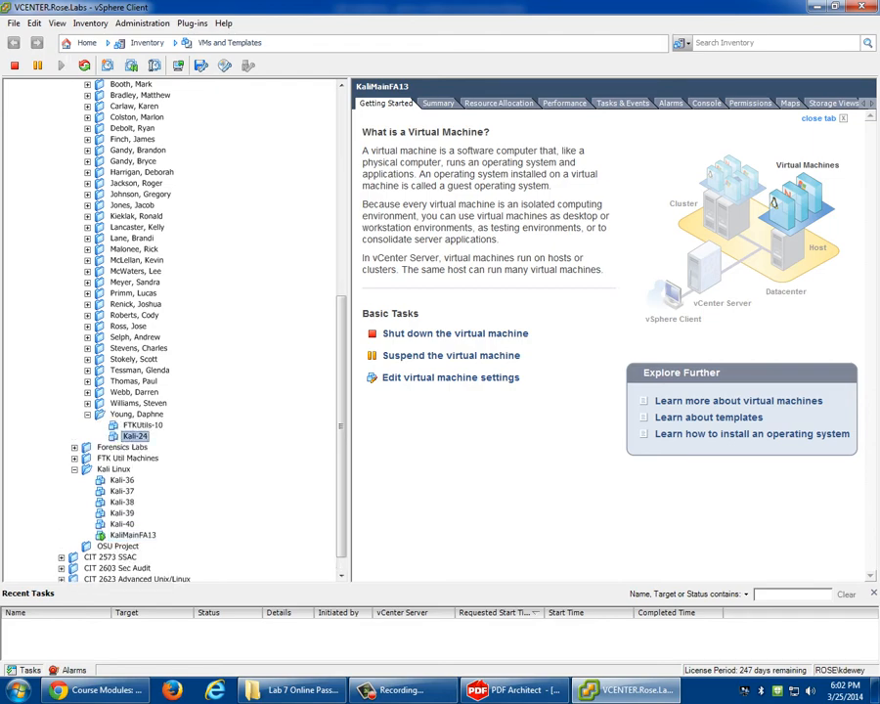
right_click(135, 435)
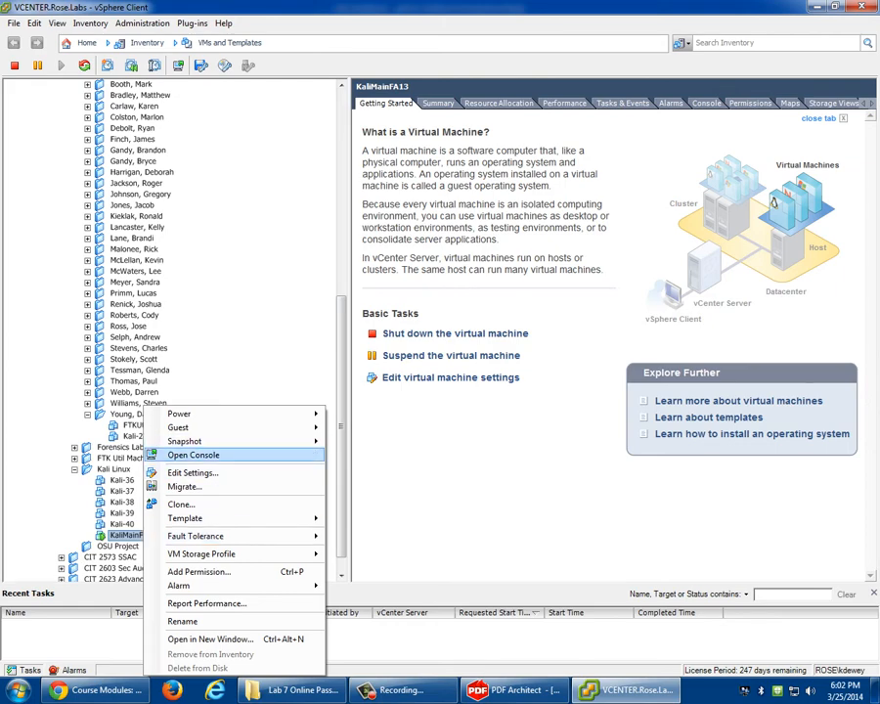
mouse_move(193, 455)
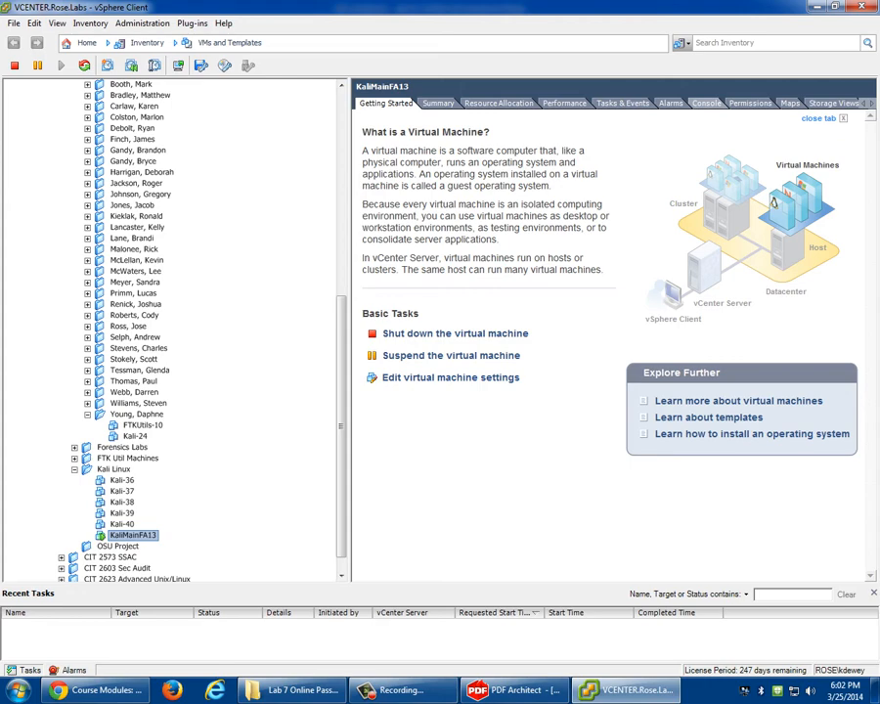
Open the KaliMainFA13 console from its context menu and get a root terminal.
right_click(132, 535)
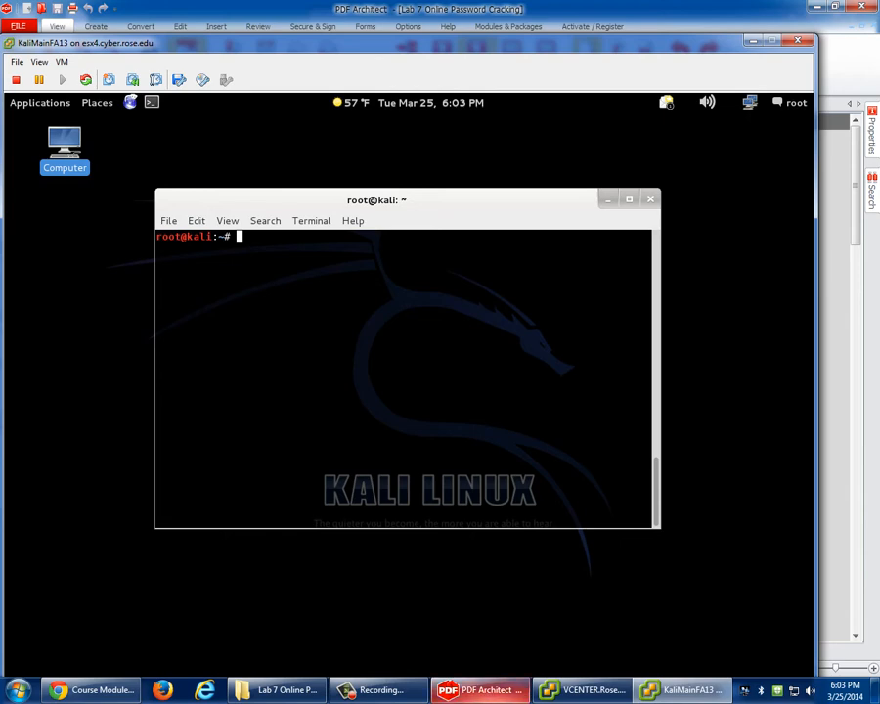
mouse_move(479, 690)
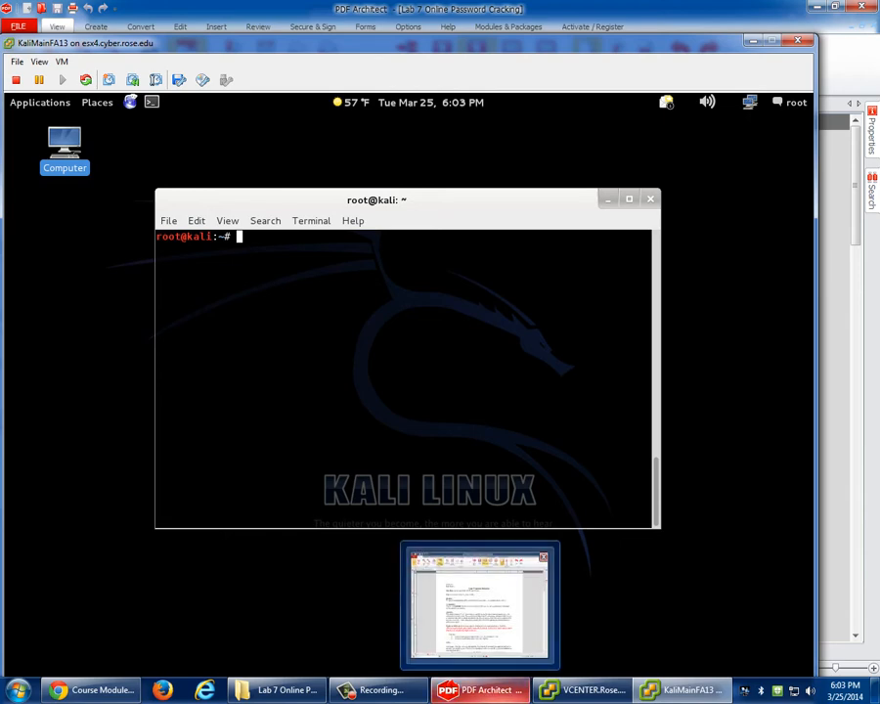
mouse_move(479, 606)
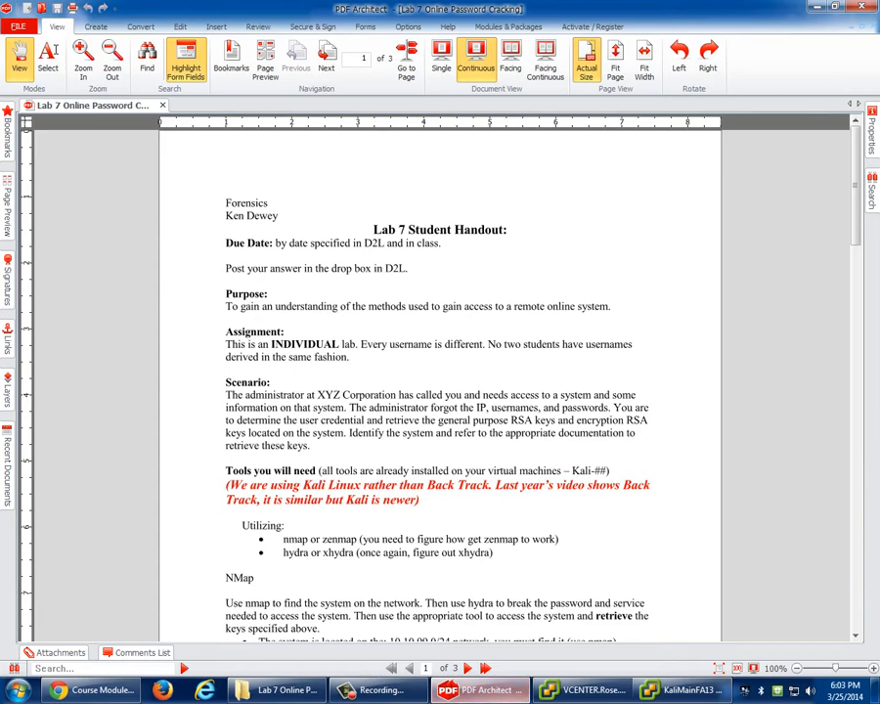
Scroll through the Lab 7 handout and dismiss the Windows colour-scheme prompt.
scroll("down", 3)
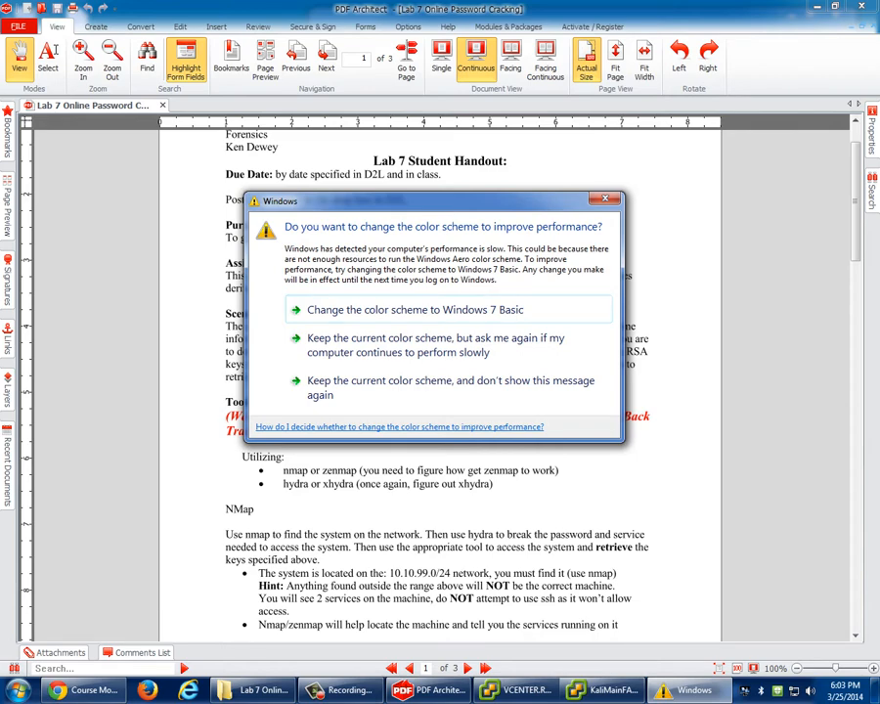
left_click(605, 200)
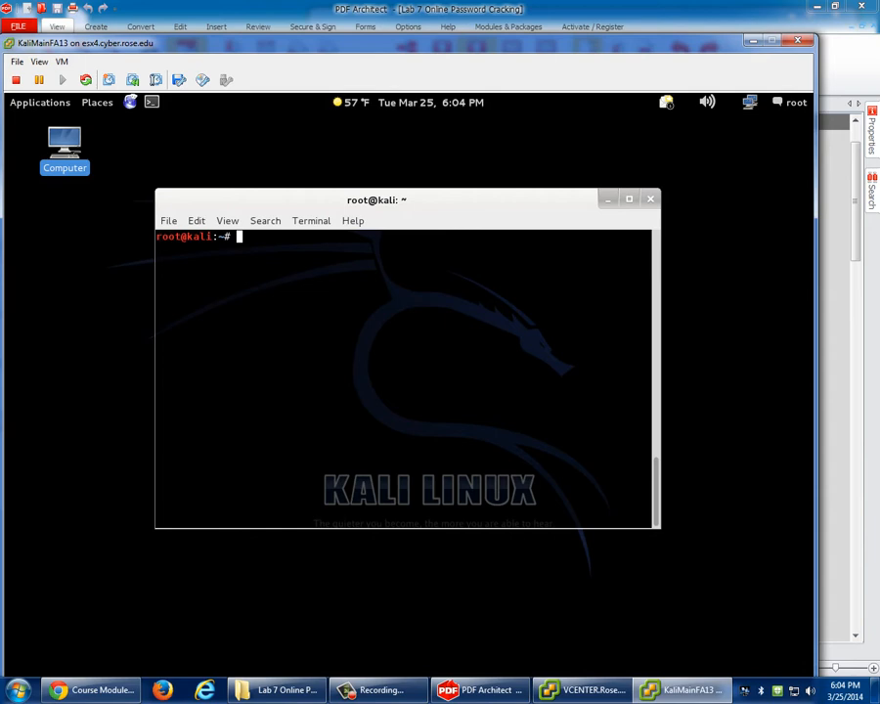
Run 'nmap 10.10.0.2' in the Kali terminal and scroll through the open services.
type("r")
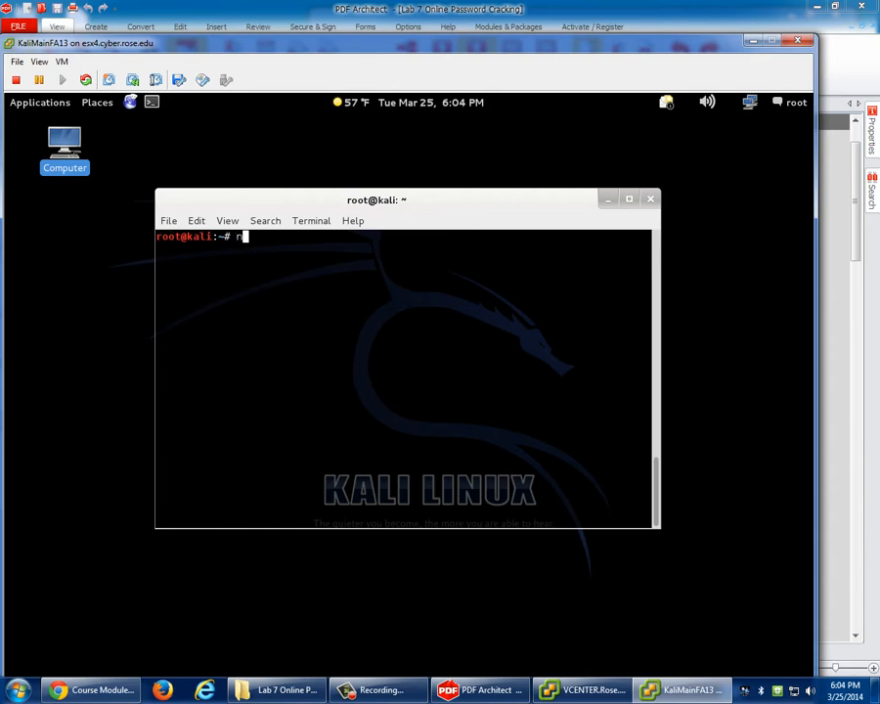
type("nmap")
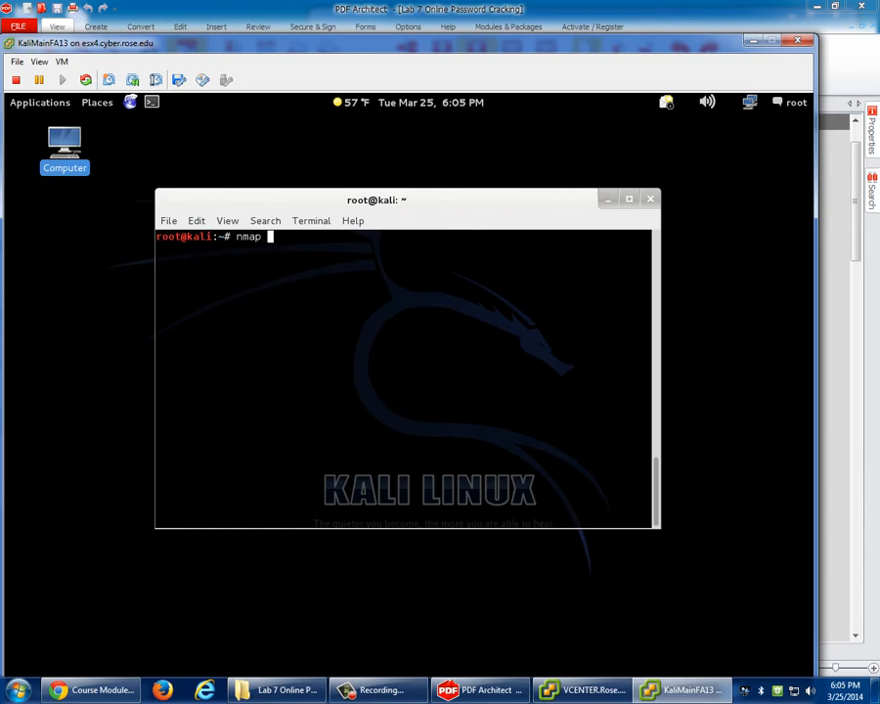
type("10.10.")
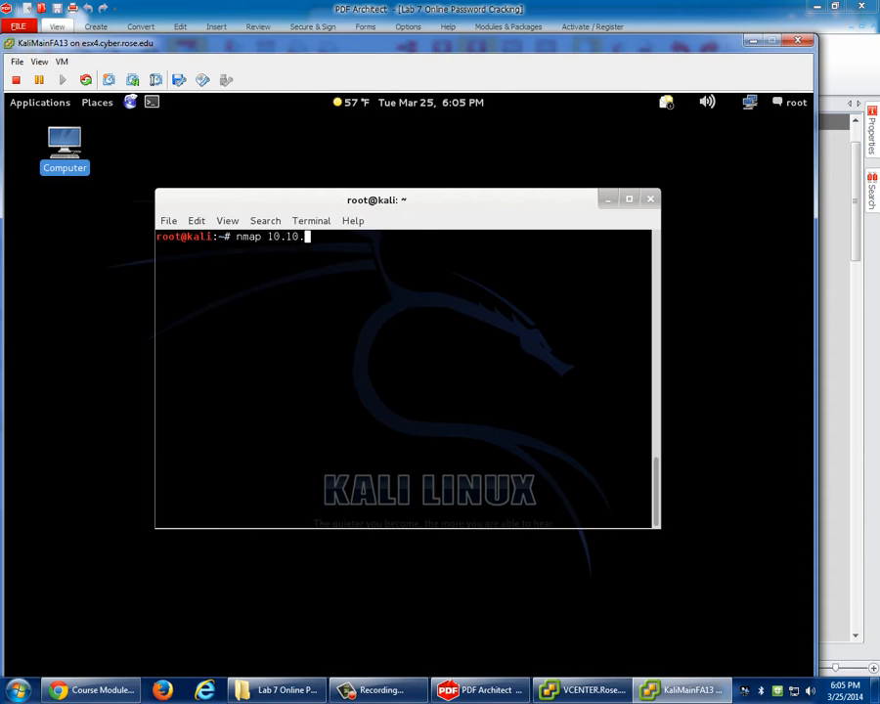
type("0.2")
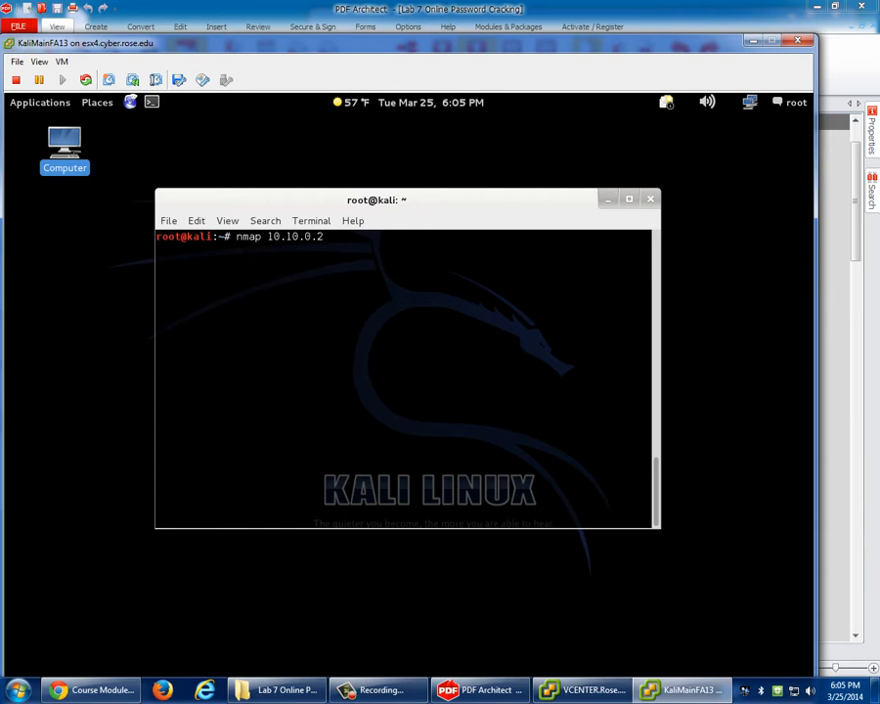
key("Return")
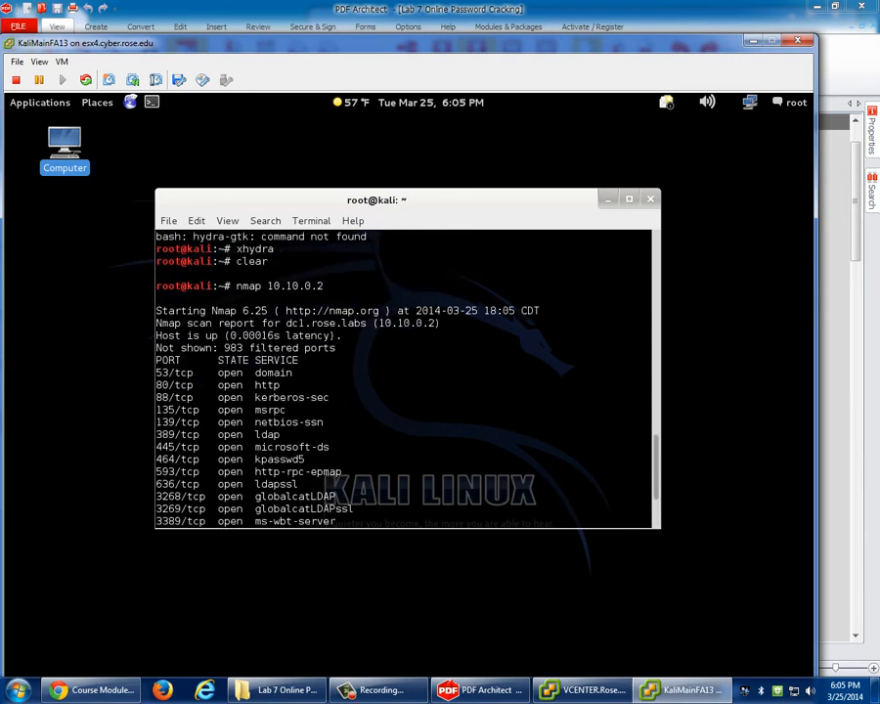
scroll("down", 3)
type("zen")
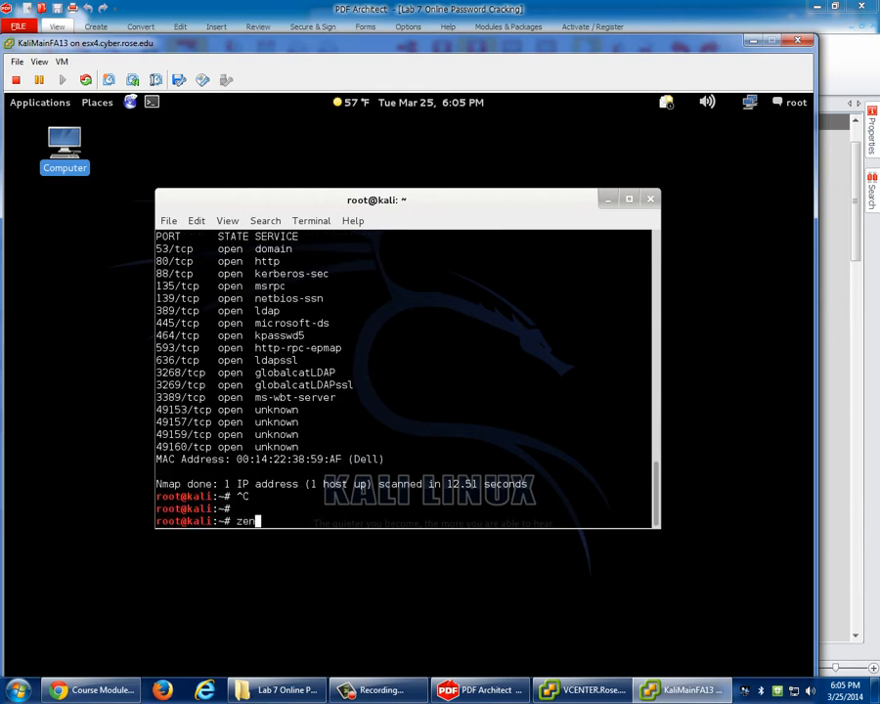
Launch Zenmap, choose a scan profile, and start a scan of target 10.10.0.2.
key("Return")
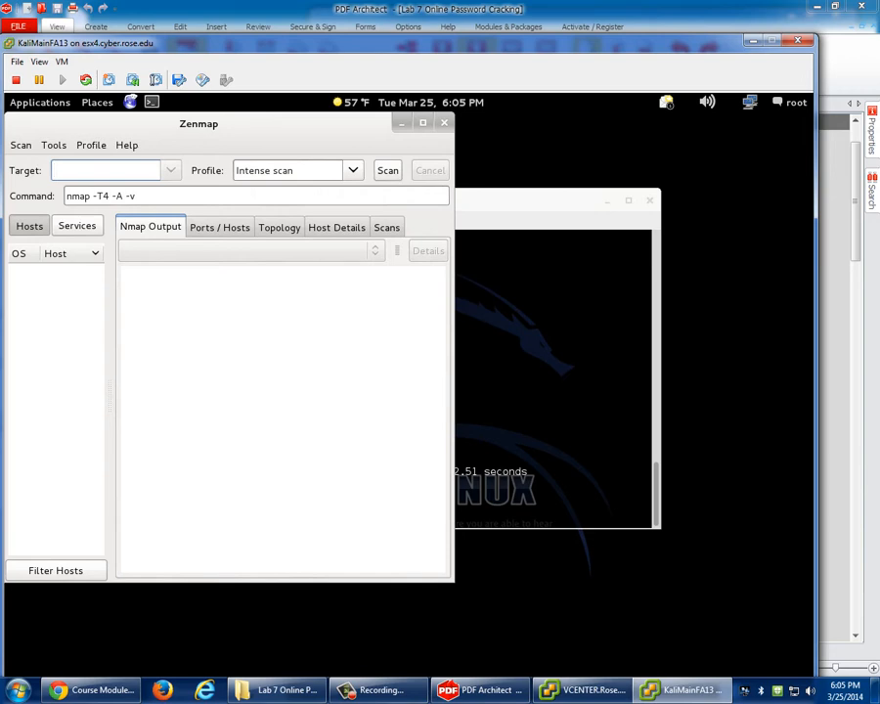
type("10.10.0.")
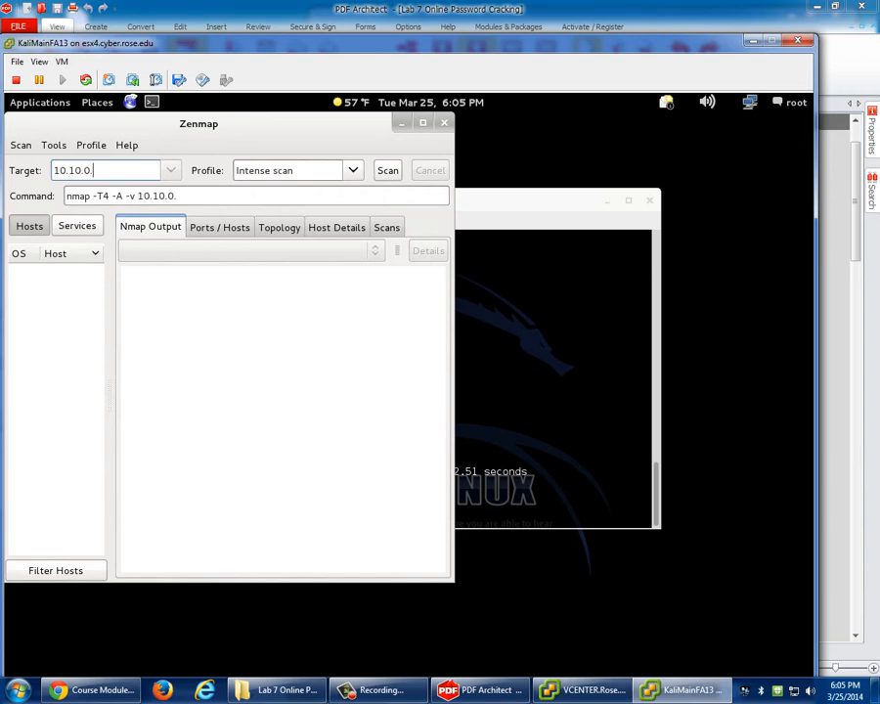
type("2")
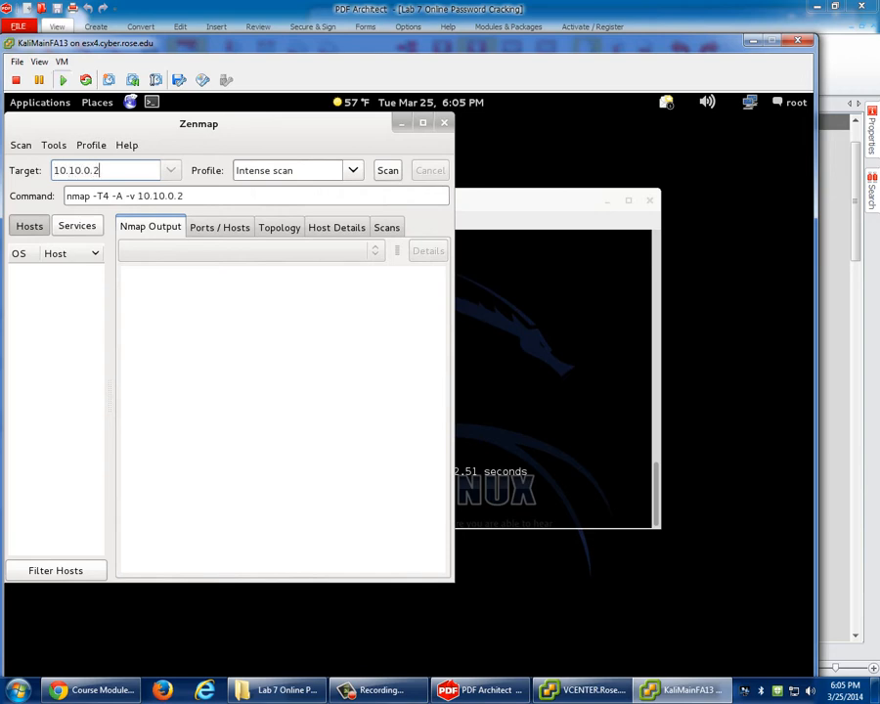
left_click(352, 170)
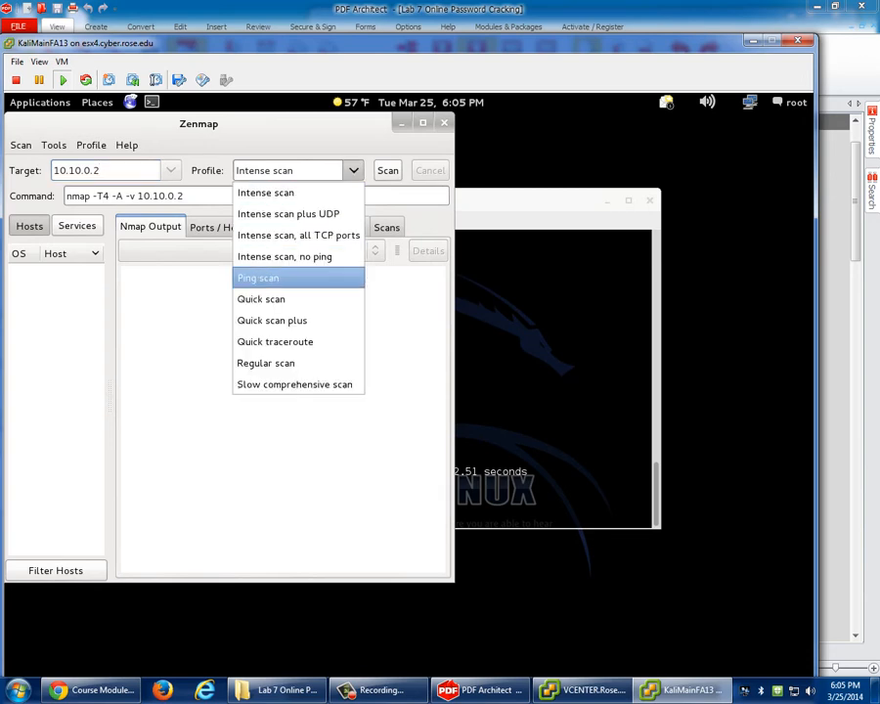
left_click(261, 298)
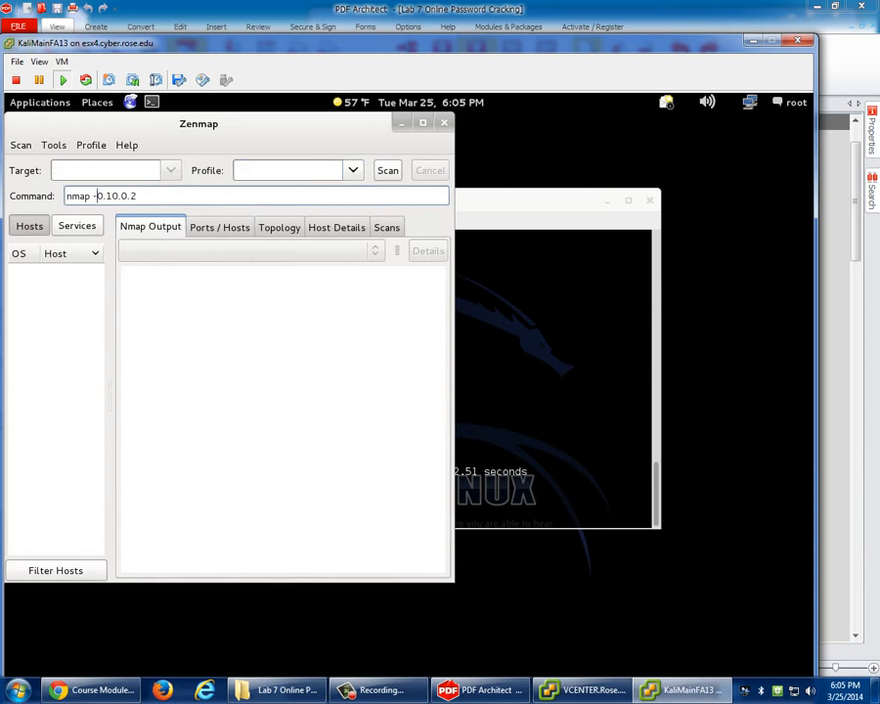
type("10.10.0.2")
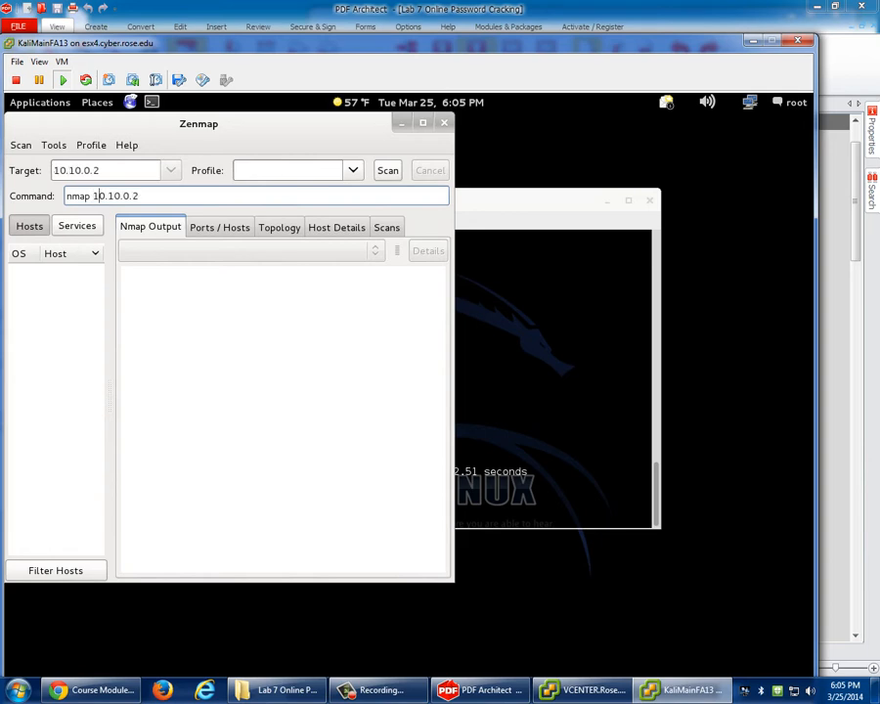
left_click(387, 170)
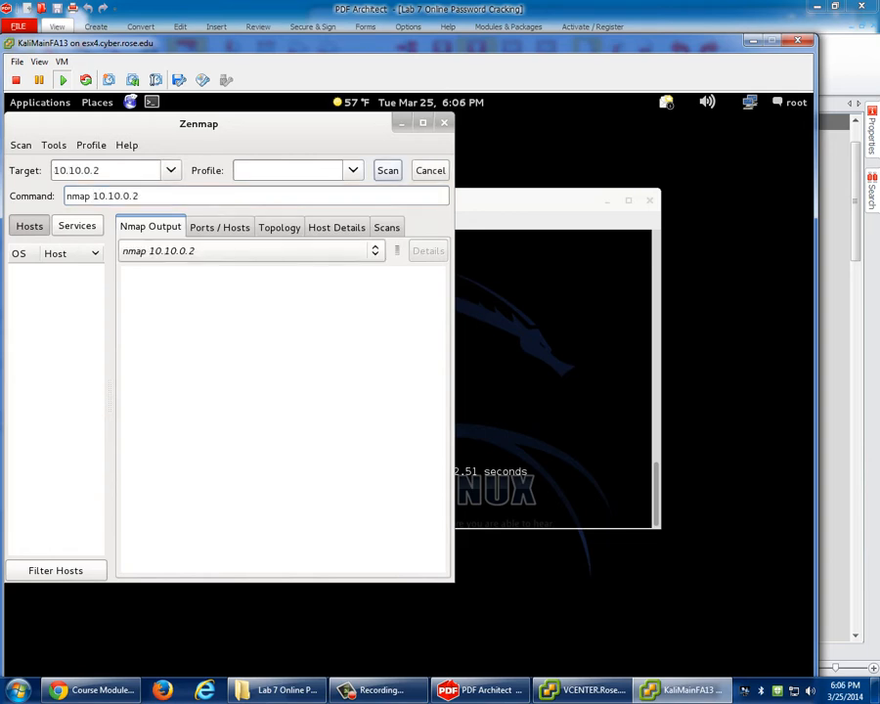
Let the Zenmap scan finish and read 10.10.0.2's domain, http, kerberos and LDAP ports.
left_click(387, 169)
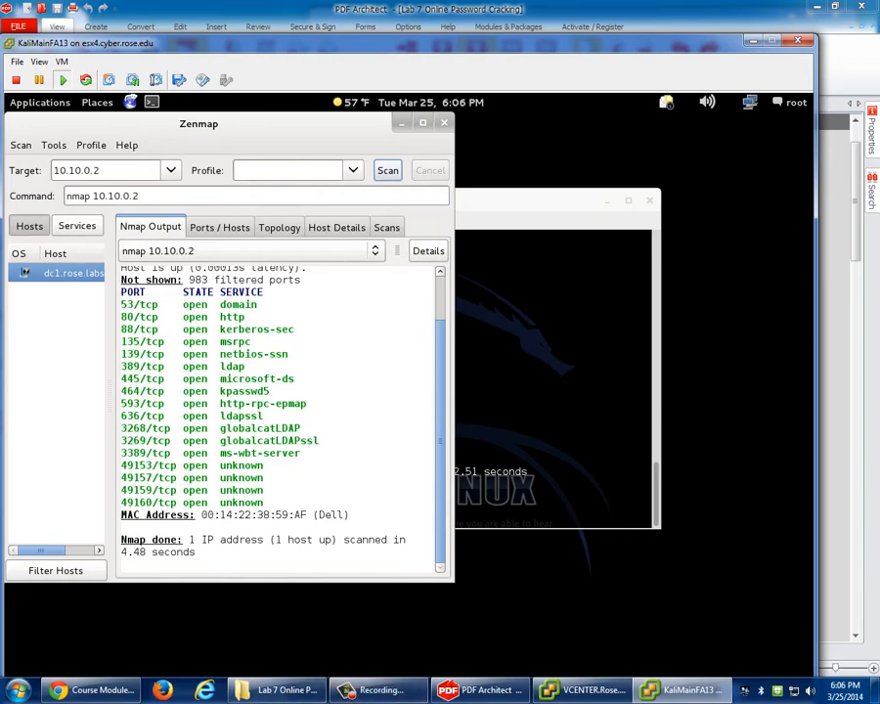
left_click(477, 690)
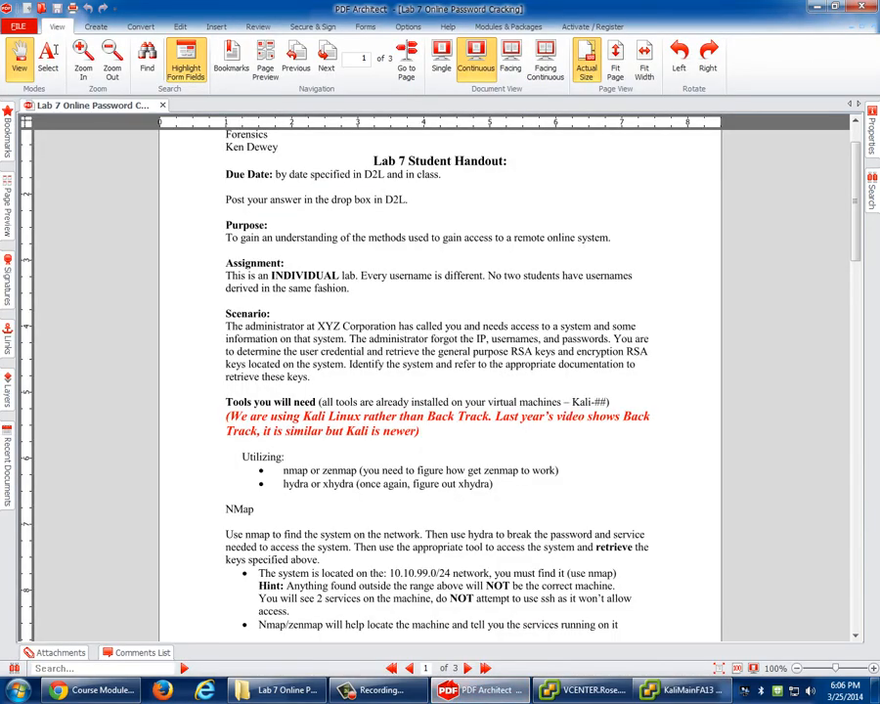
scroll("down", 3)
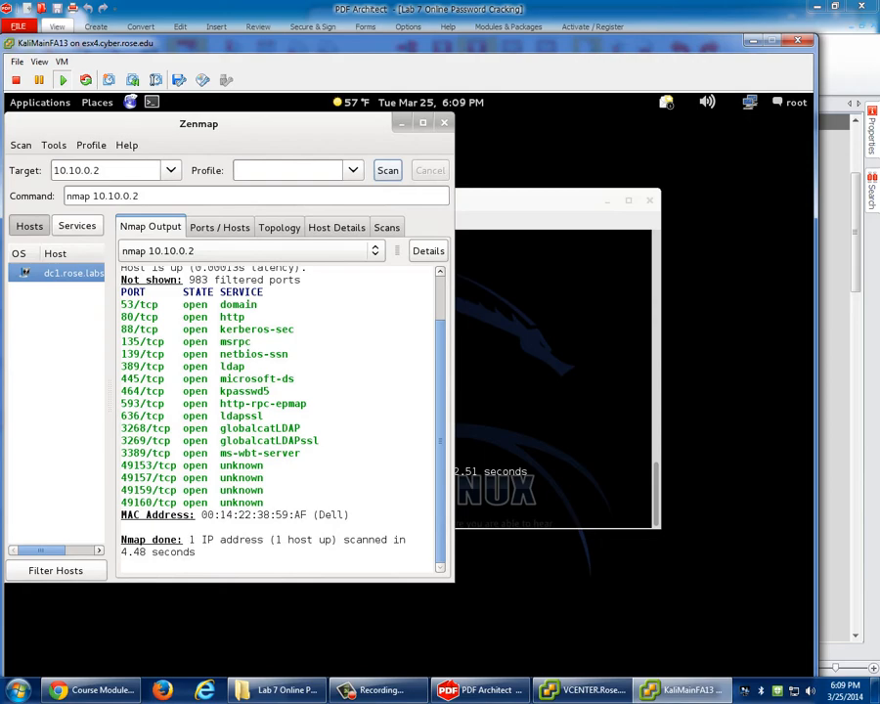
Bring the Lab 7 Student Handout in PDF Architect back to the front.
left_click(478, 690)
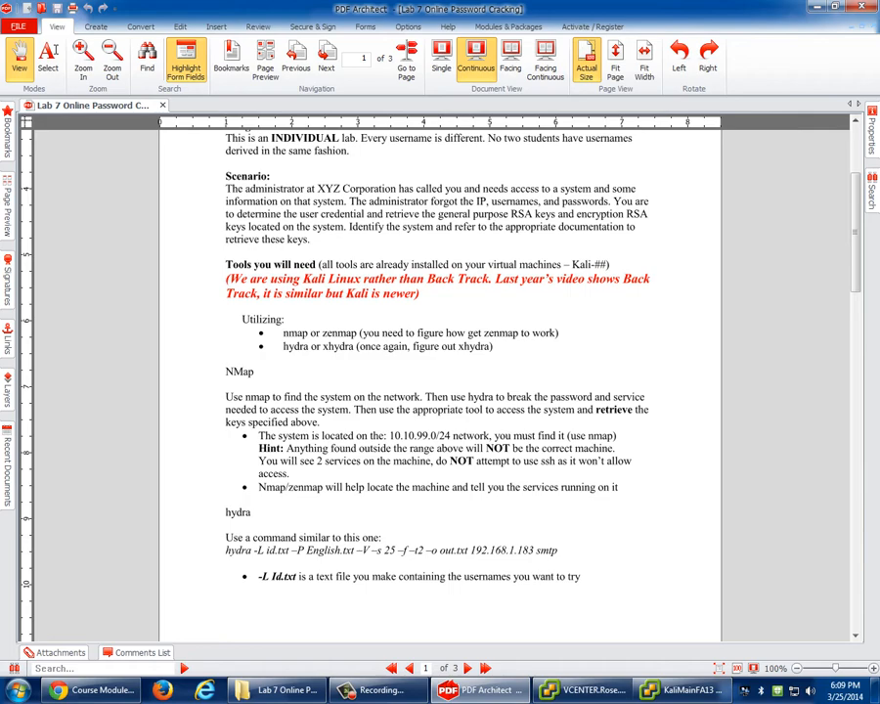
Scroll the handout's hydra section, then return to Zenmap's 10.10.0.2 scan results.
scroll("up", 3)
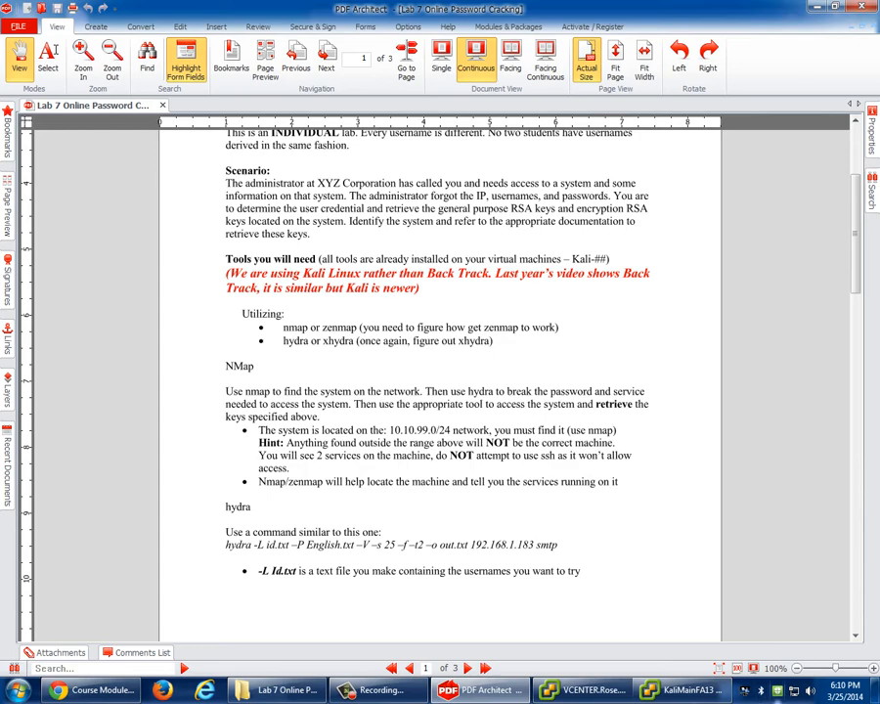
left_click(682, 689)
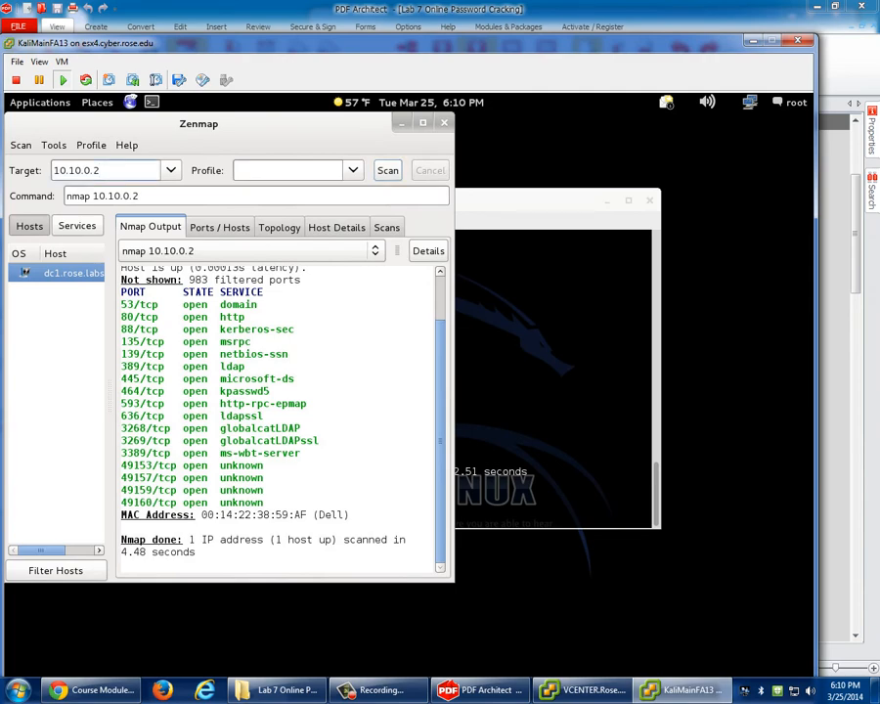
Scan target 10.10.0.2-3 and review the open services found on dc1 and dc2.
type("-3")
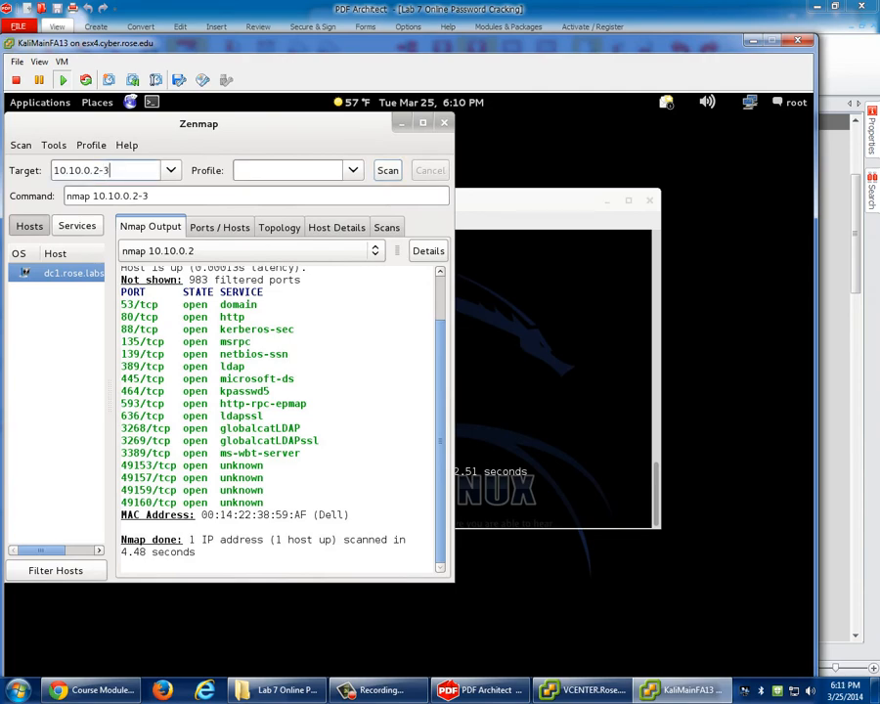
left_click(387, 169)
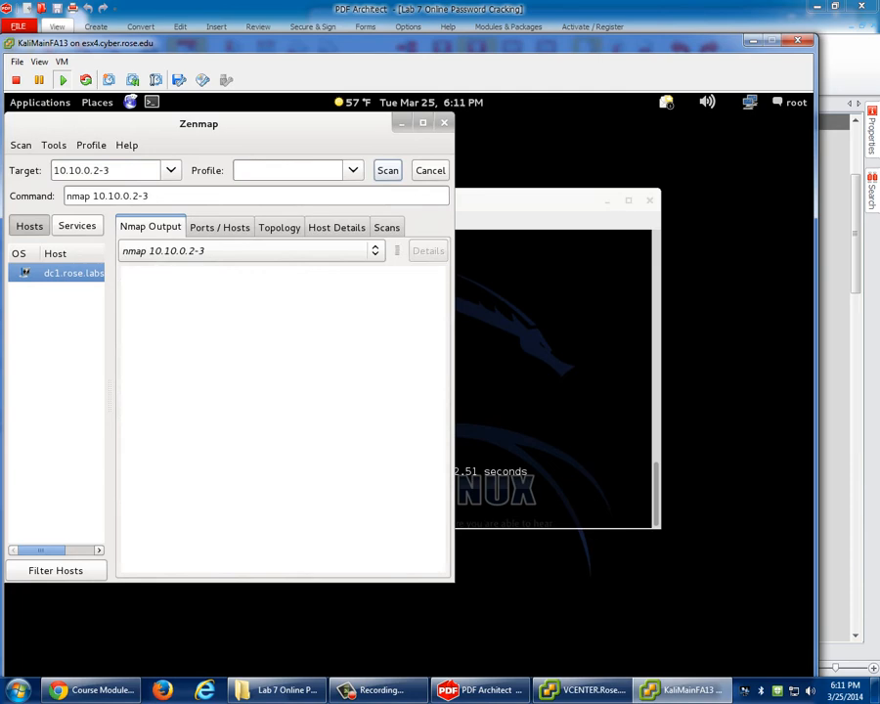
left_click(387, 169)
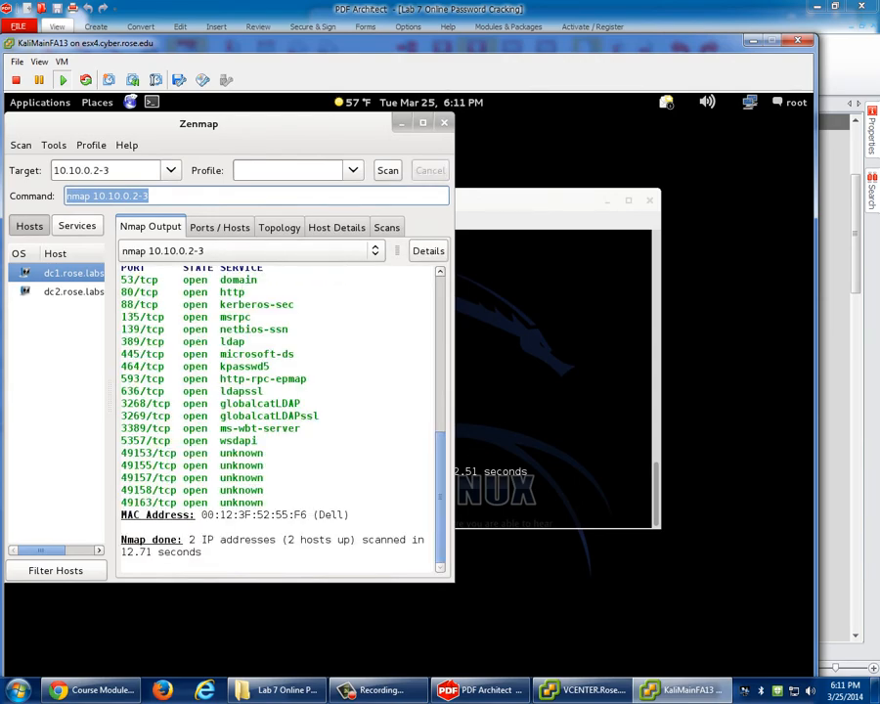
scroll("down", 3)
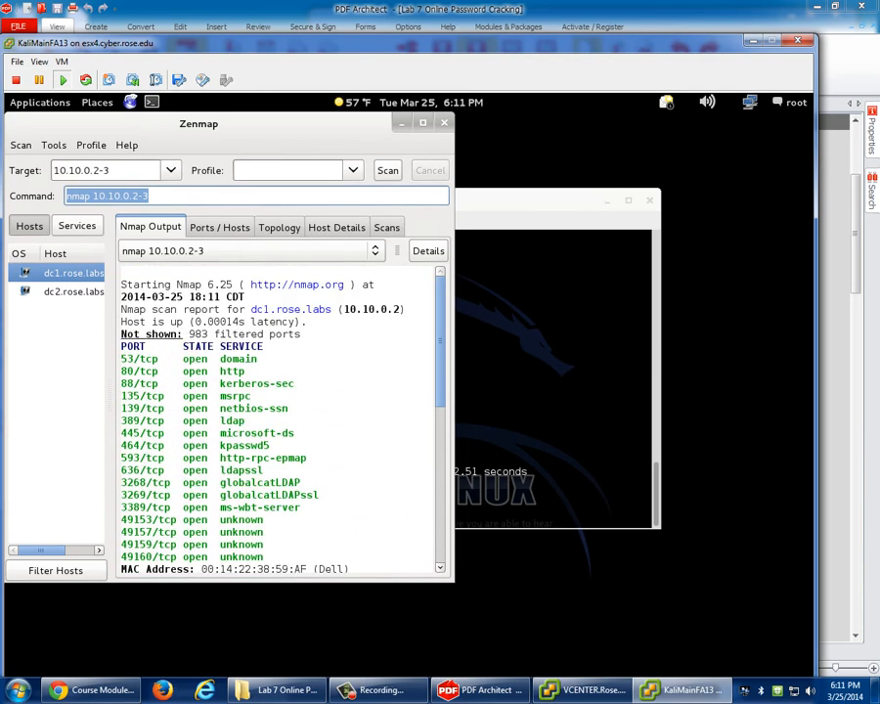
scroll("down", 3)
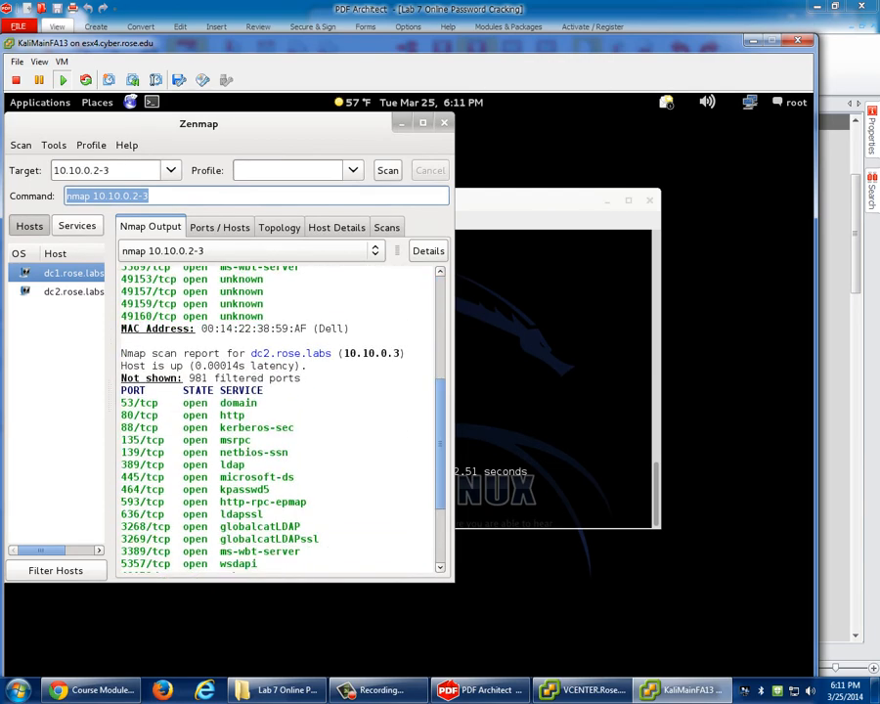
scroll("down", 3)
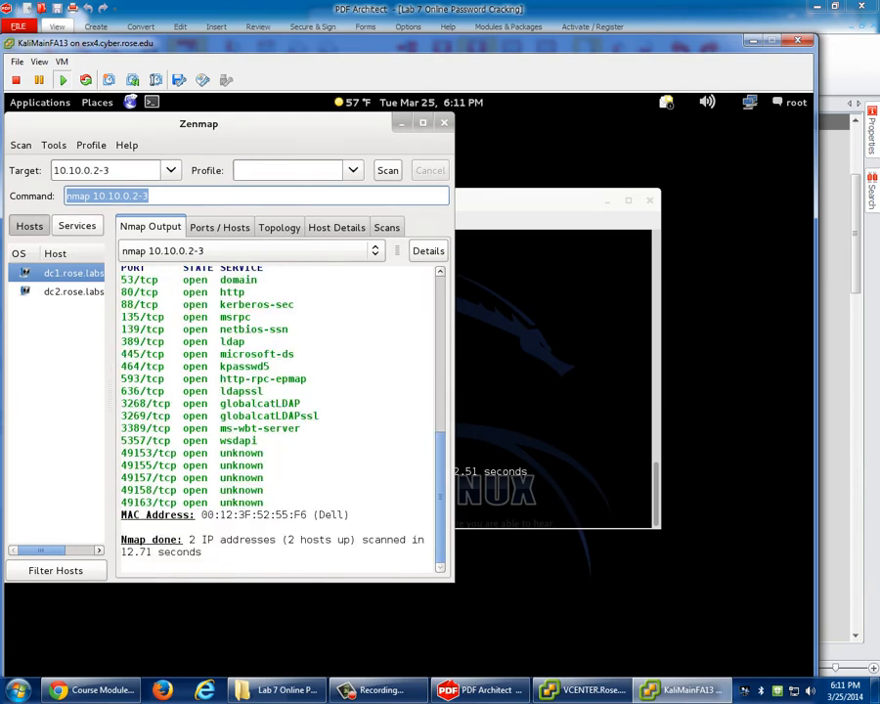
Rerun the Zenmap scan with '> results.txt' appended, which fails as an invalid host.
left_click(386, 227)
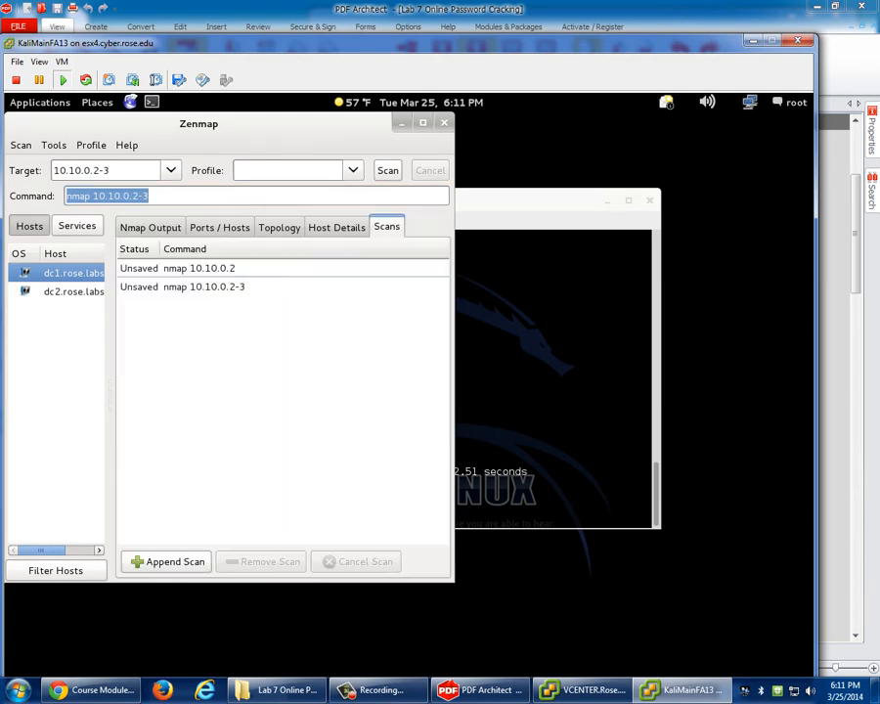
left_click(150, 226)
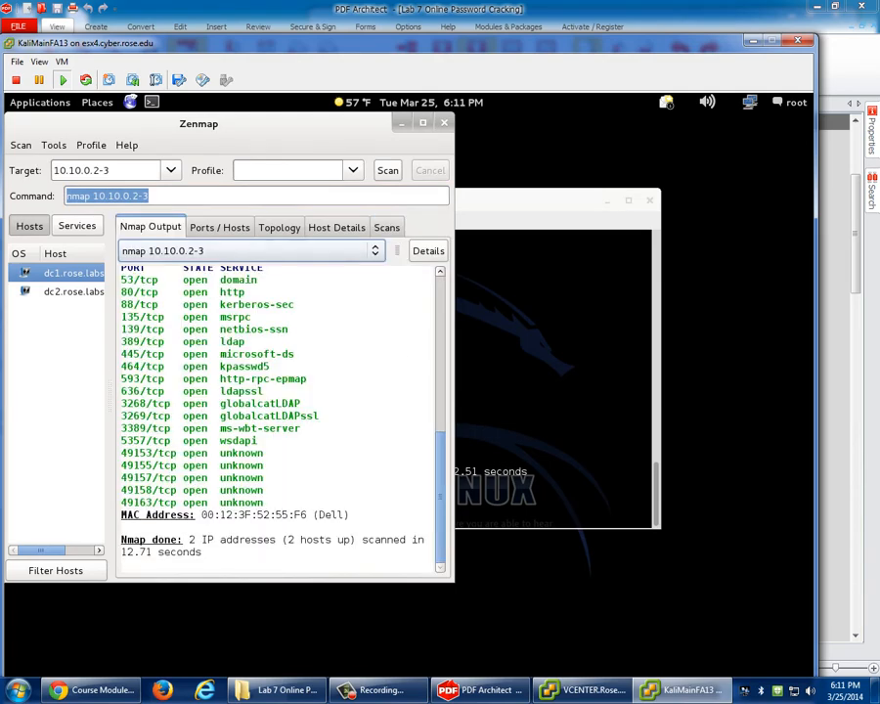
left_click(255, 196)
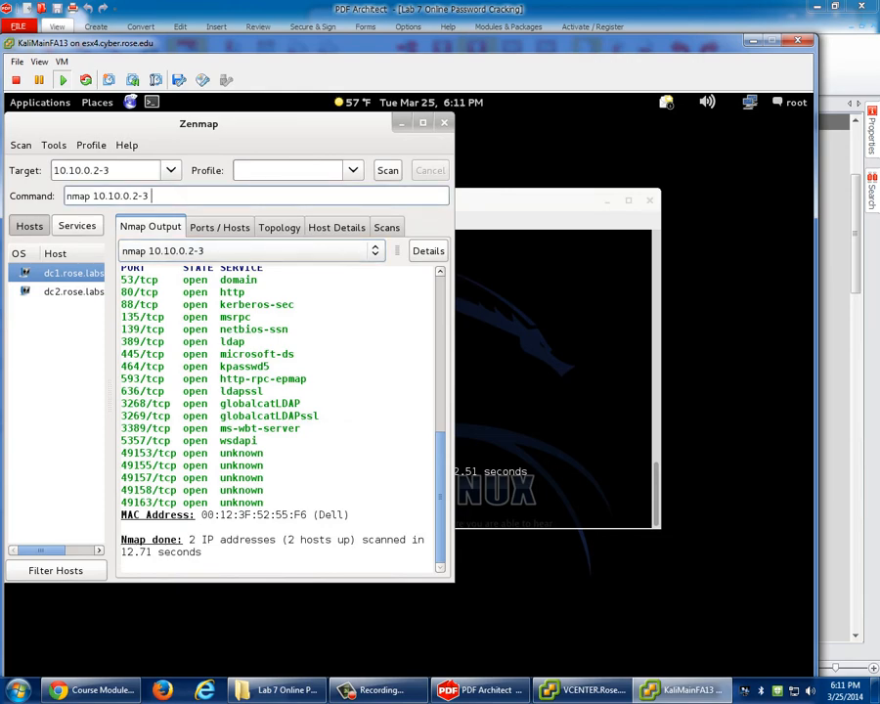
type("> results.")
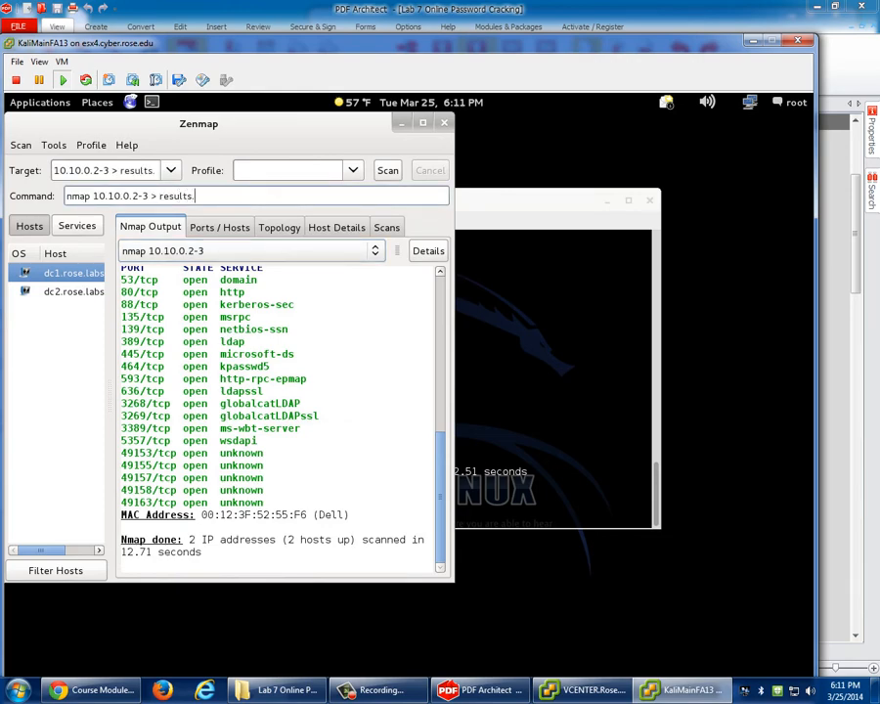
type("txt")
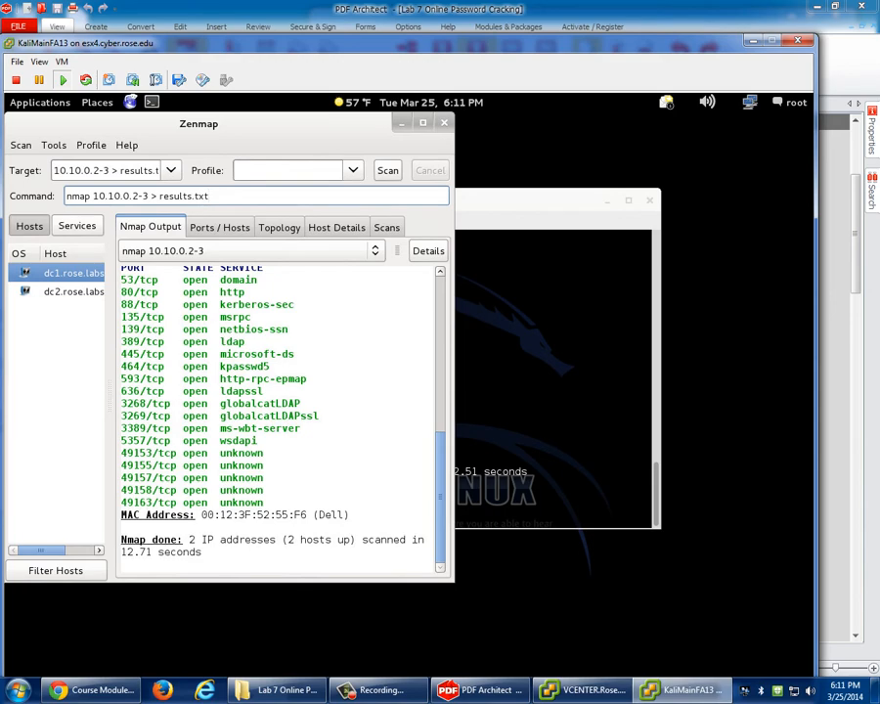
left_click(387, 170)
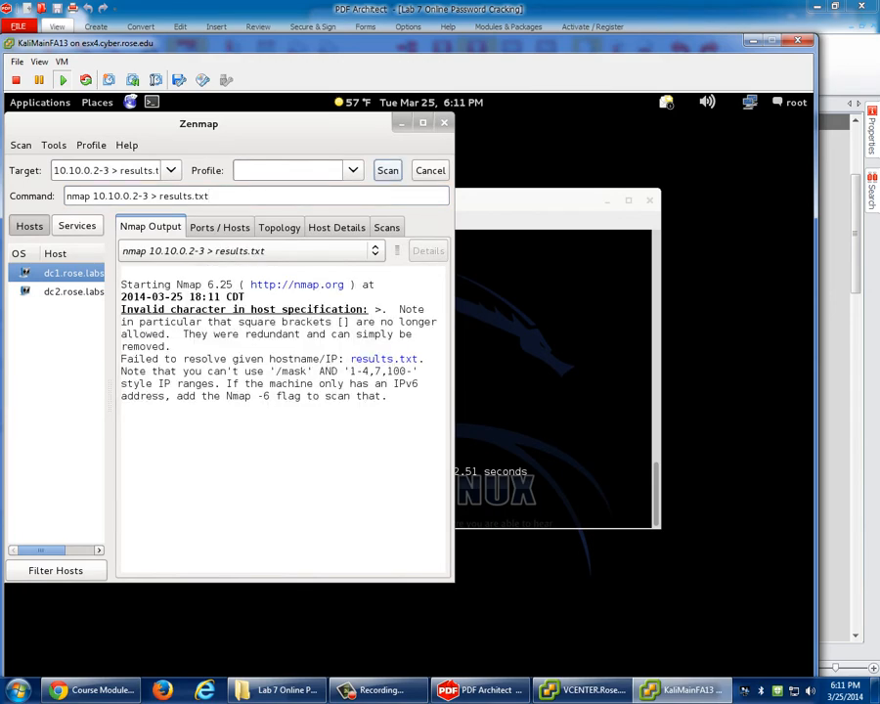
left_click_drag(199, 123, 556, 134)
type("nmap ")
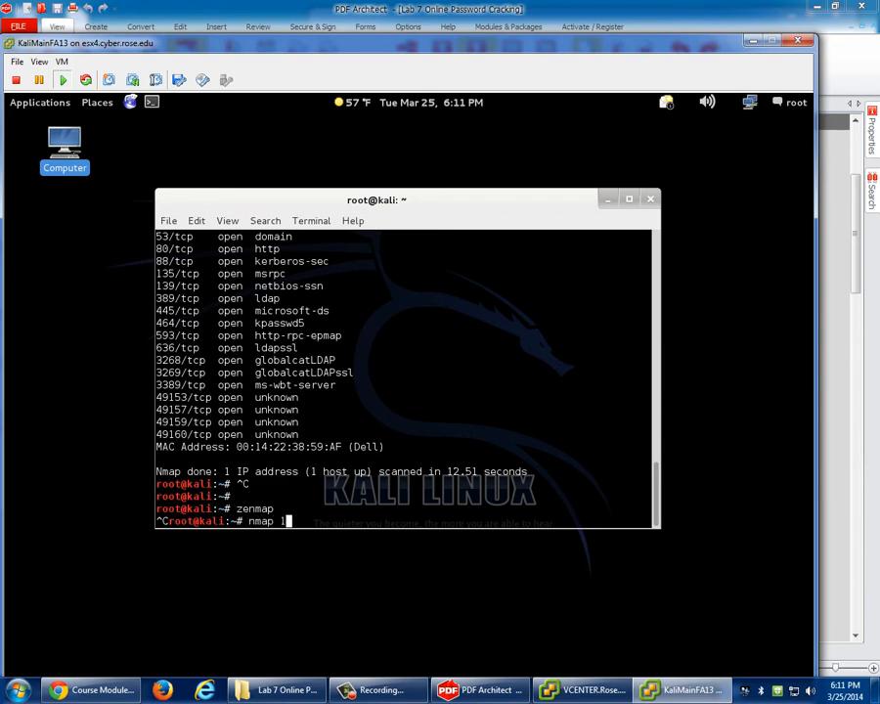
Run 'nmap 10.10.0.2-3 > results.txt' in the root terminal, then interrupt it.
type("10.10.0.2")
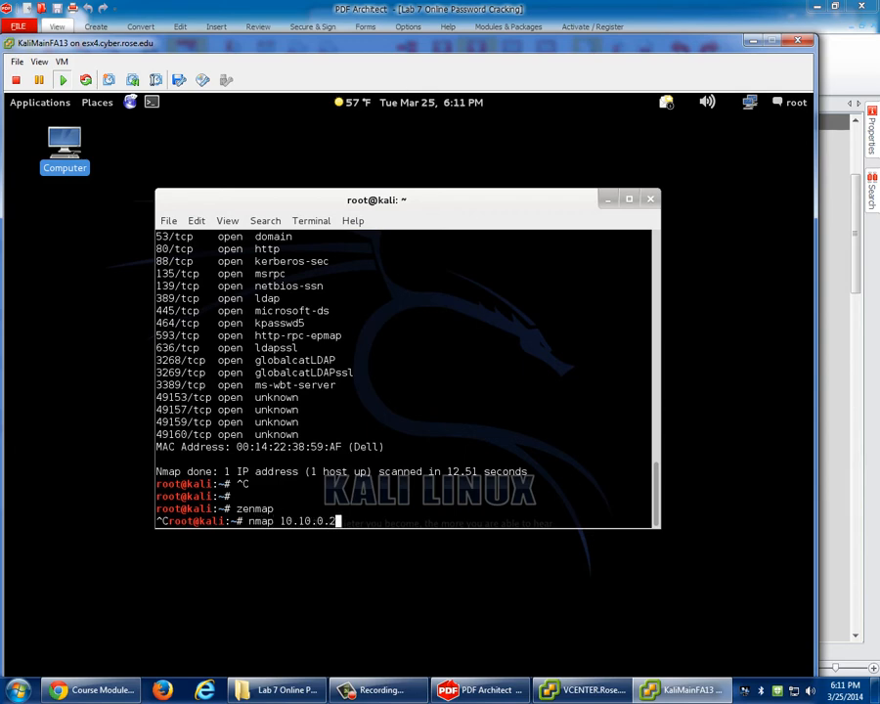
type("-3")
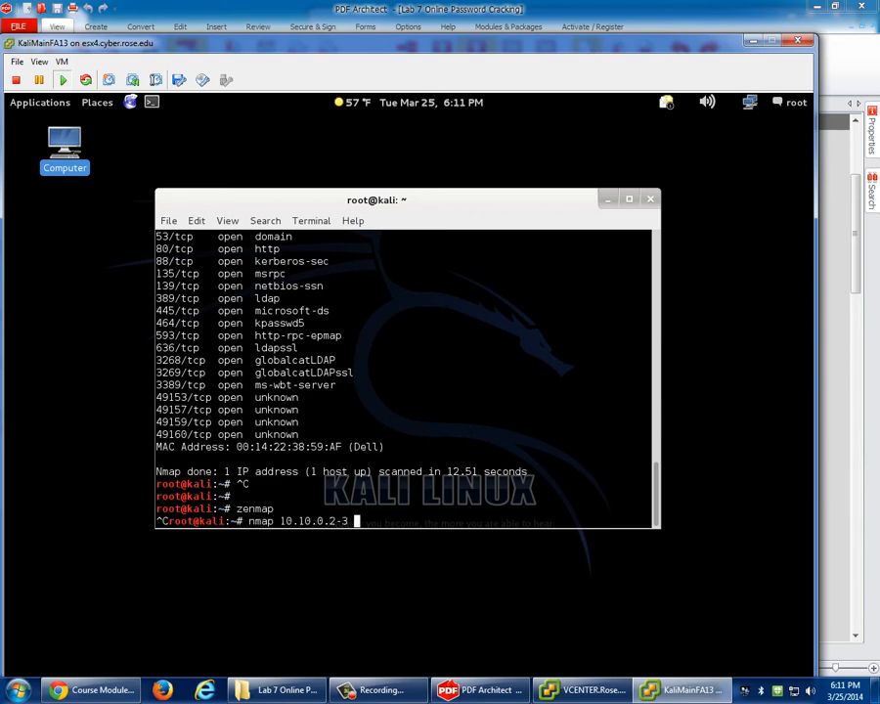
type("> results")
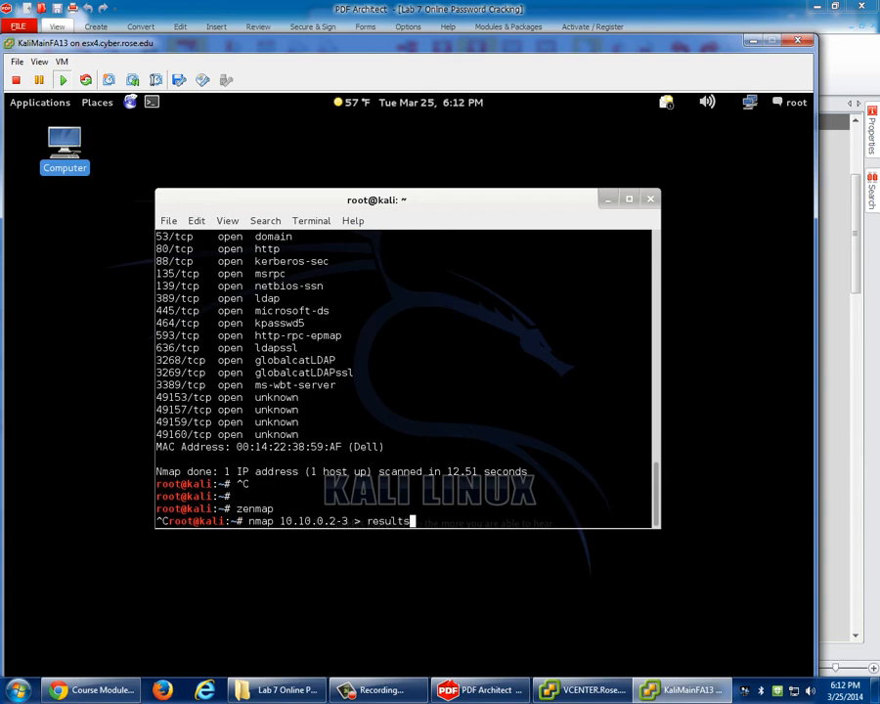
type(".txt")
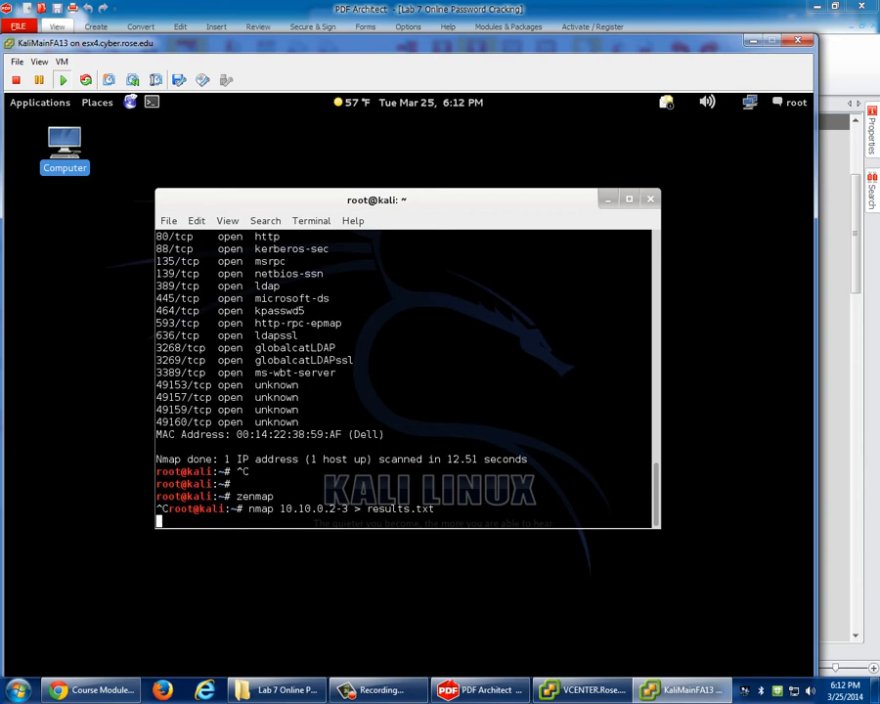
key("Return")
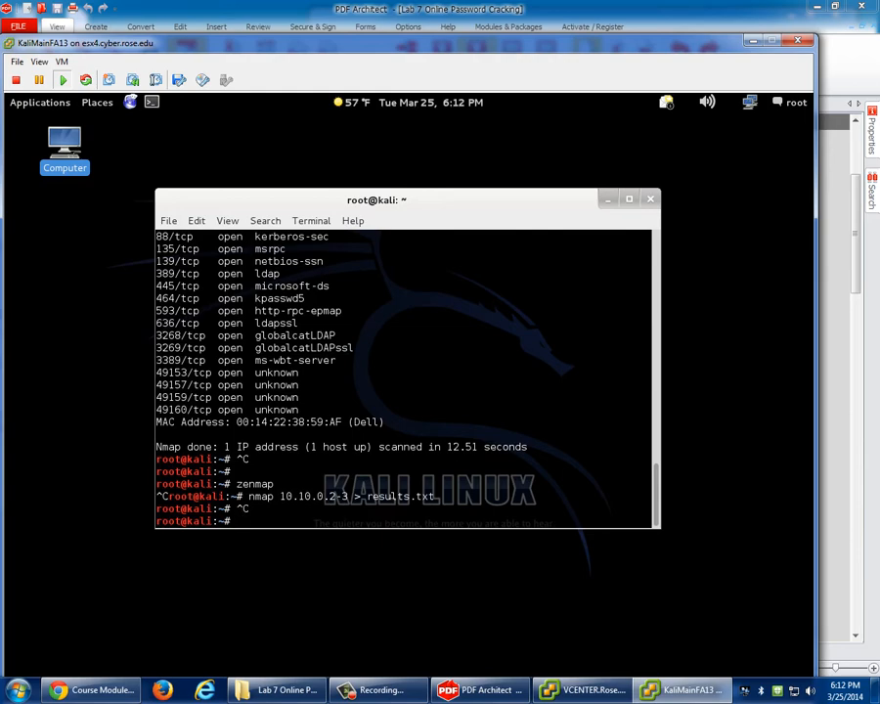
Switch to the Lab 7 PDF and scroll through its nmap and hydra instructions.
left_click(479, 690)
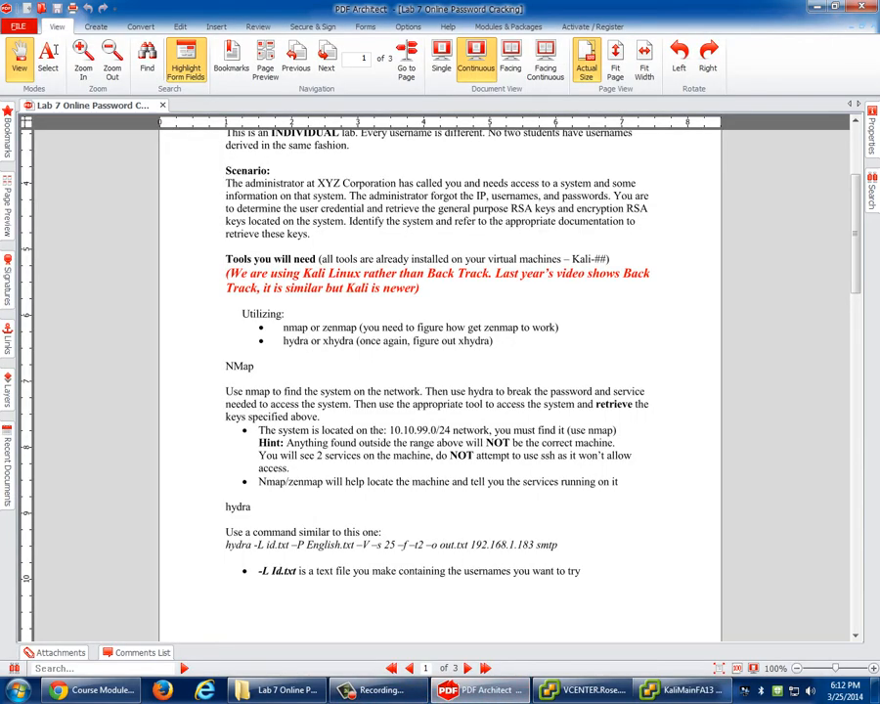
scroll("down", 3)
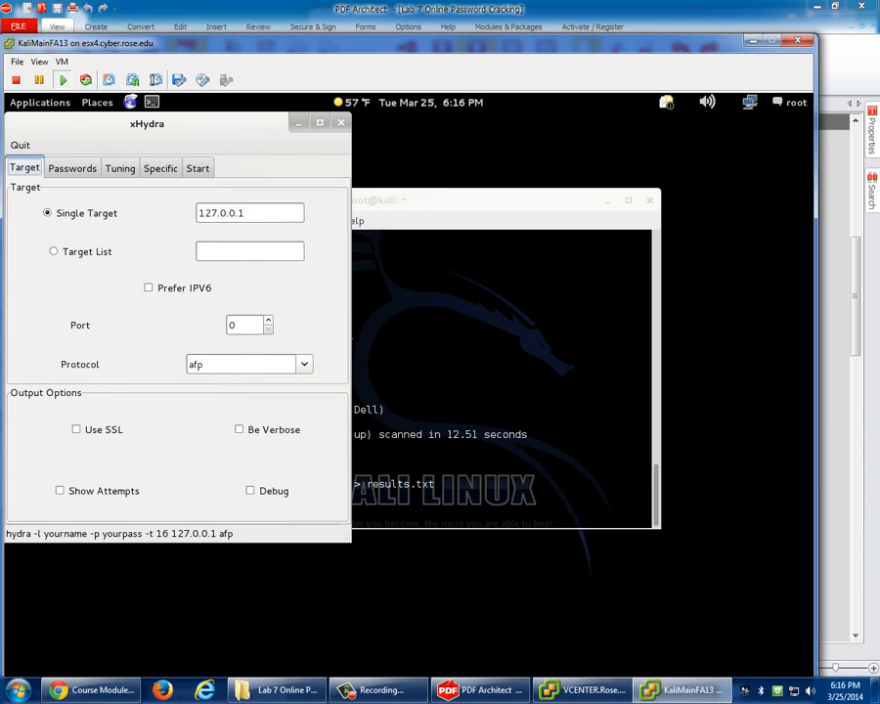
Set port 25 and protocol cvs, and enable Be Verbose and Show Attempts.
left_click_drag(147, 123, 338, 140)
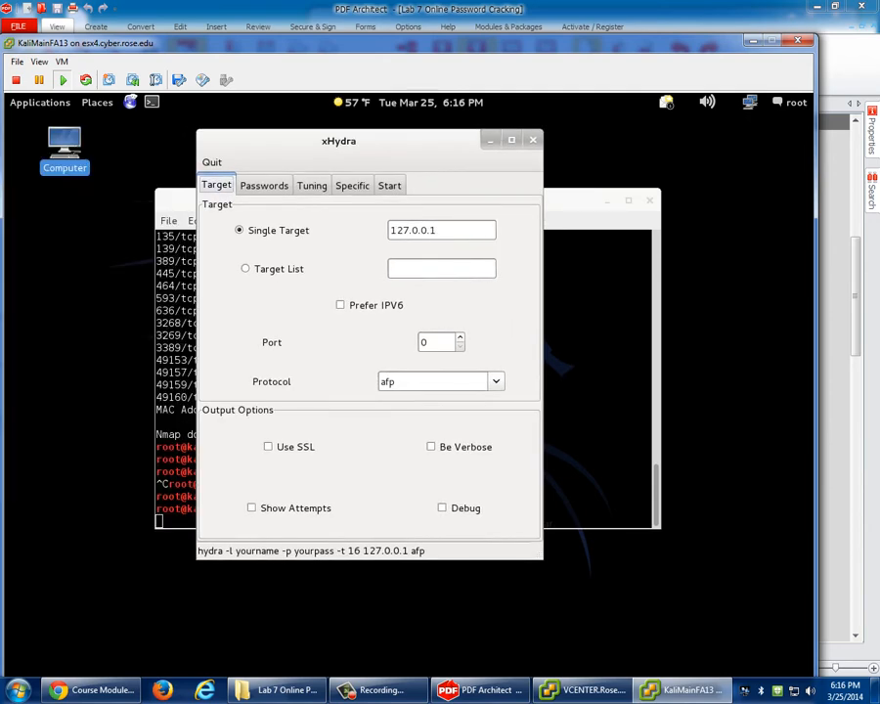
triple_click(441, 230)
type("2")
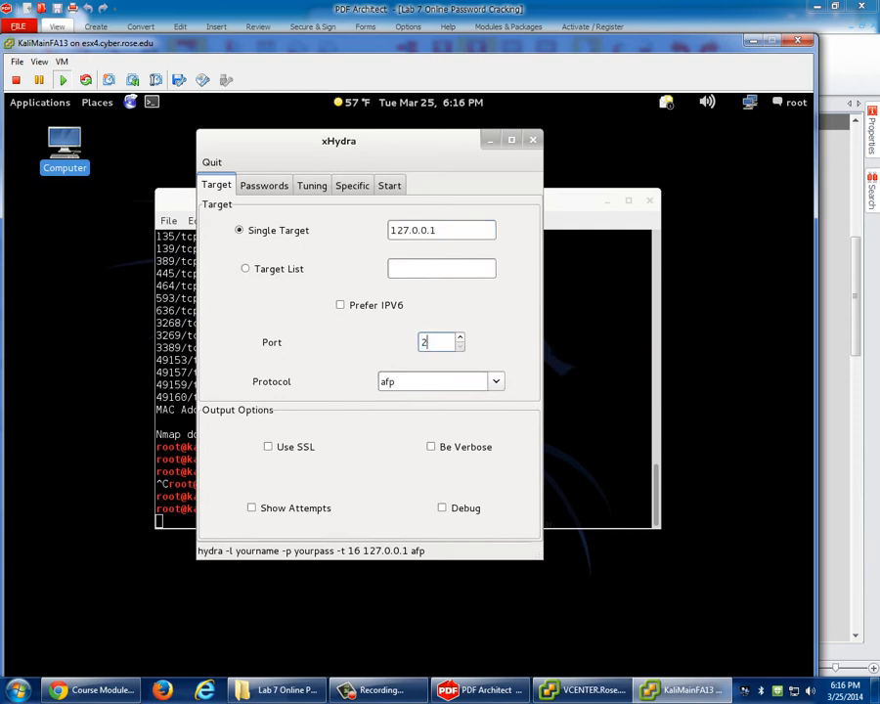
left_click(495, 381)
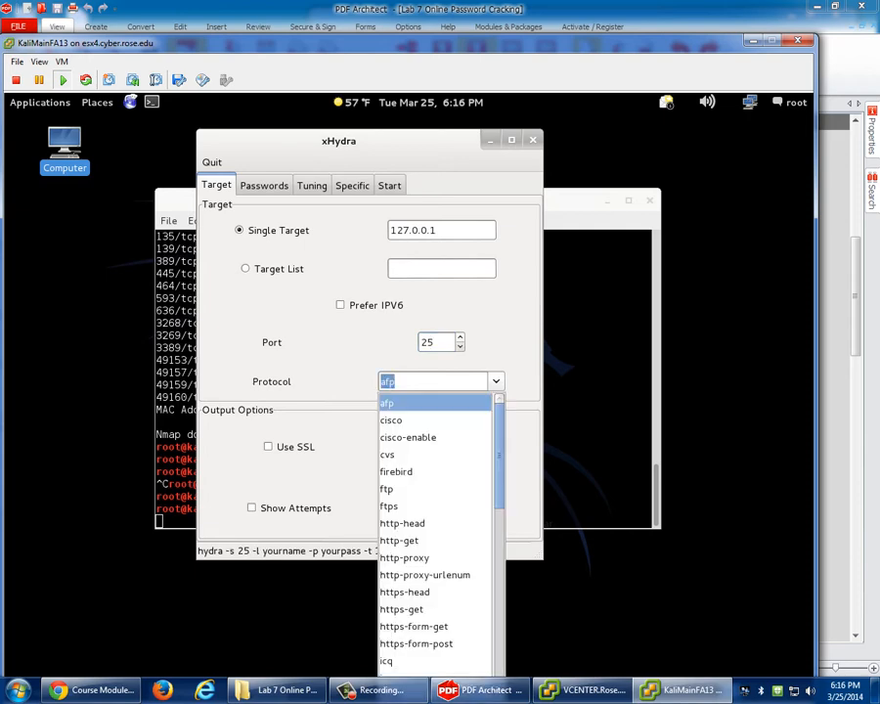
left_click(387, 454)
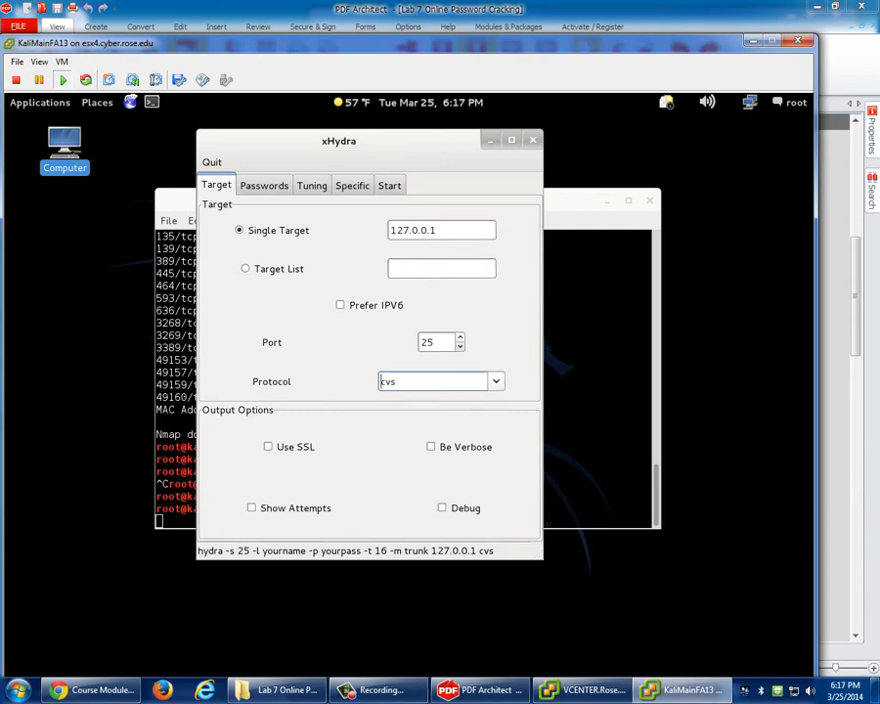
left_click(430, 447)
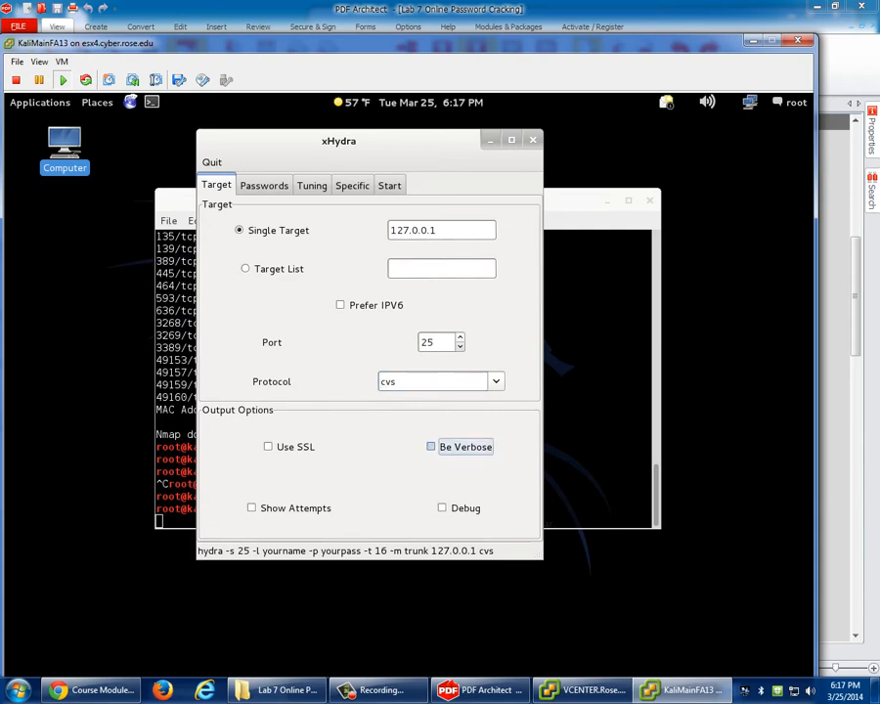
left_click(430, 446)
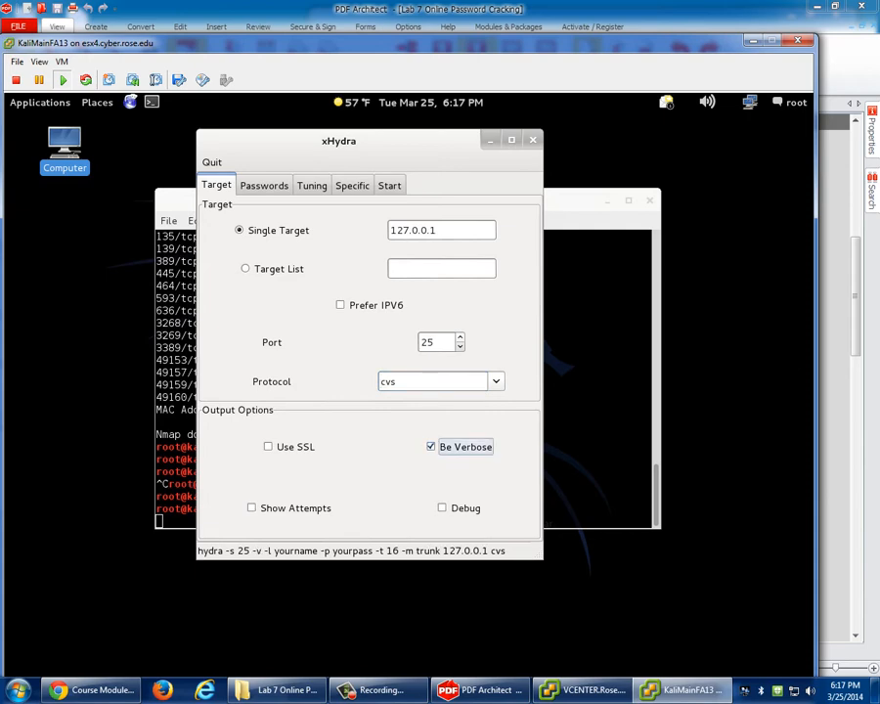
left_click(251, 507)
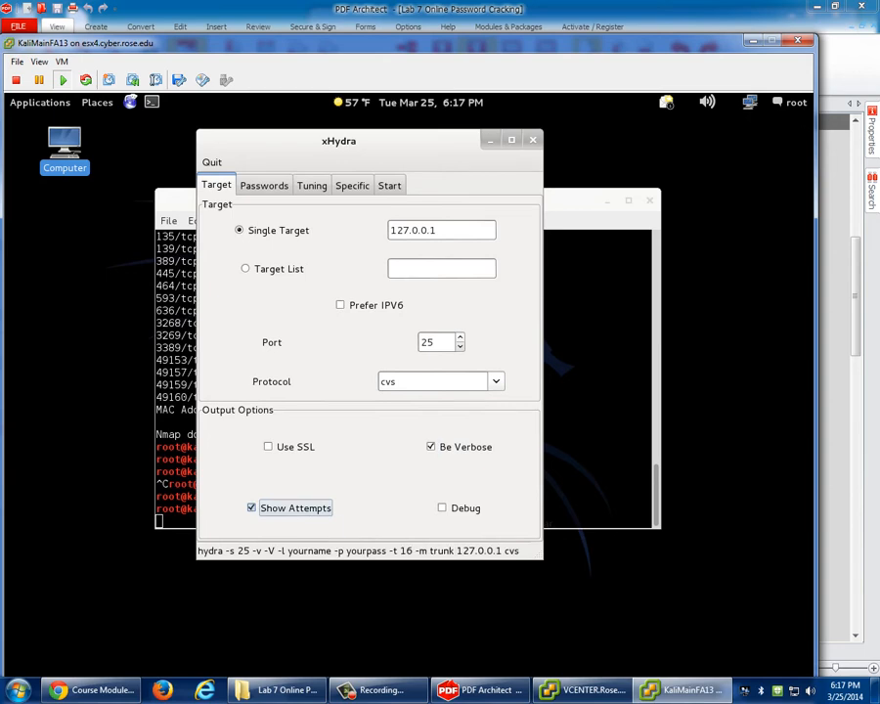
mouse_move(294, 507)
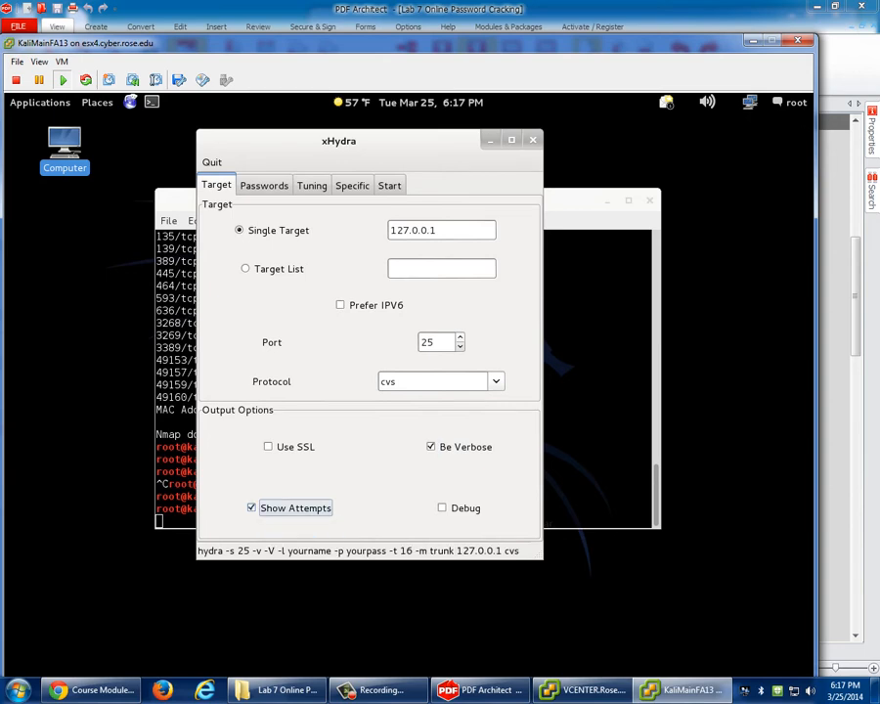
Cancel choosing a target list file and switch back to a single target.
left_click(245, 268)
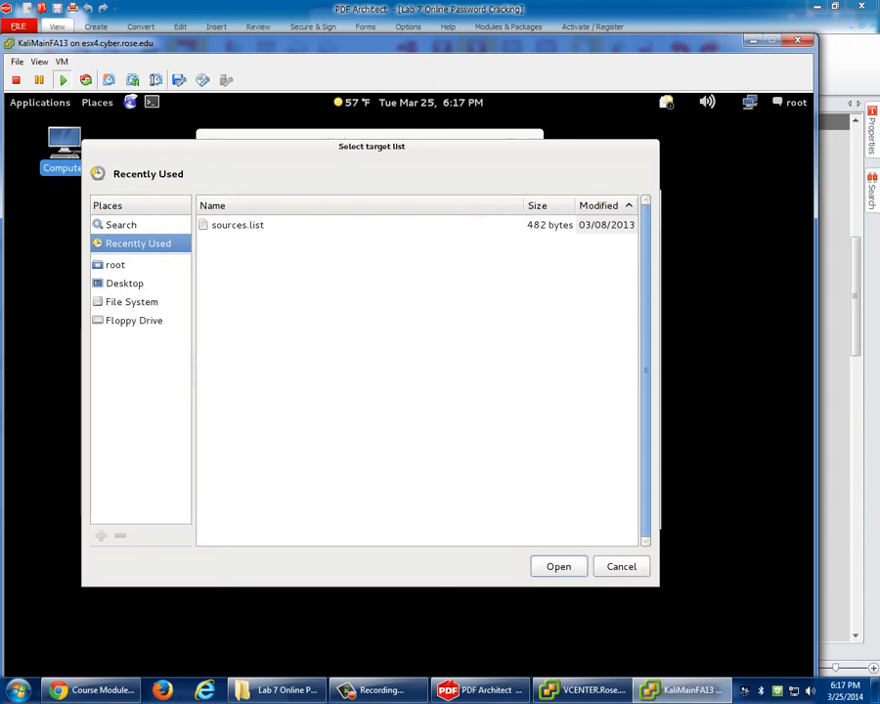
left_click(621, 566)
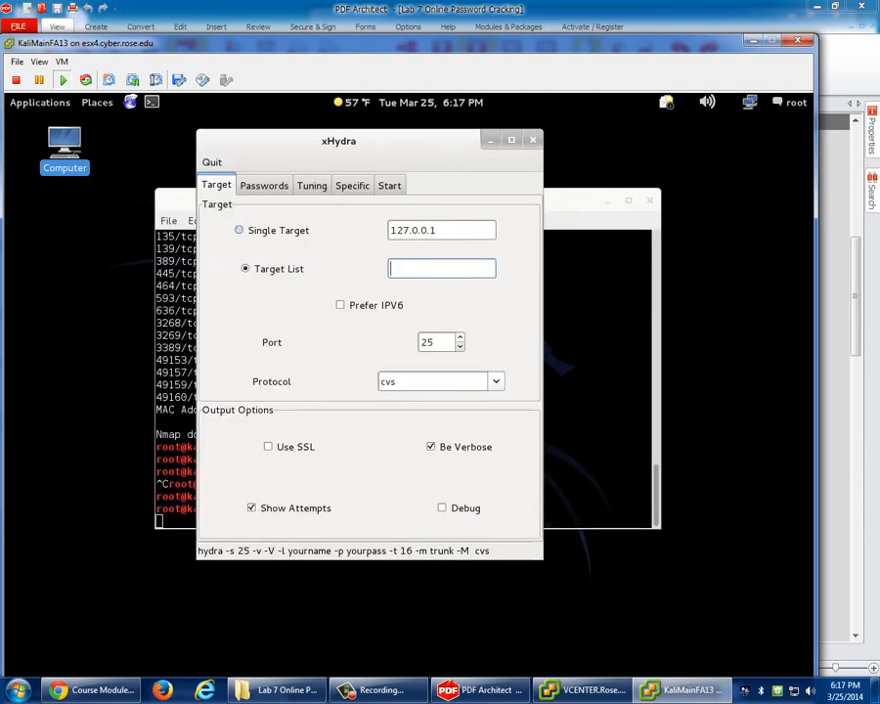
left_click(239, 230)
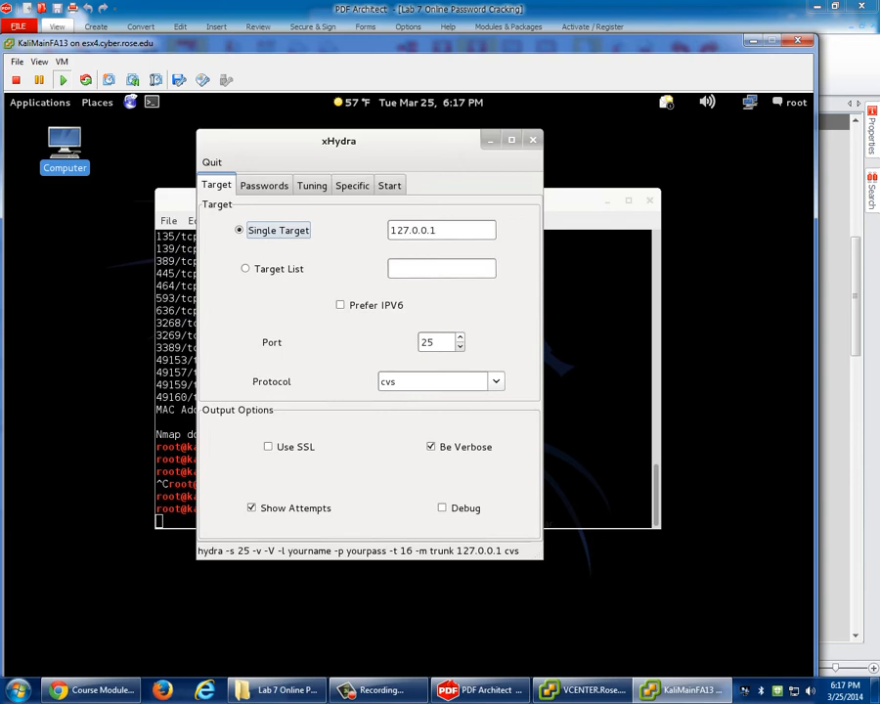
left_click(263, 185)
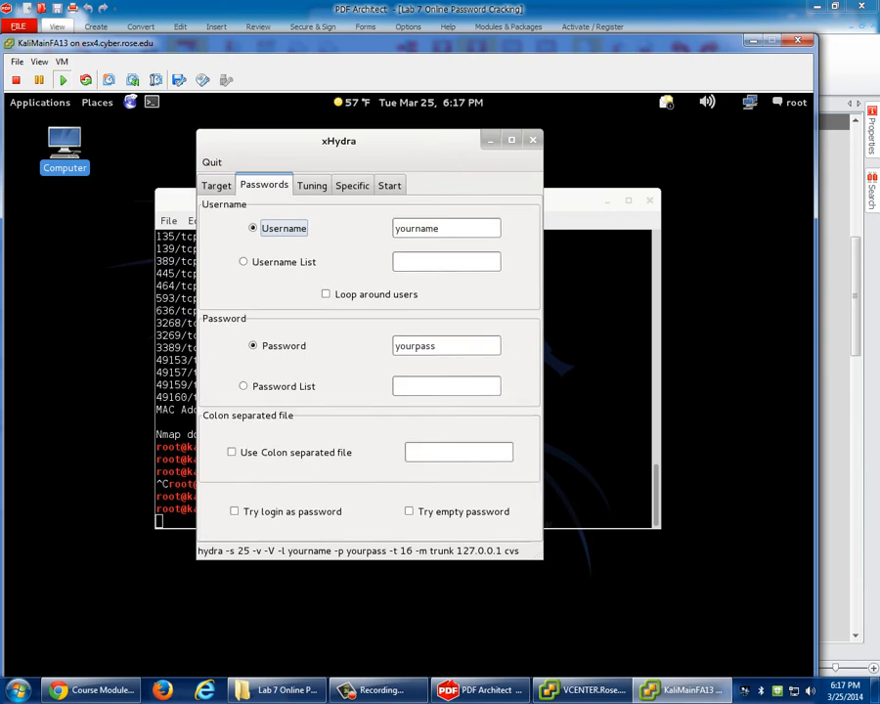
mouse_move(445, 261)
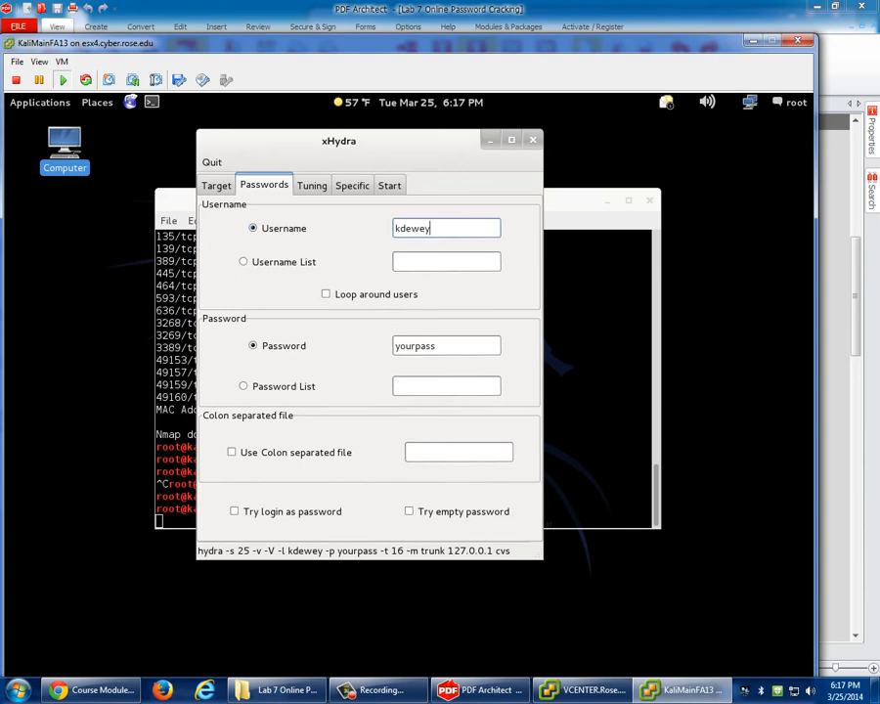
mouse_move(446, 261)
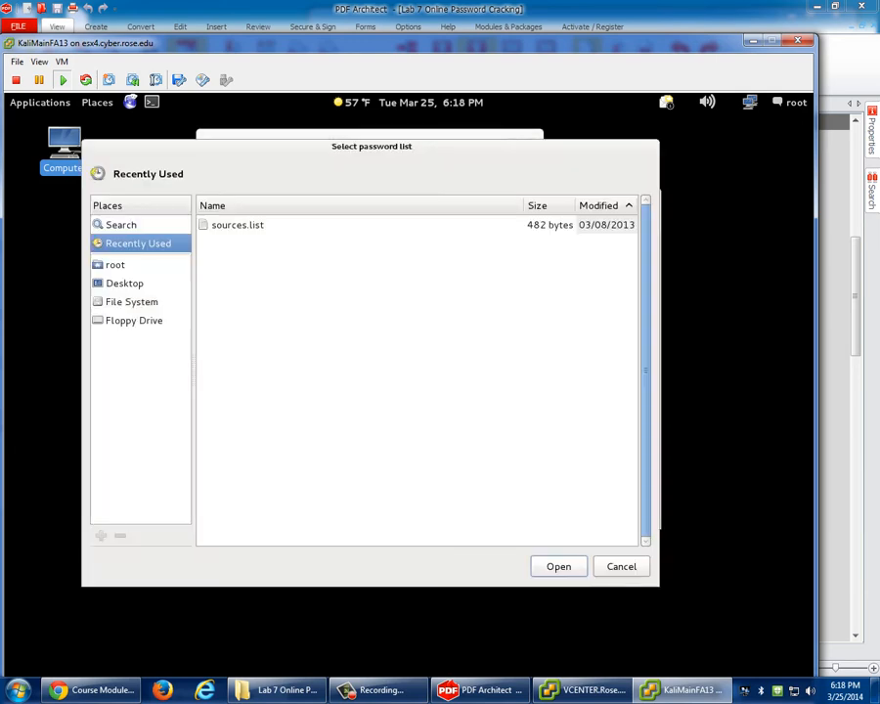
Pick /etc/apt/sources.list from Recently Used as xHydra's password list file.
left_click(238, 225)
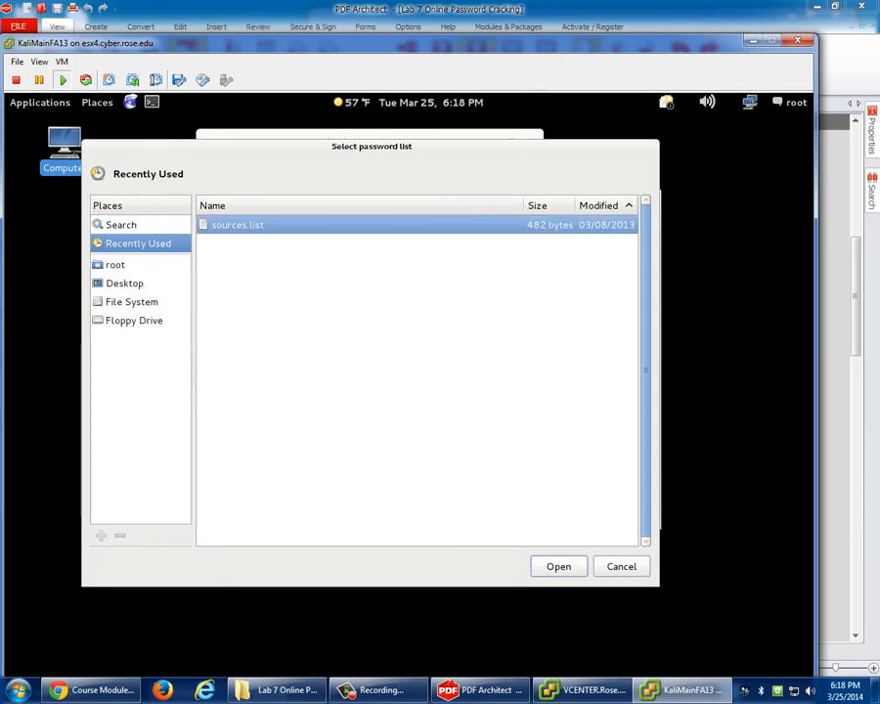
left_click(558, 566)
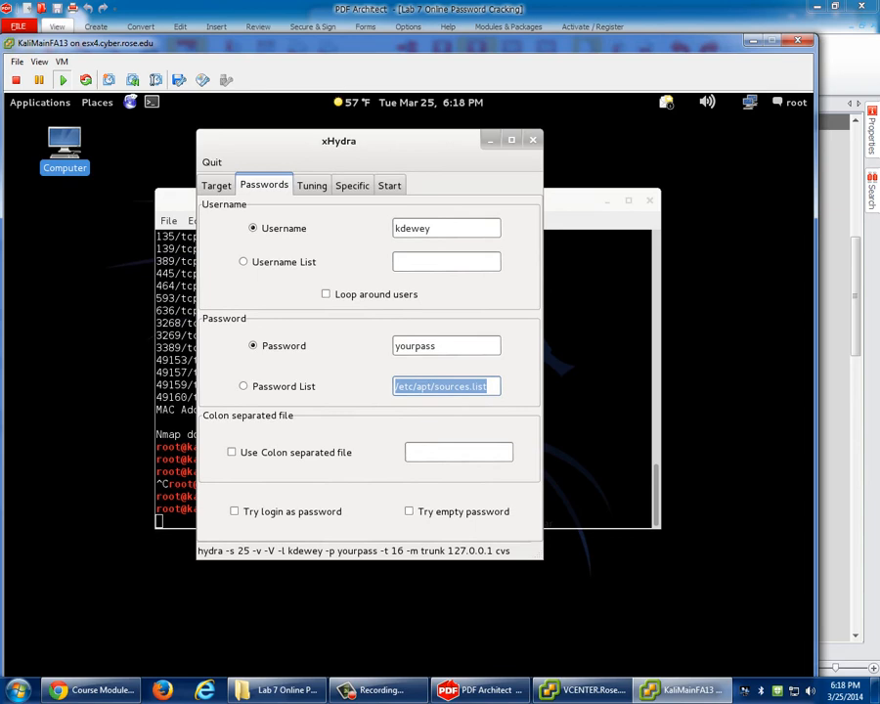
mouse_move(458, 451)
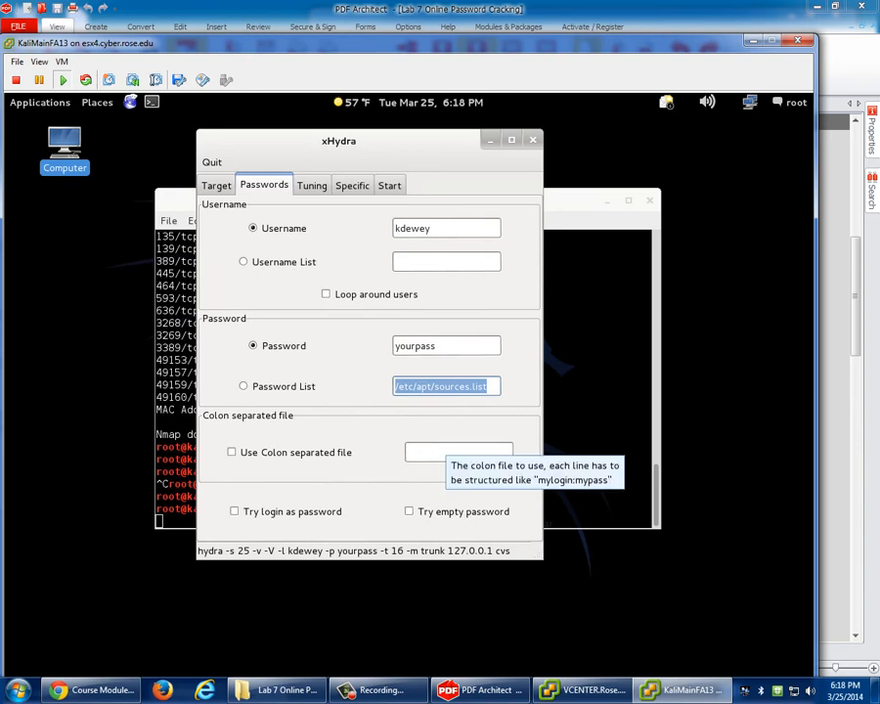
mouse_move(234, 511)
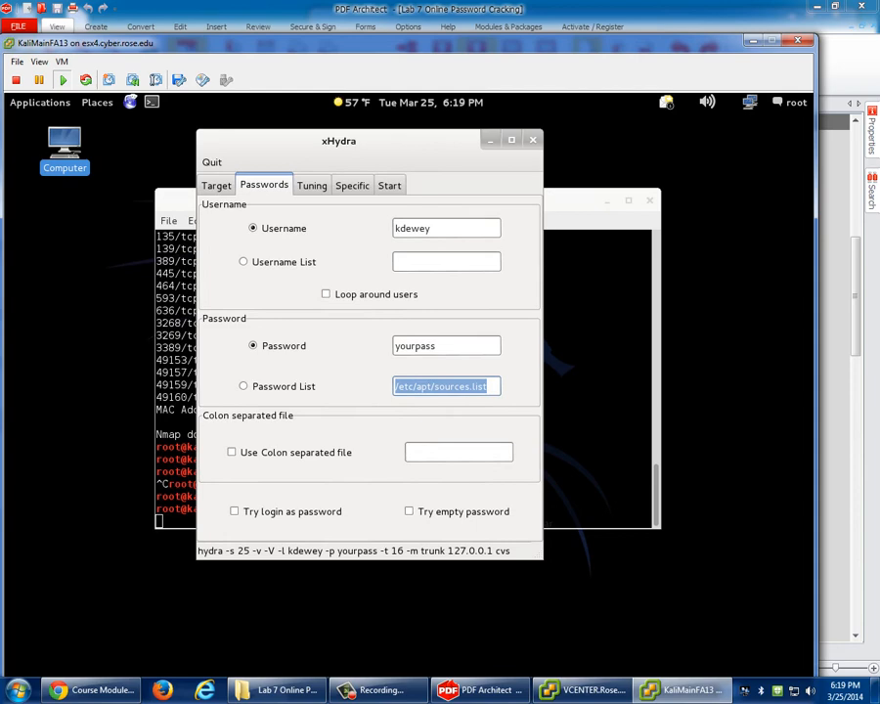
Show xHydra's Tuning options with 10 tasks and a 30-second timeout.
left_click(311, 185)
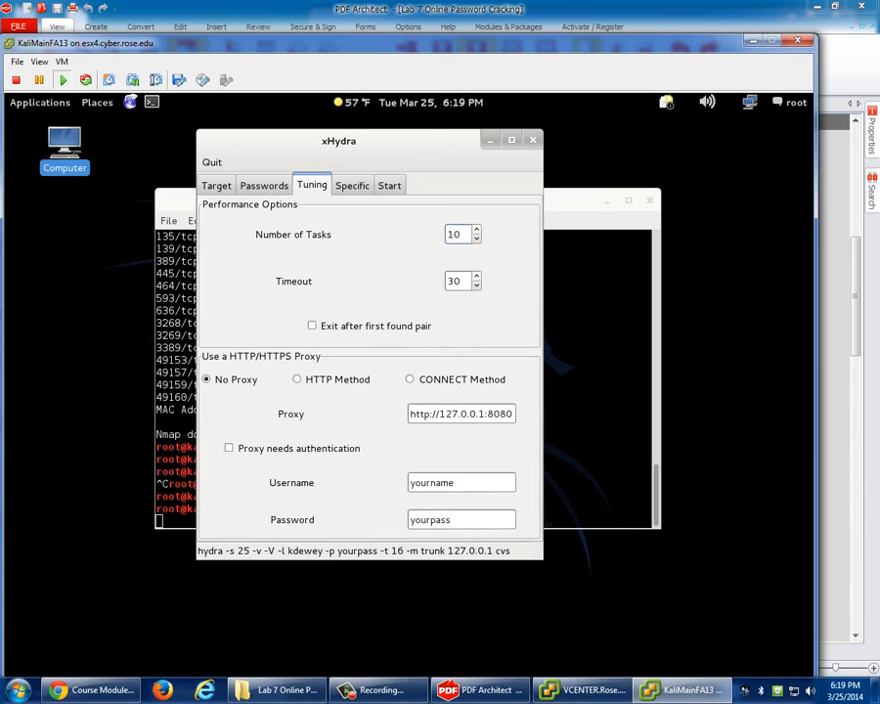
Use 10 tasks, leave Exit after first found pair enabled, and view Specific settings.
left_click(455, 233)
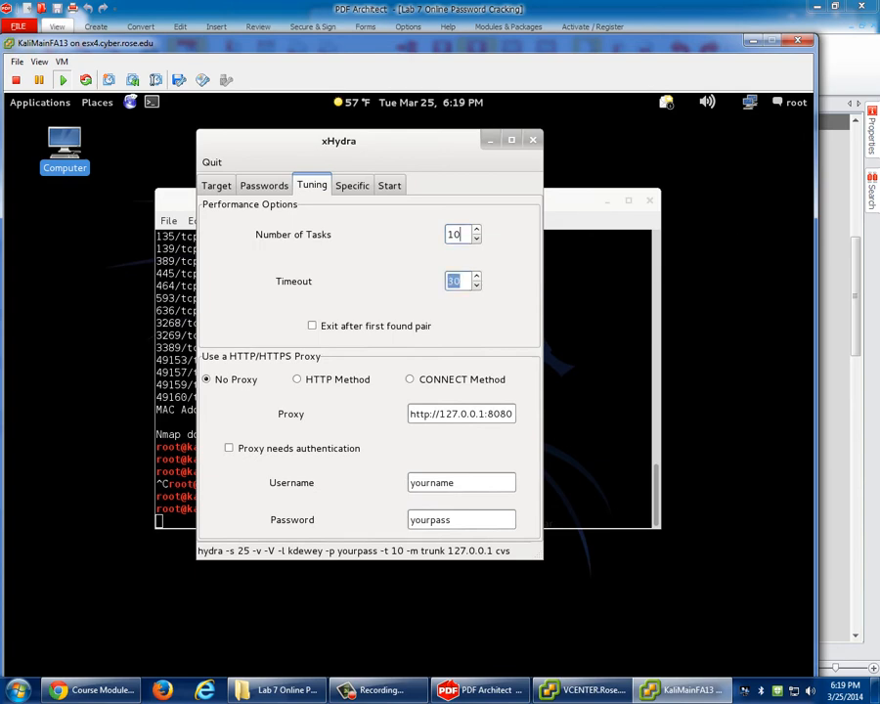
left_click(311, 325)
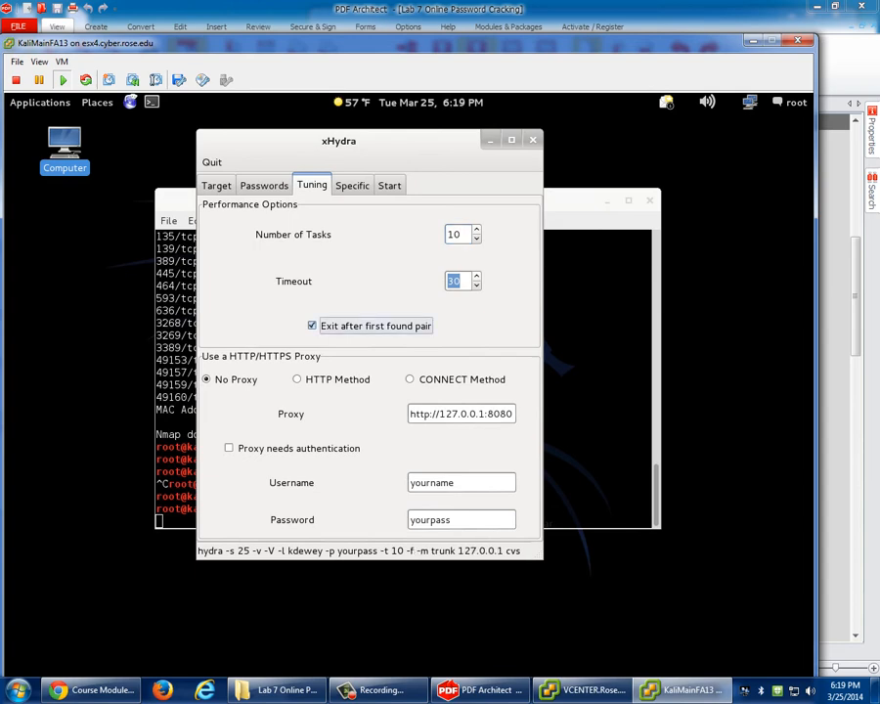
left_click(312, 326)
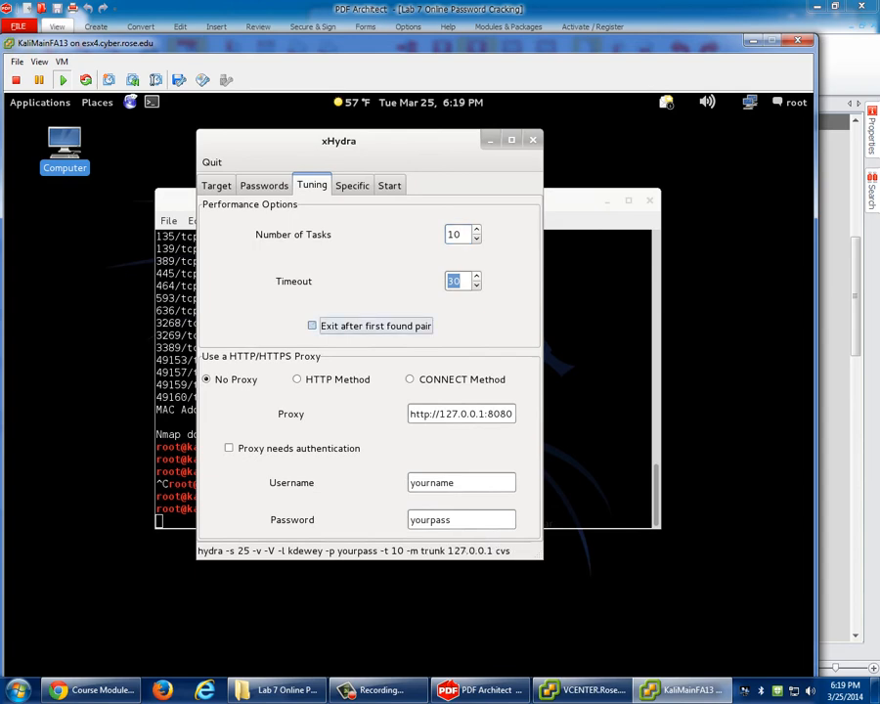
left_click(312, 324)
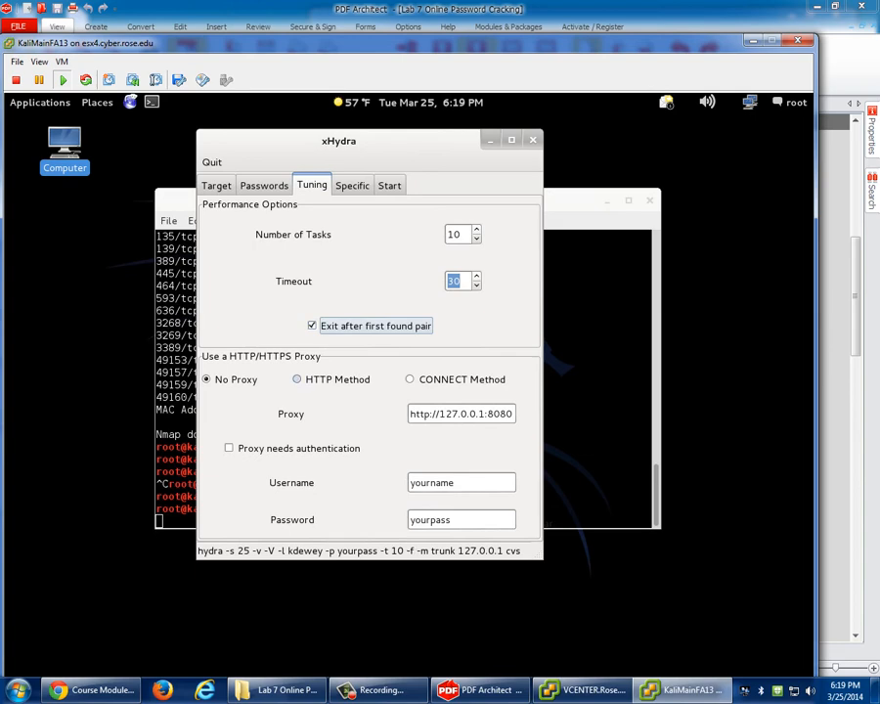
left_click(312, 325)
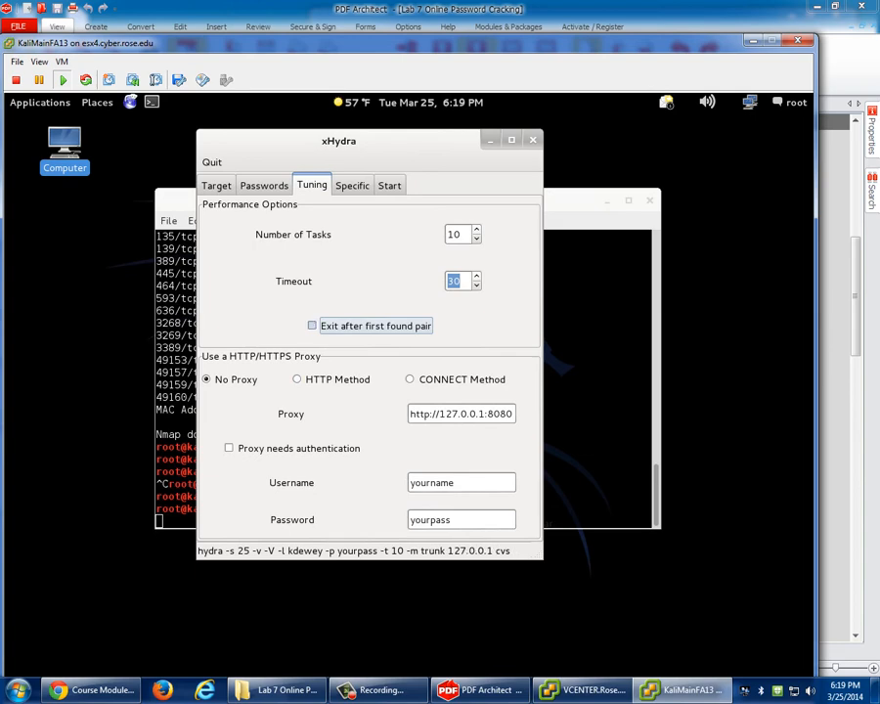
left_click(311, 325)
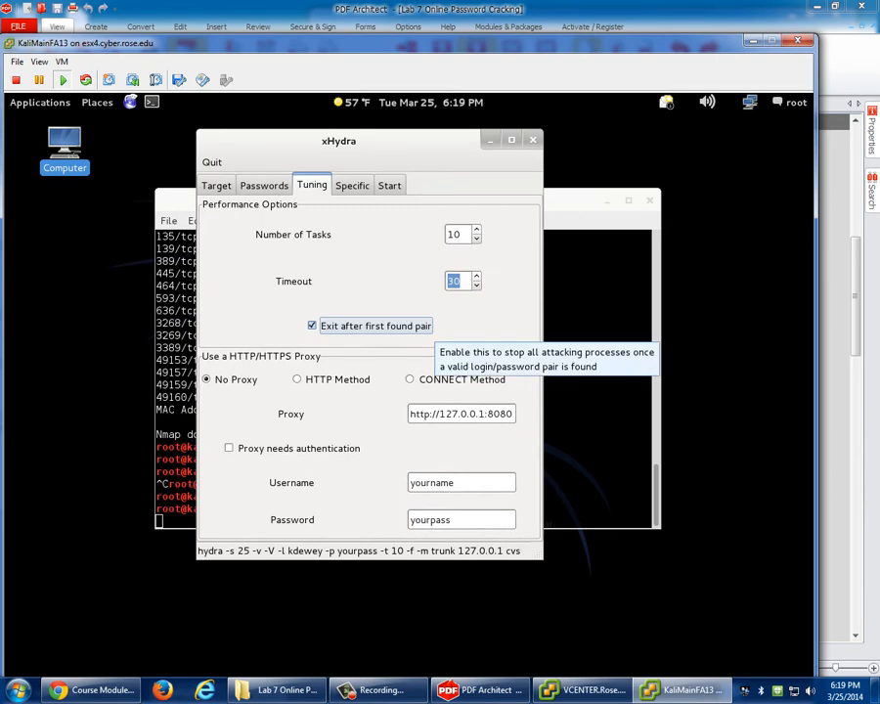
mouse_move(459, 413)
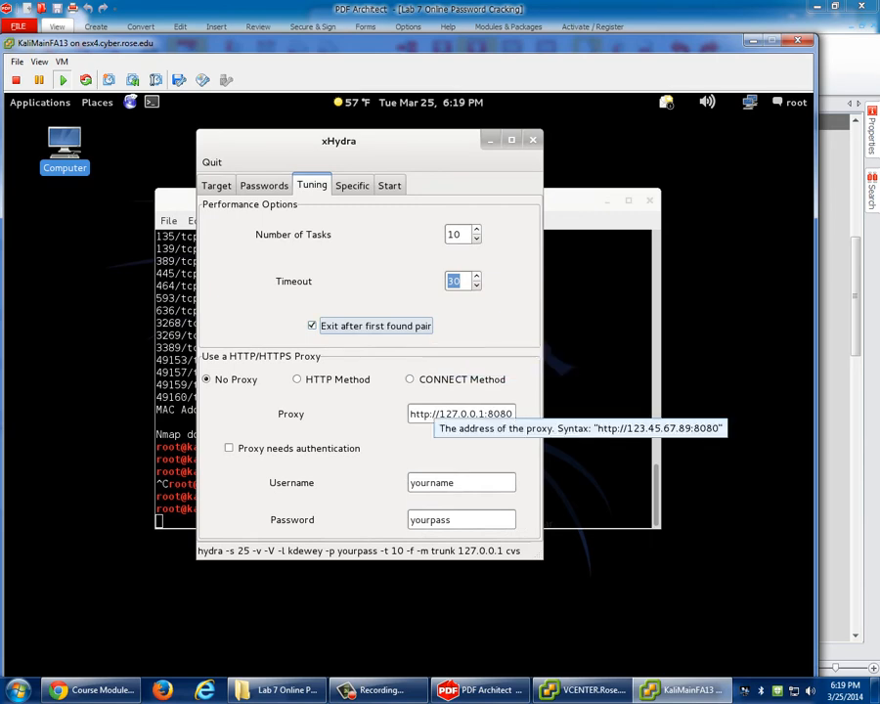
left_click(352, 185)
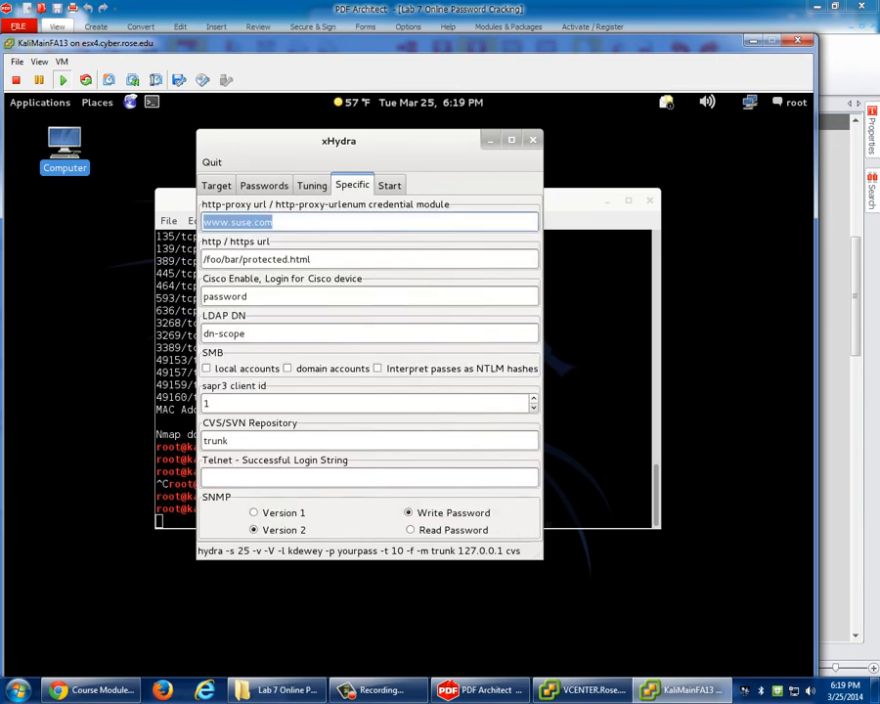
mouse_move(368, 332)
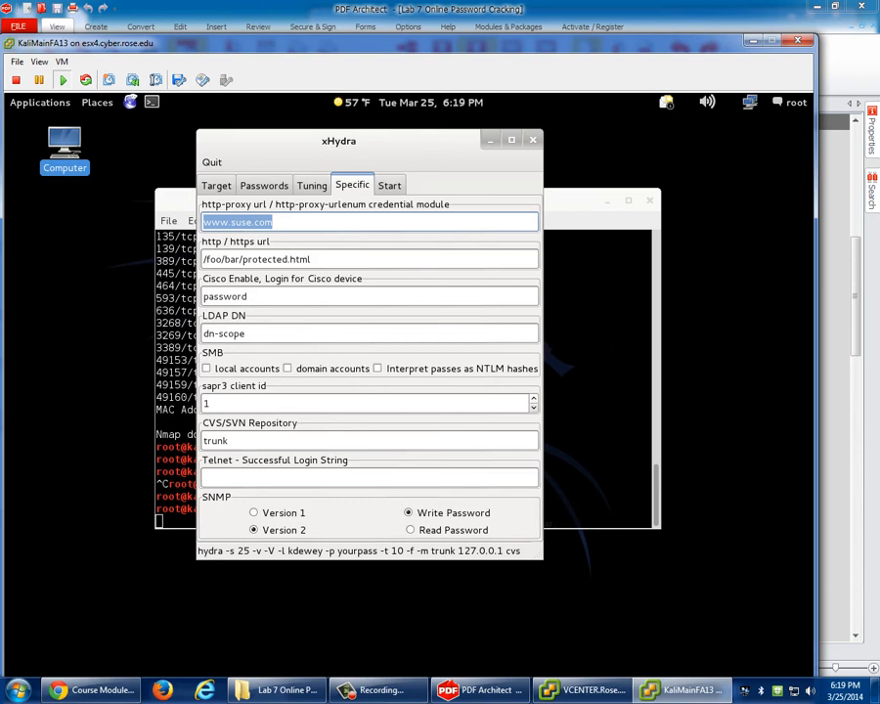
Show xHydra's Start tab with its empty output panel and assembled hydra command.
left_click(389, 185)
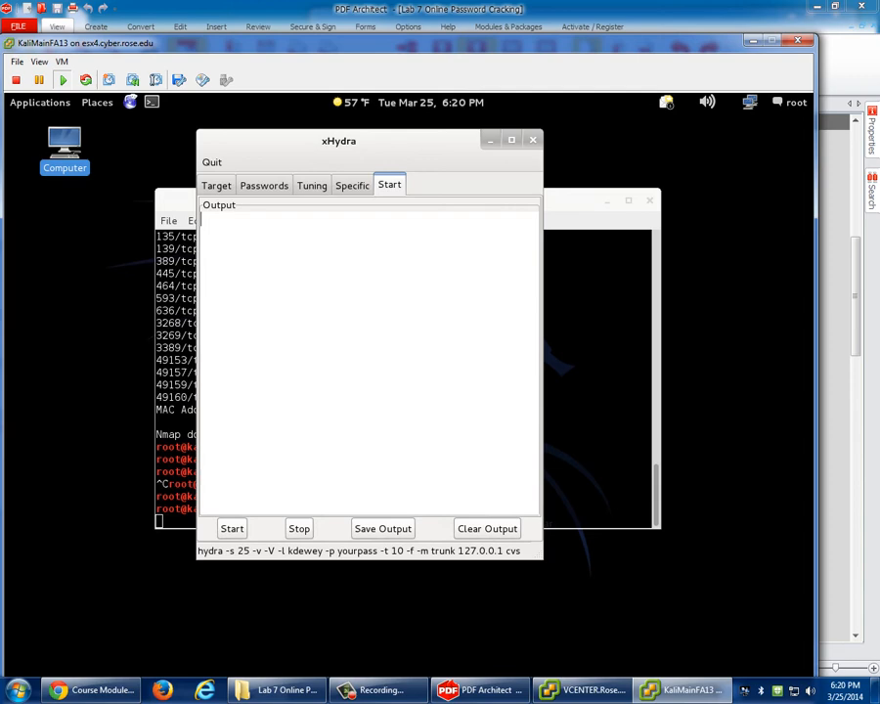
Enter 10.10.0.2 as xHydra's single target and return to the Start output view.
left_click(216, 185)
type("10")
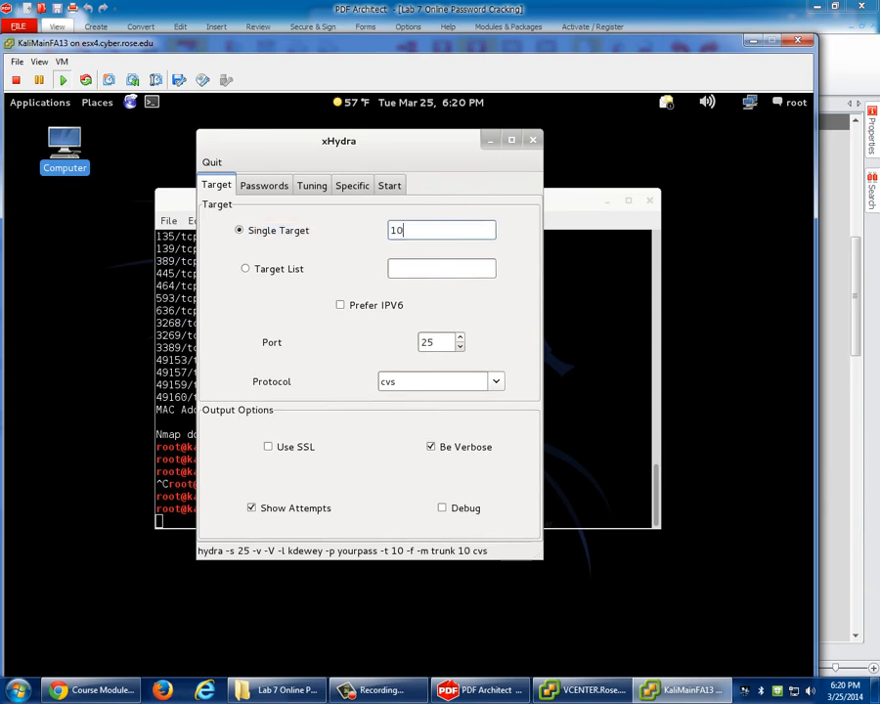
type(".10.0.2")
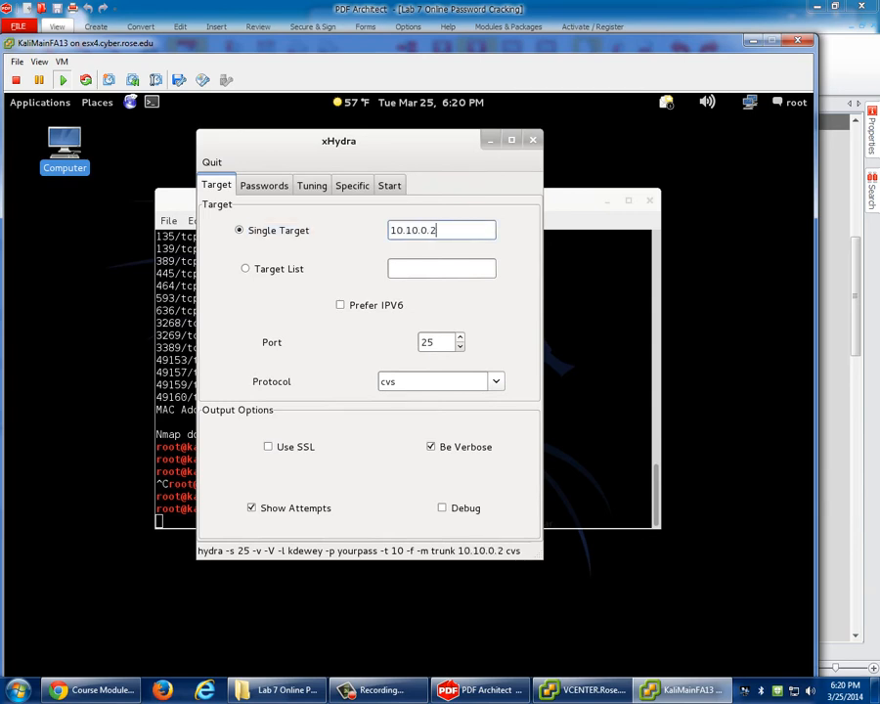
left_click(389, 185)
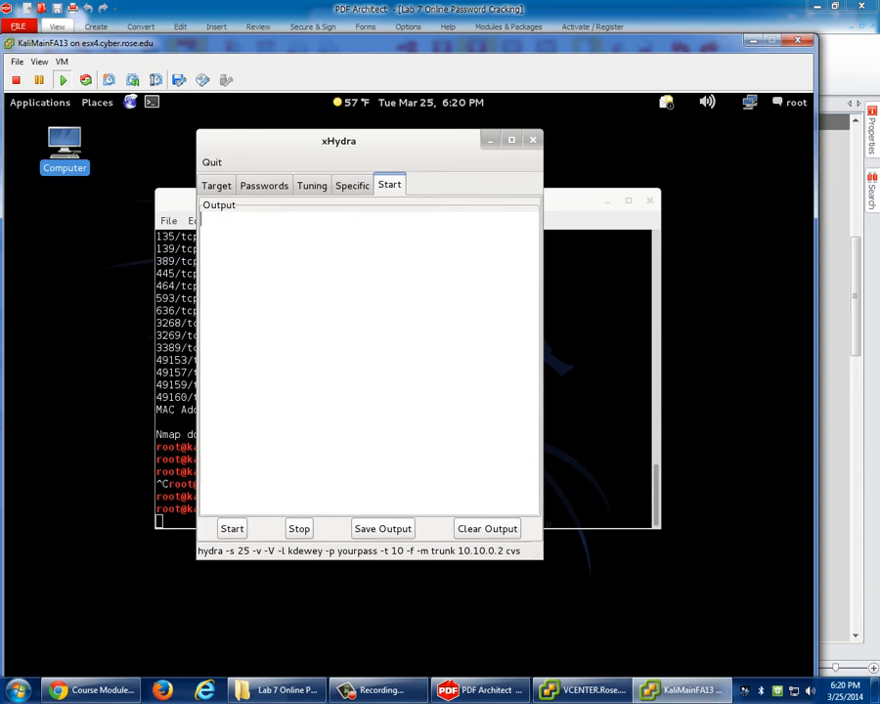
Leave the Kali xHydra console and bring the Lab 7 PDF handout forward.
left_click(232, 528)
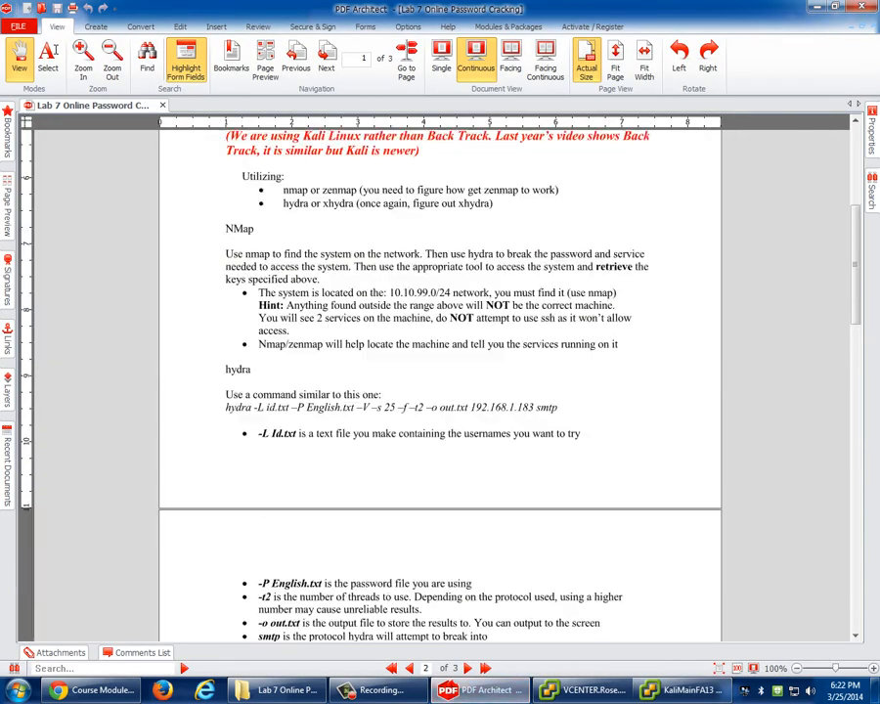
scroll("up", 3)
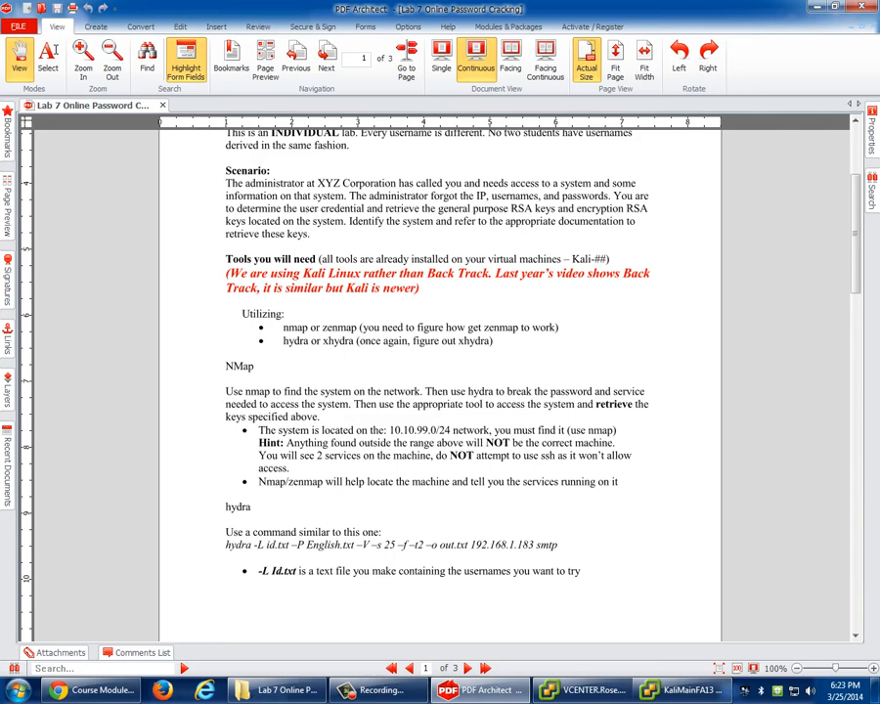
scroll("down", 3)
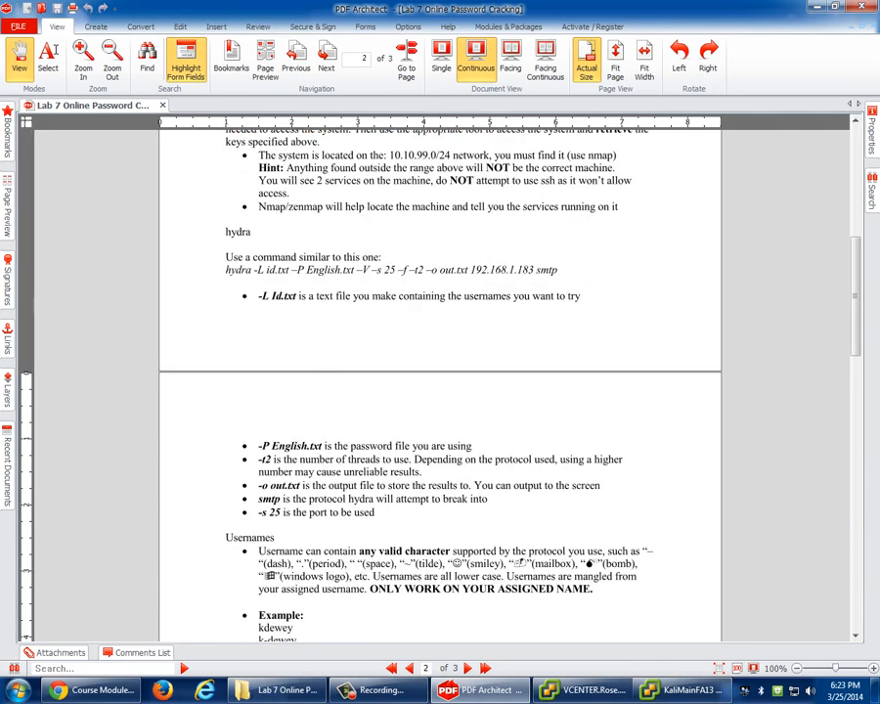
Scroll to page 2's Usernames rules, kdewey mangling examples and assigned names.
scroll("down", 3)
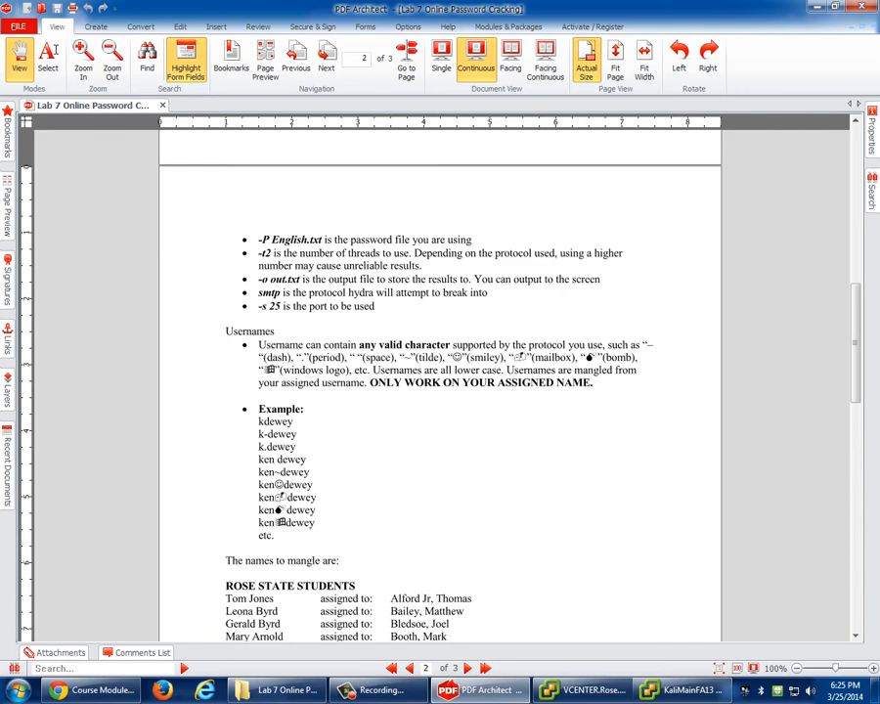
Scroll to the full Rose State Students assignment list ending with Extra Credit Names.
scroll("down", 3)
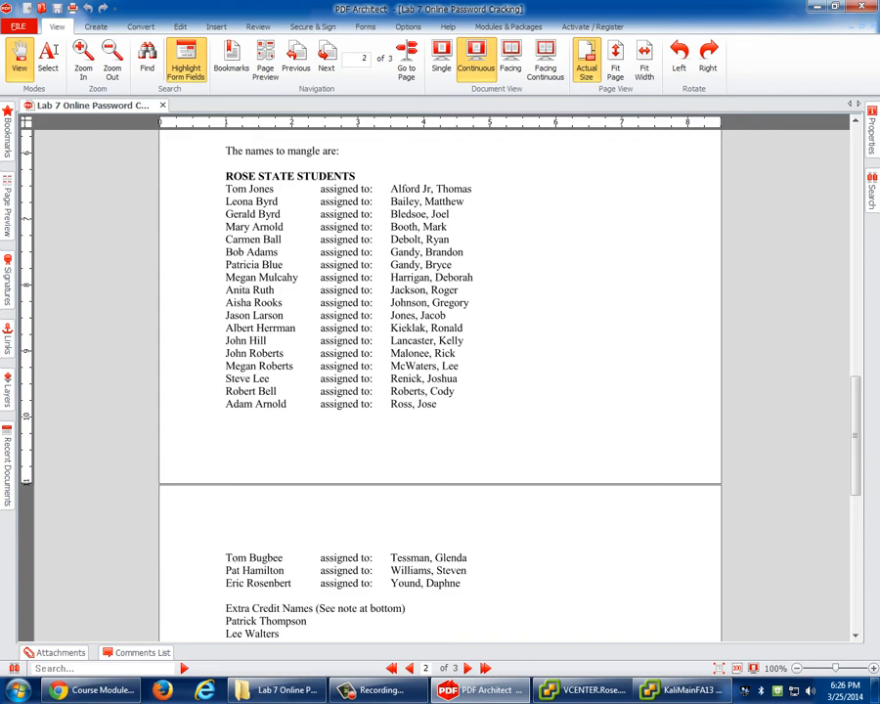
Scroll to page 3's extra credit names, password notes and Deliverables section.
scroll("down", 3)
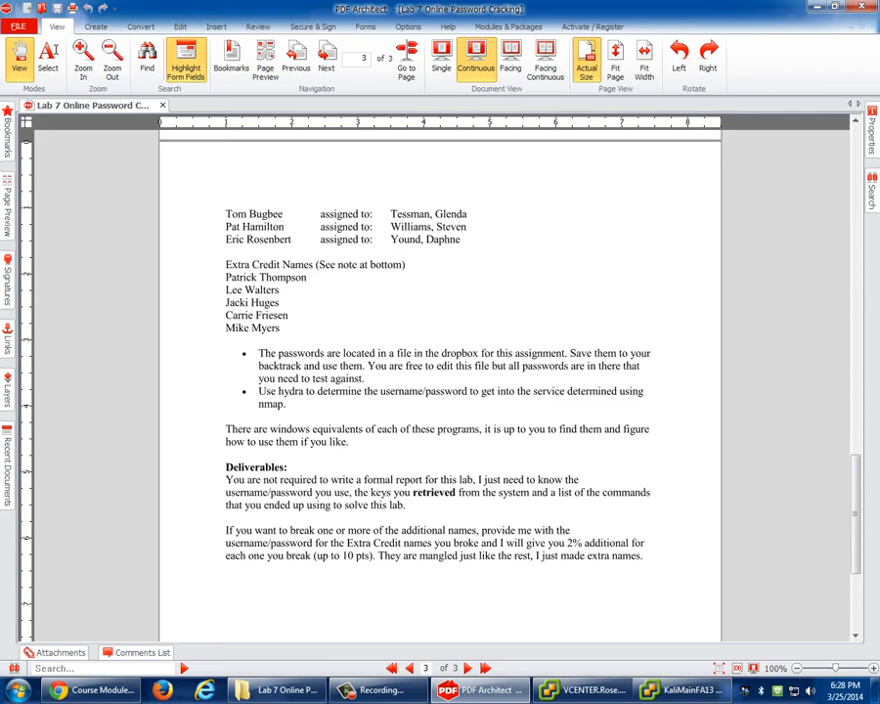
Scroll back up to page 2's Rose State student name assignments.
scroll("up", 3)
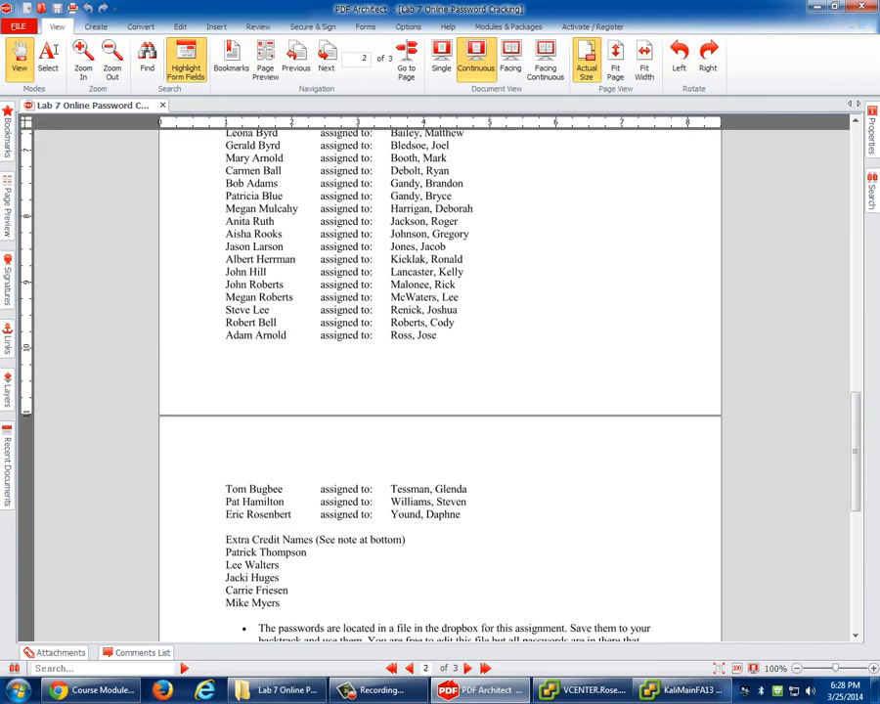
scroll("up", 3)
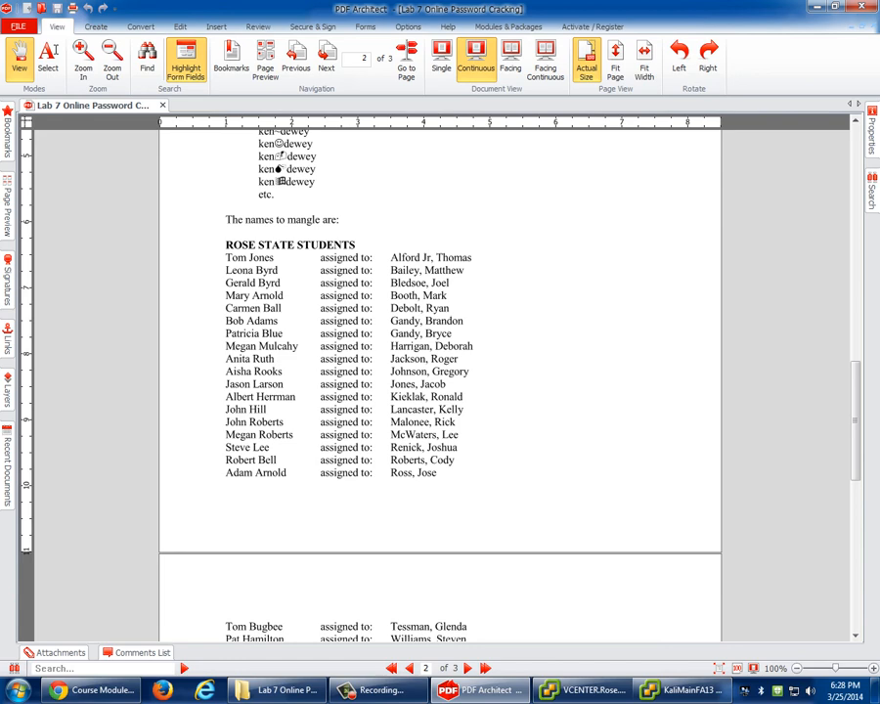
scroll("down", 3)
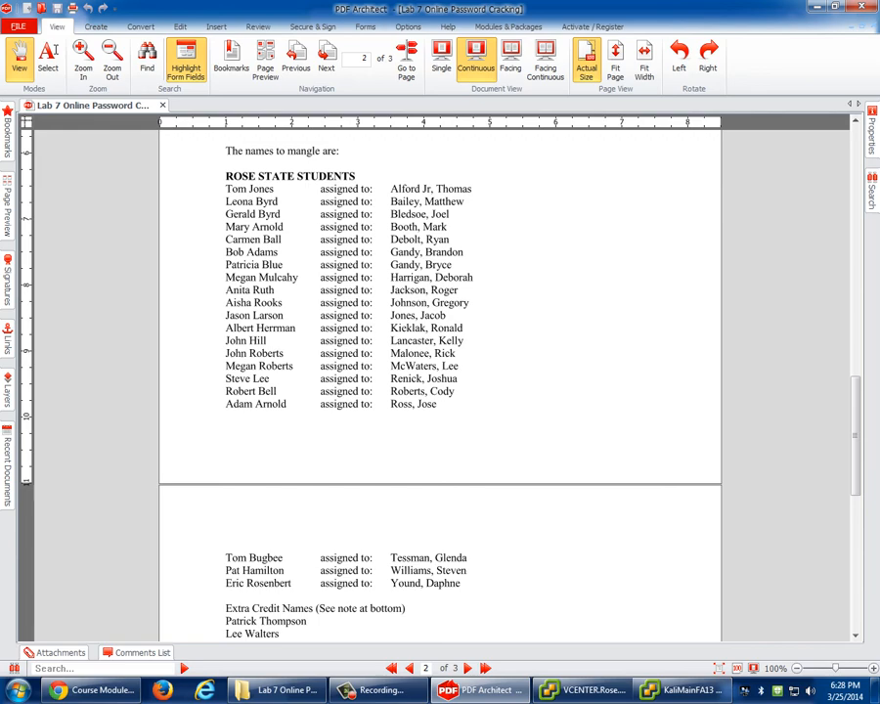
Scroll up to the Usernames valid-character rules and kdewey mangling examples.
scroll("up", 3)
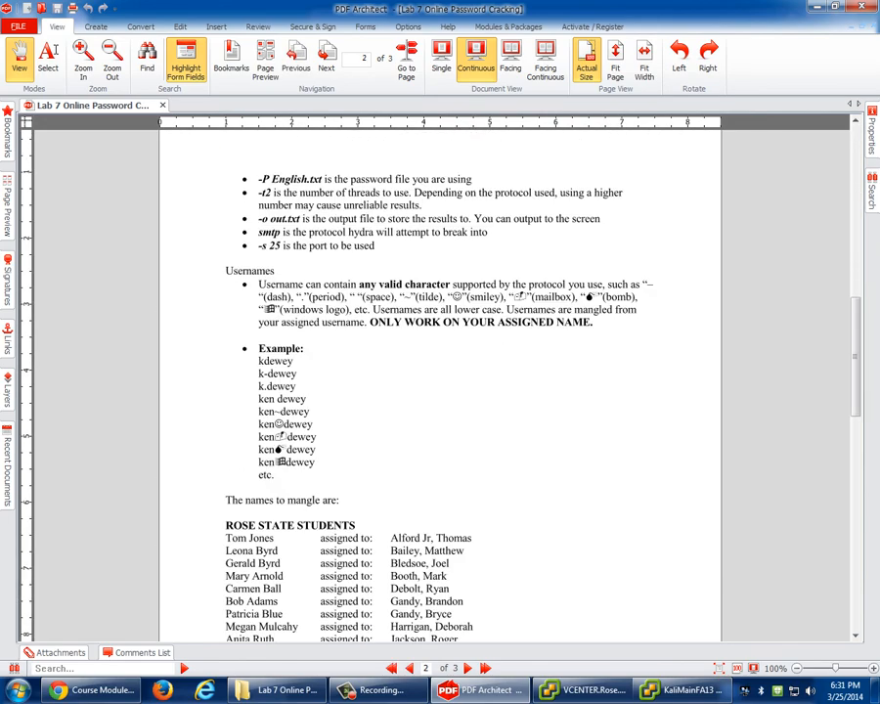
Scroll down slightly, keeping the kdewey examples above the Rose State list.
scroll("down", 3)
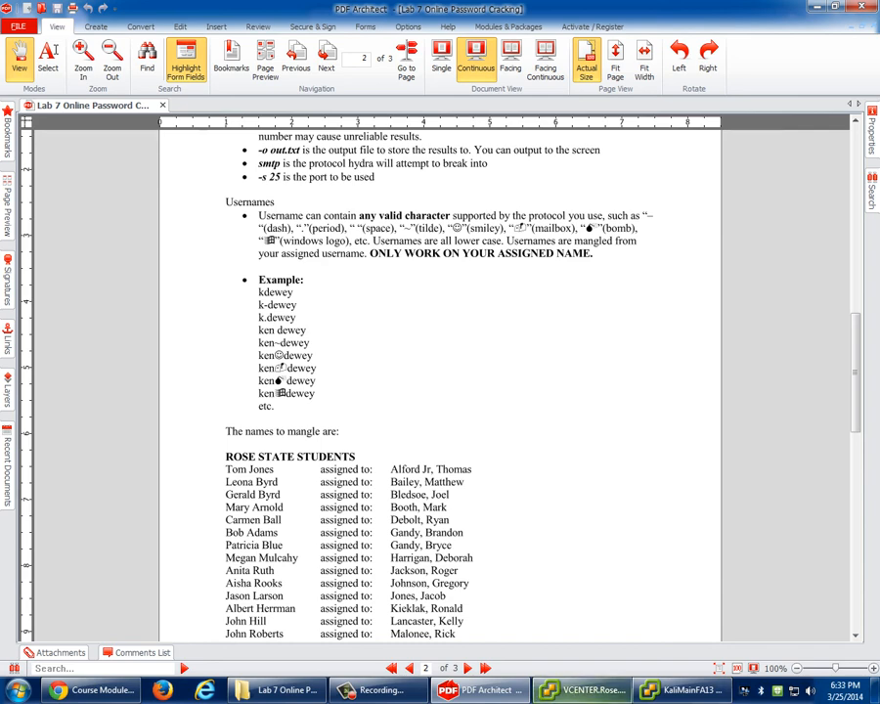
Return to the KaliMainFA13 console and quit xHydra after its kdewey attack found no passwords.
left_click(681, 691)
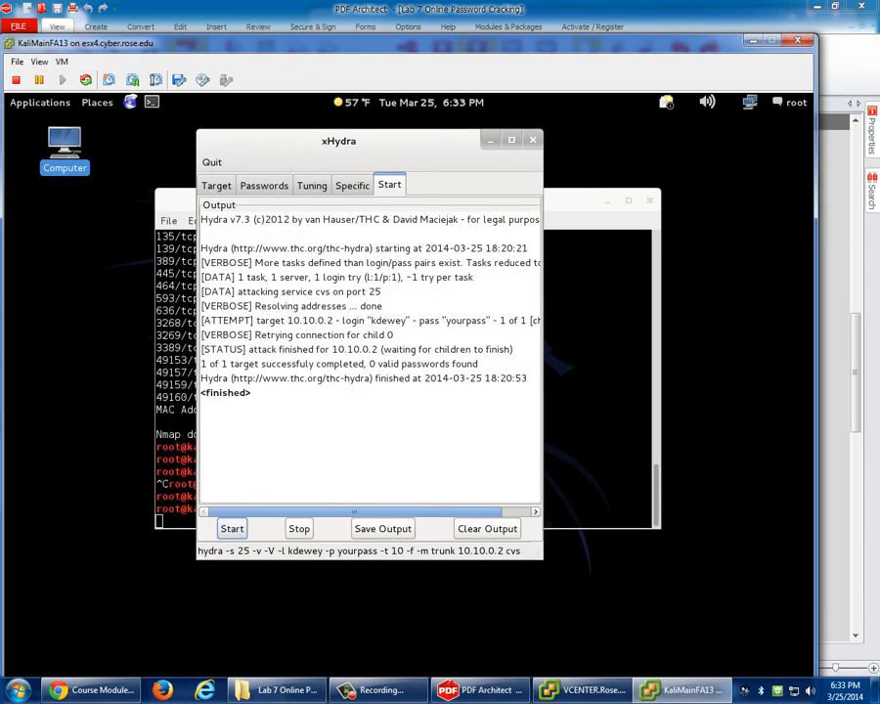
left_click(352, 185)
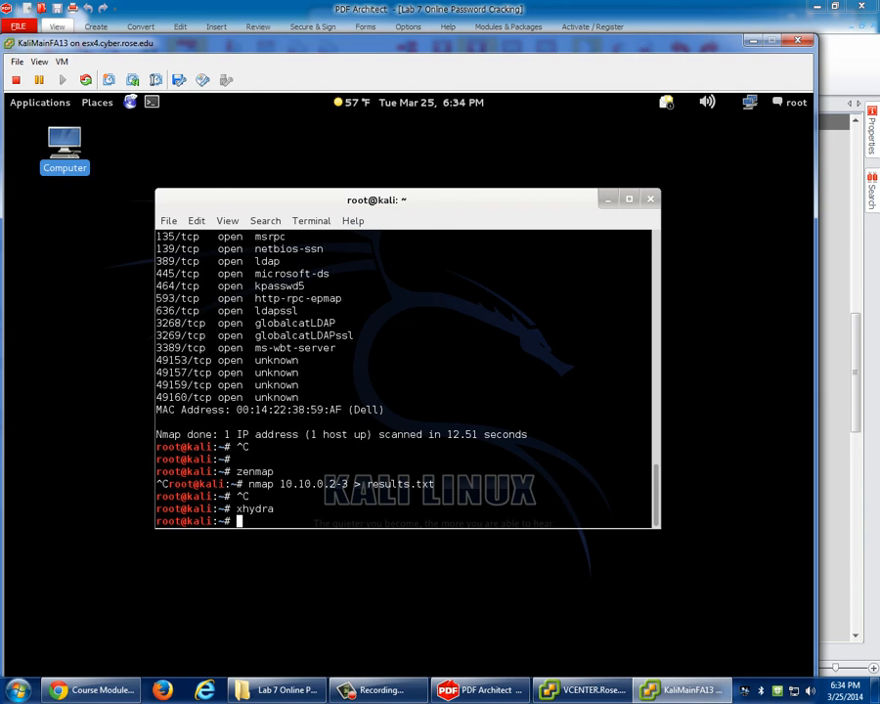
Run 'shutdown' on the Kali VM, close its console, and view the Rose State names list.
type("shutdown")
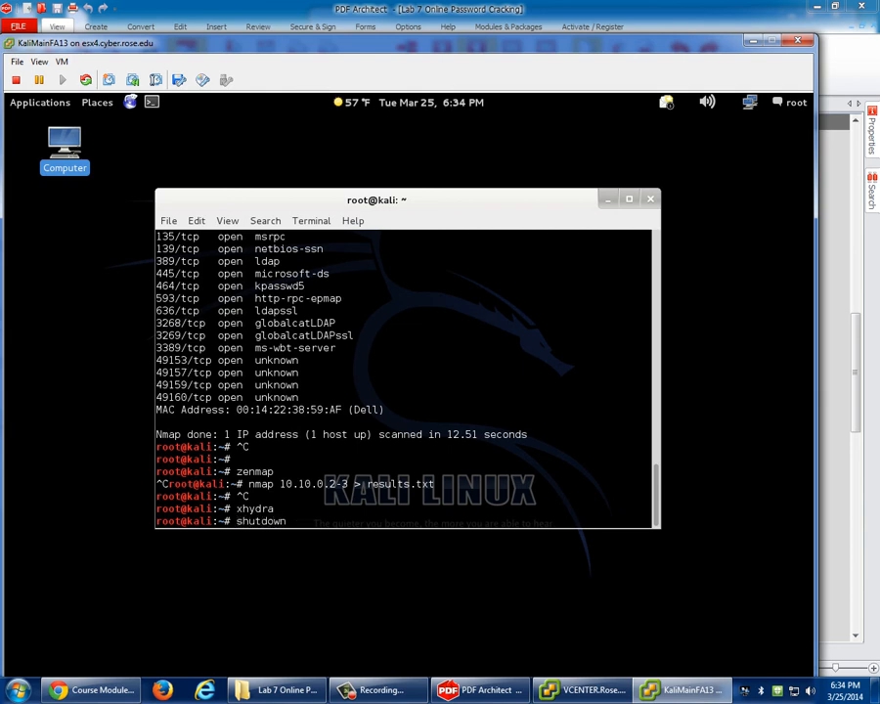
key("Return")
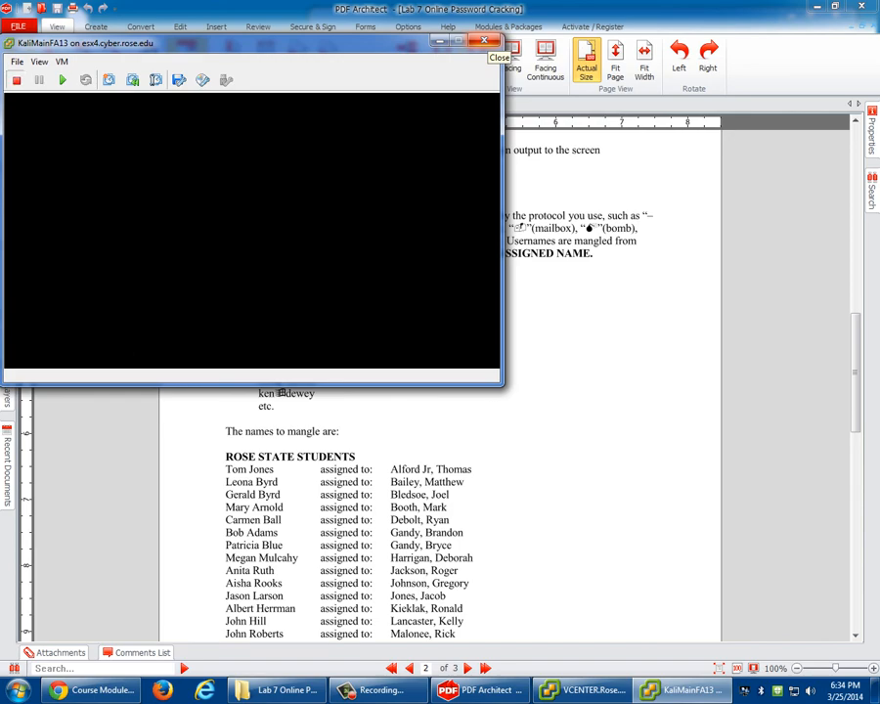
left_click(482, 40)
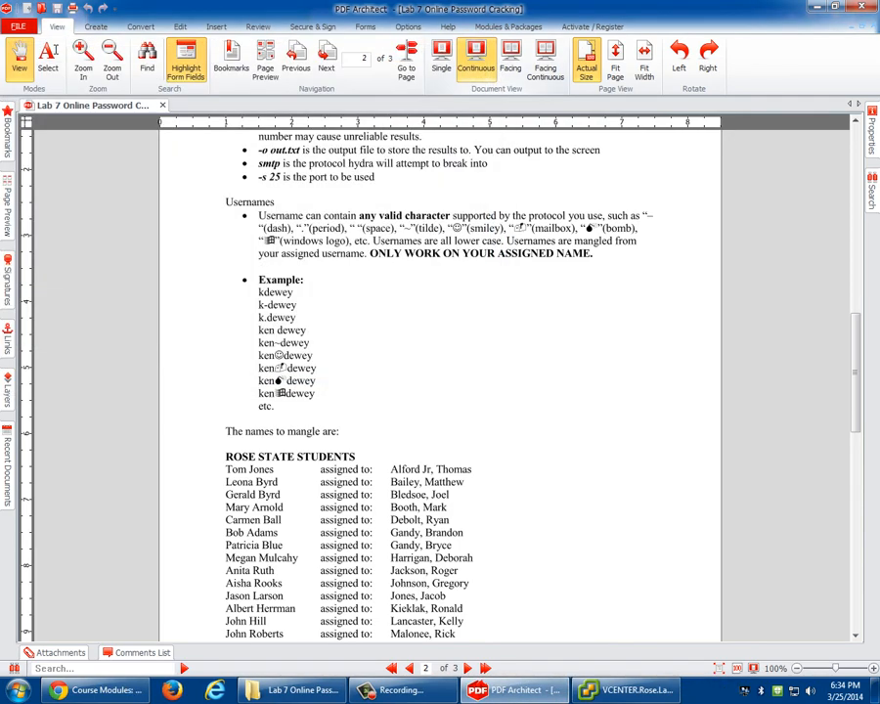
scroll("down", 3)
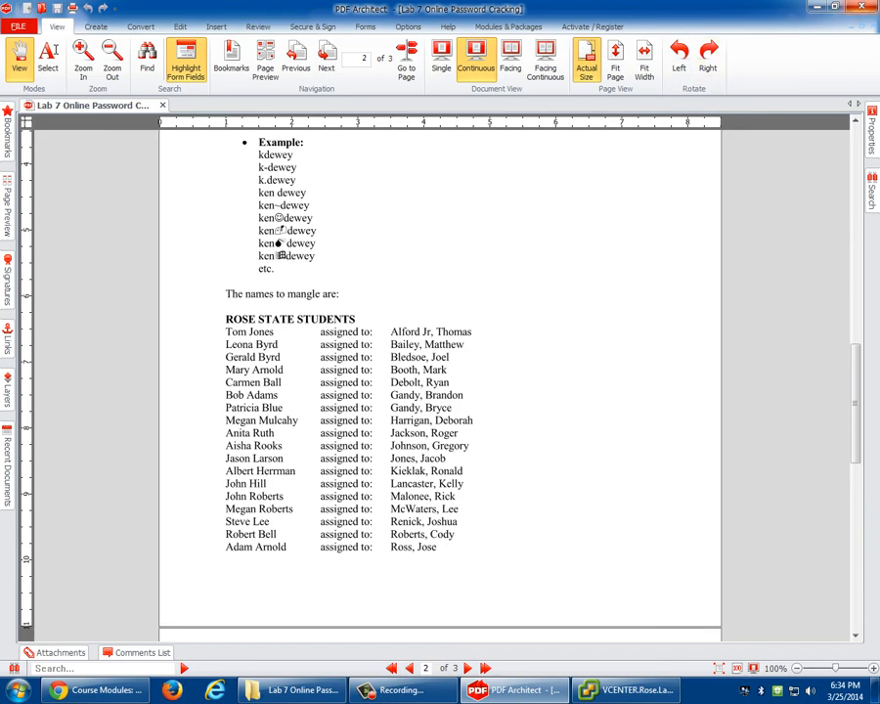